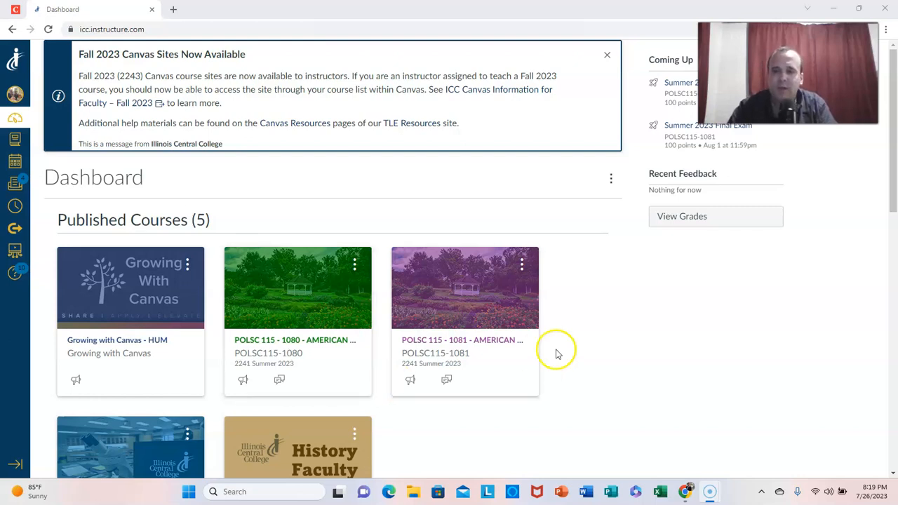
# - Open the fall POLSC 115-1582 course from the Dashboard and view its Modules list
pyautogui.scroll(-3)
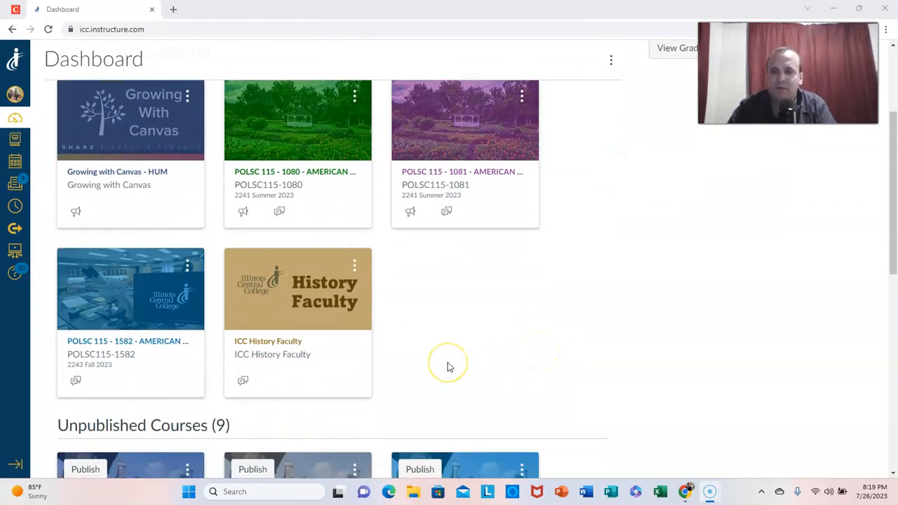
pyautogui.moveTo(393, 371)
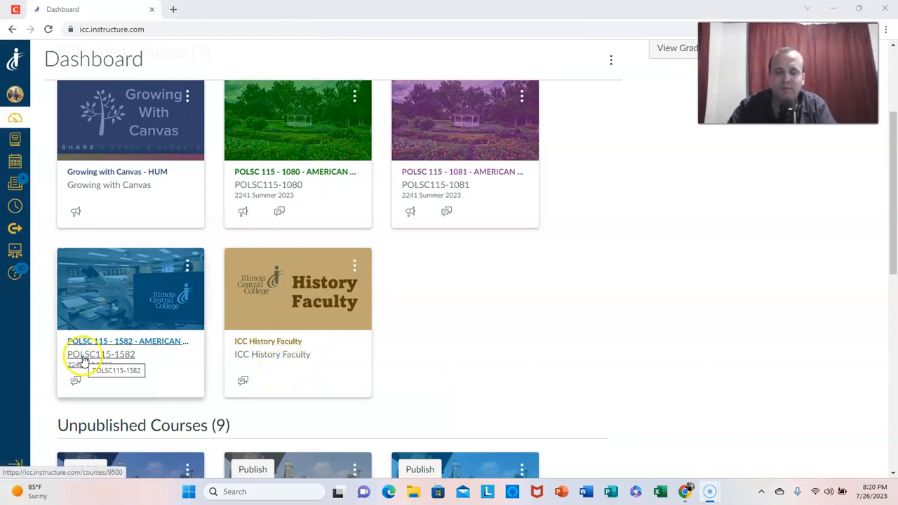
pyautogui.click(127, 341)
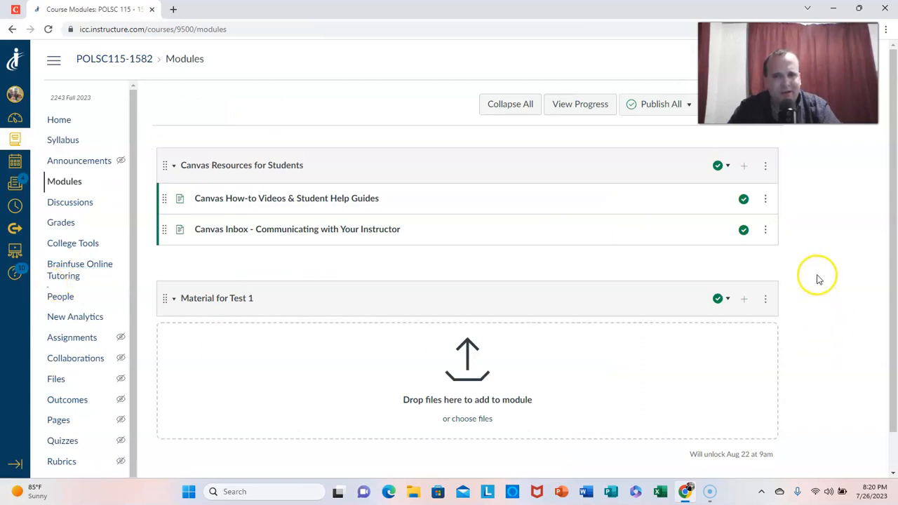
pyautogui.scroll(-3)
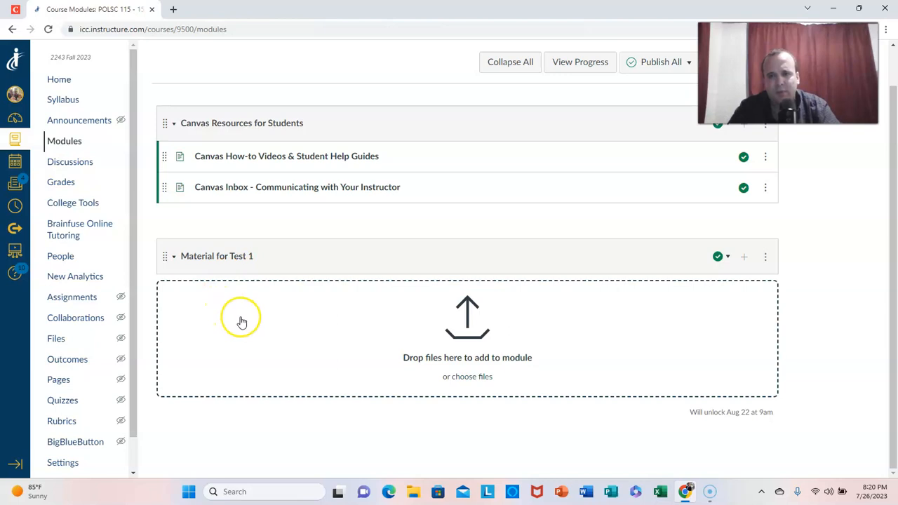
pyautogui.moveTo(252, 334)
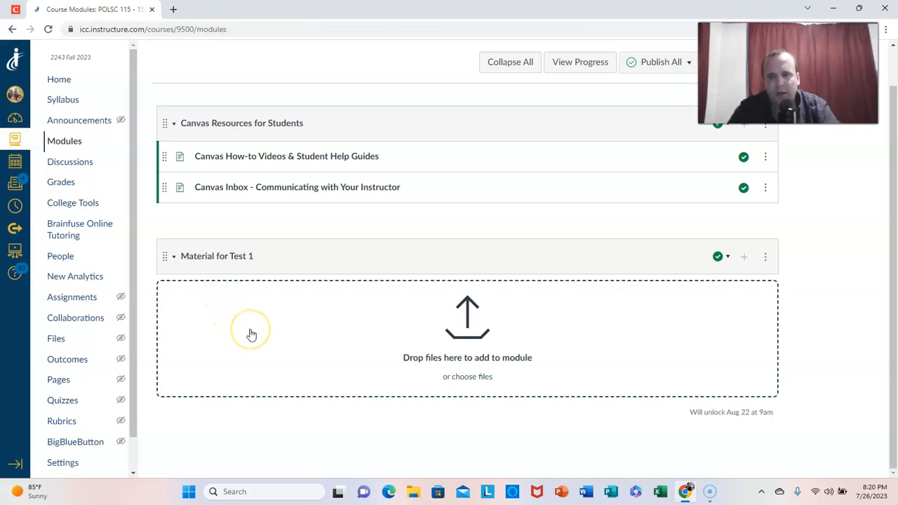
pyautogui.moveTo(300, 337)
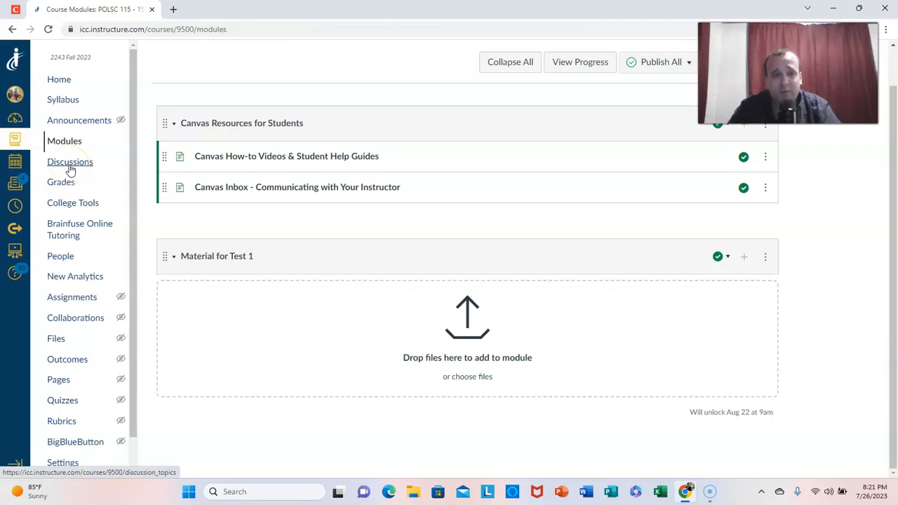
pyautogui.moveTo(79, 120)
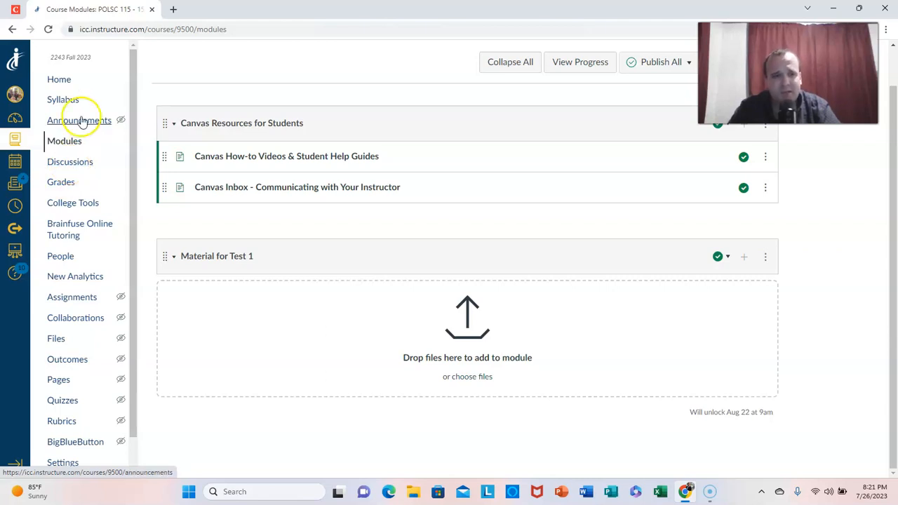
pyautogui.moveTo(56, 339)
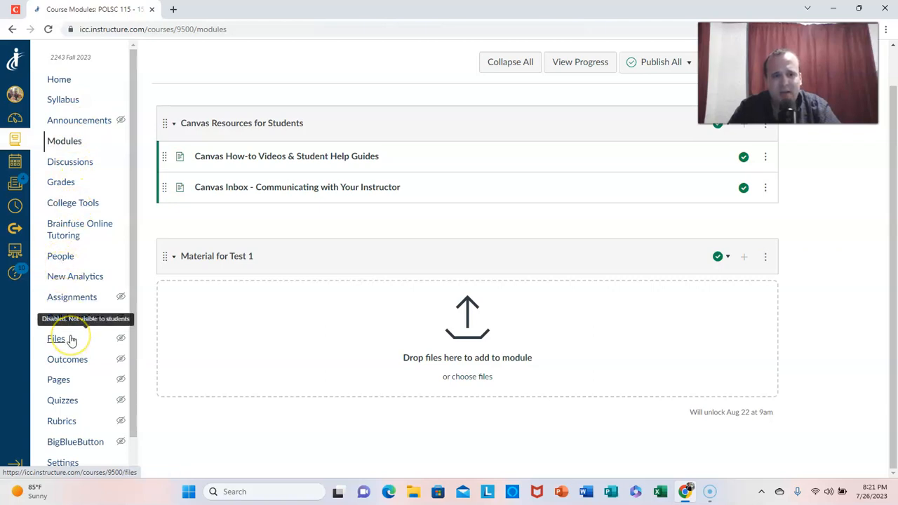
pyautogui.moveTo(48, 145)
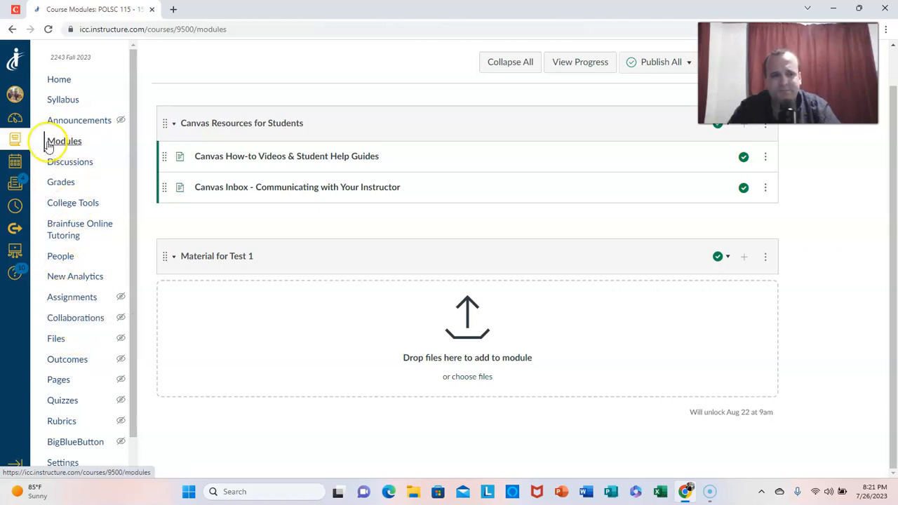
# - Return to the Canvas Dashboard listing the five published courses
pyautogui.click(16, 118)
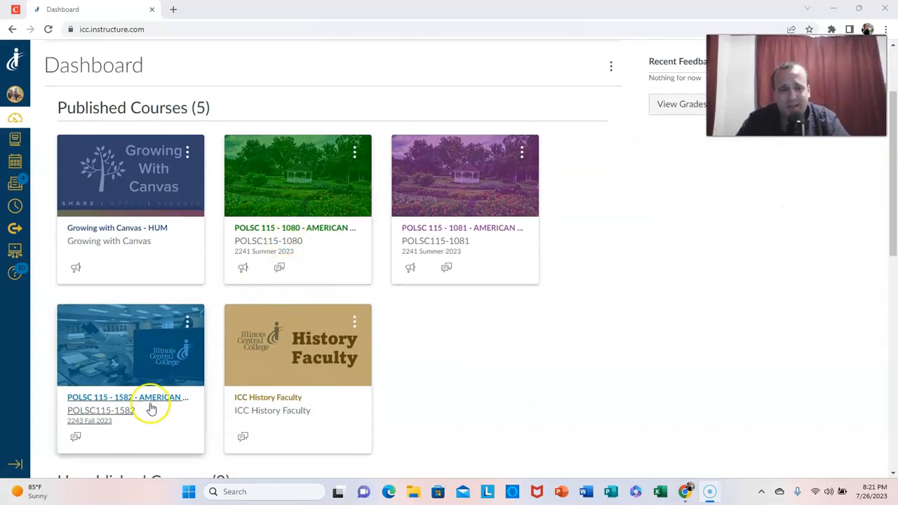
# - Open the POLSC 115-1582 American National Government course home page with its Welcome message
pyautogui.click(126, 397)
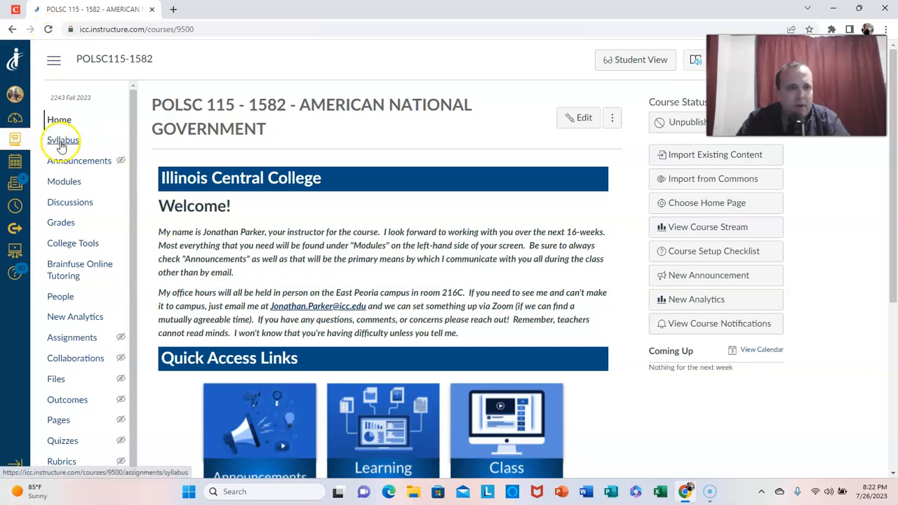
# - Preview the Fall 2023 POLSC 115 On Campus Syllabus.docx from the course Syllabus page
pyautogui.click(62, 140)
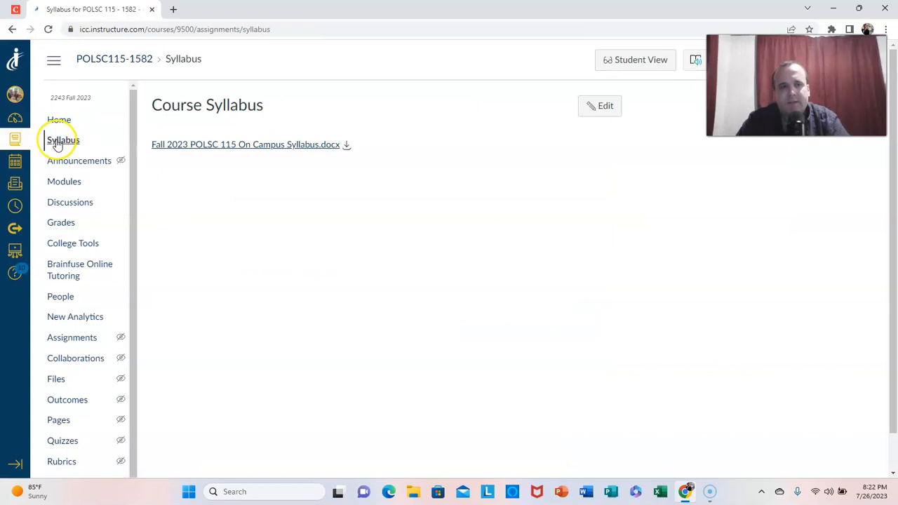
pyautogui.click(246, 145)
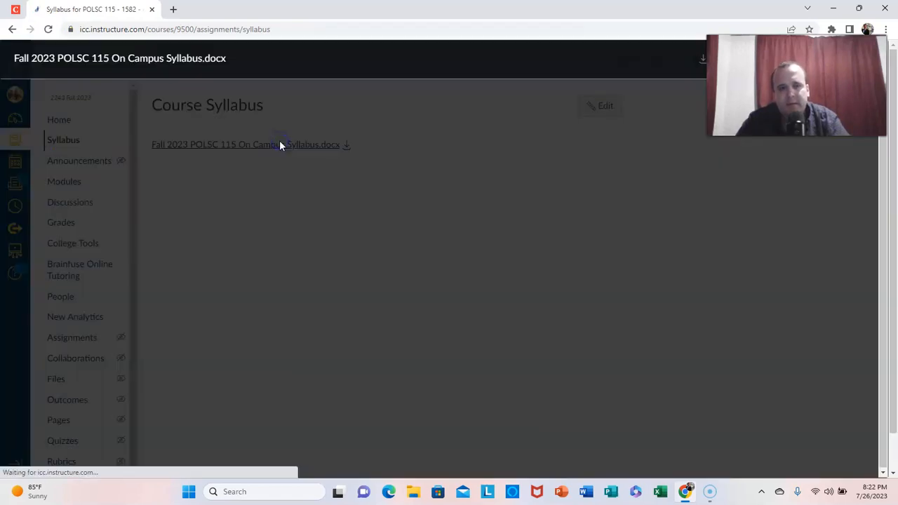
pyautogui.click(245, 143)
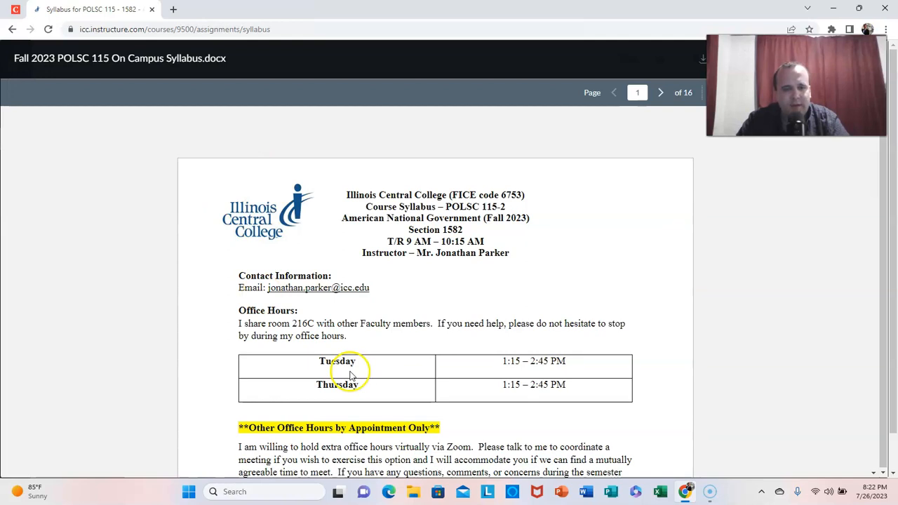
pyautogui.moveTo(334, 354)
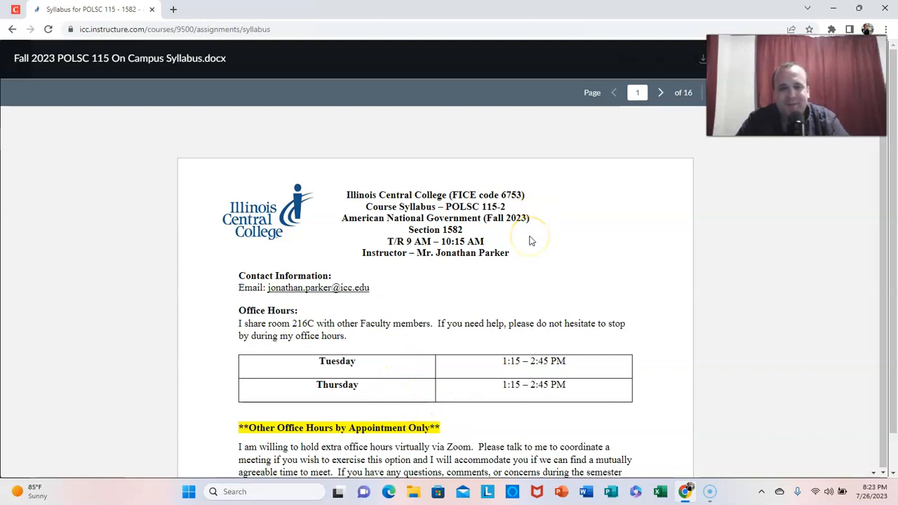
pyautogui.scroll(-3)
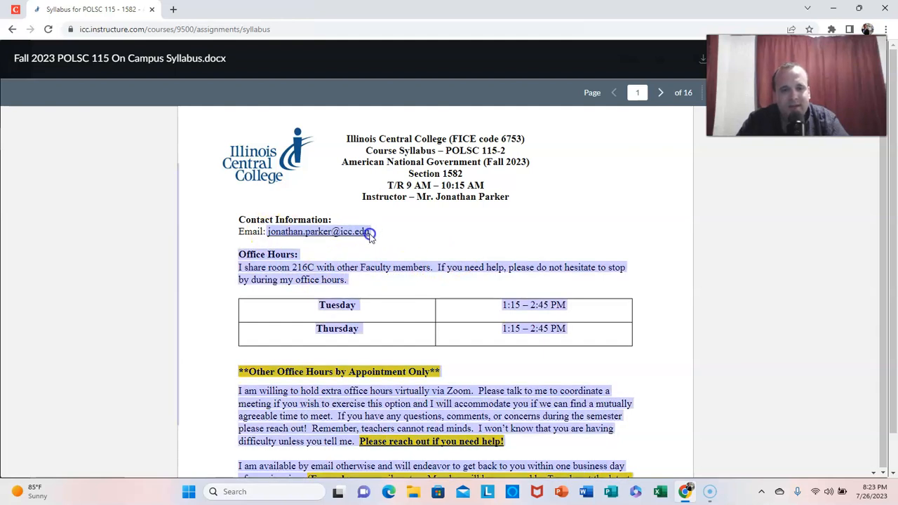
pyautogui.click(337, 274)
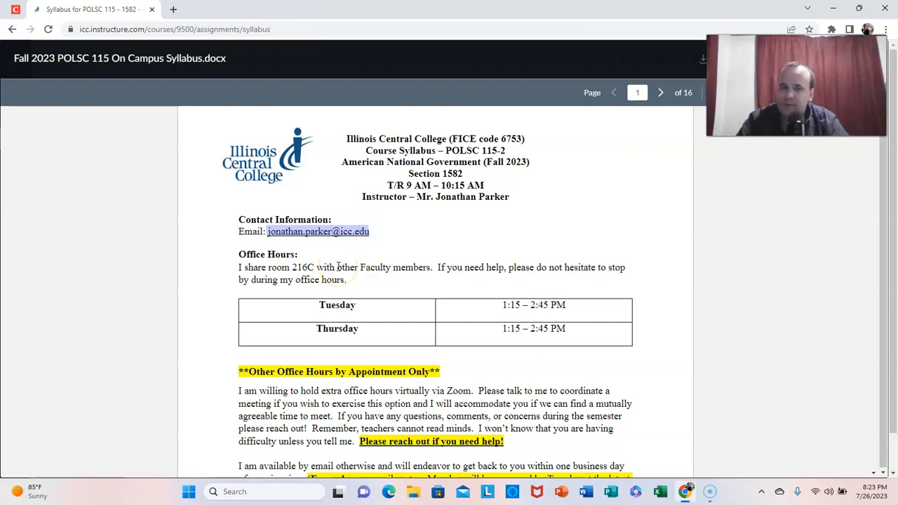
pyautogui.moveTo(528, 208)
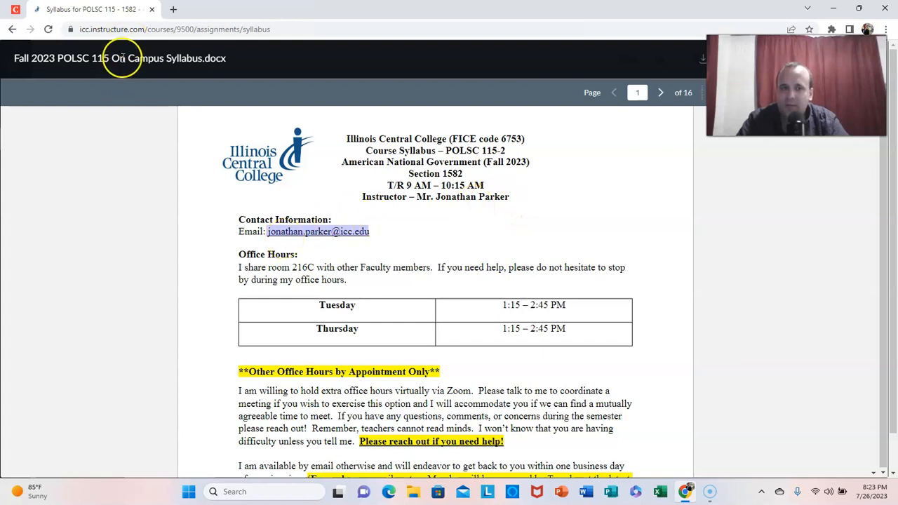
pyautogui.moveTo(169, 147)
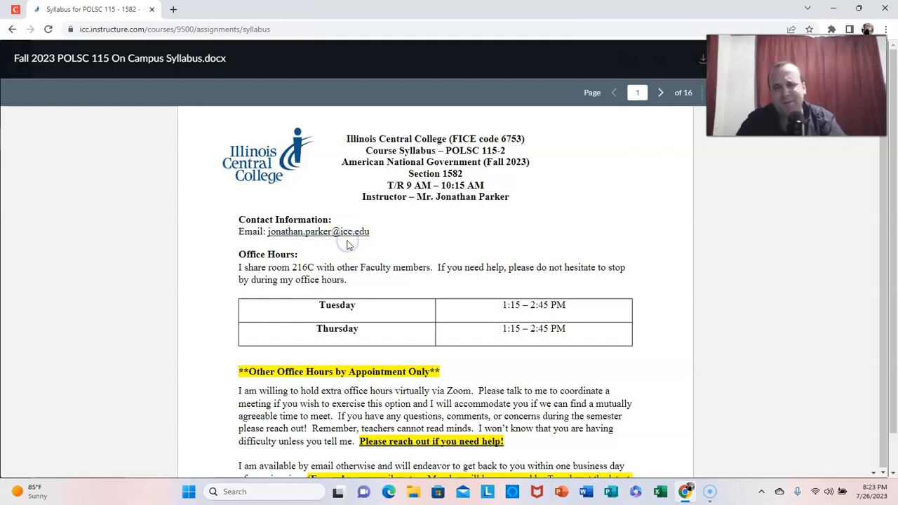
pyautogui.moveTo(348, 241)
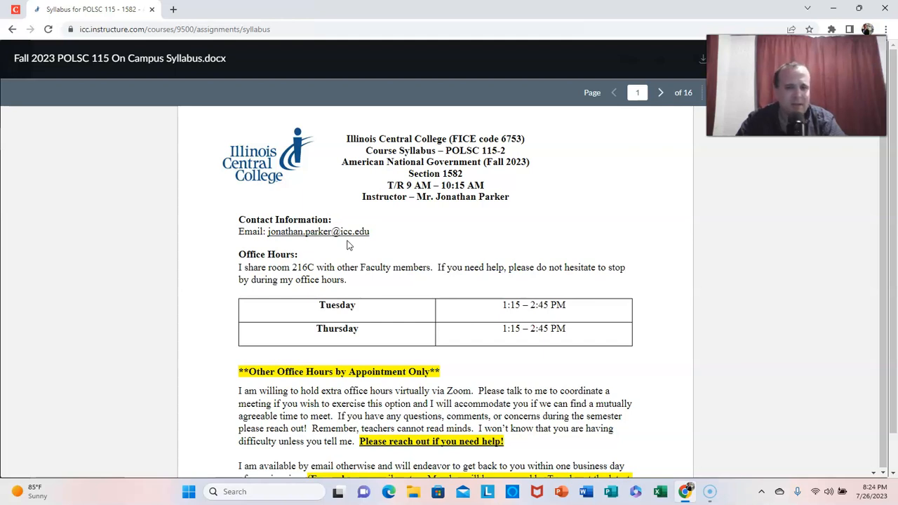
pyautogui.scroll(-3)
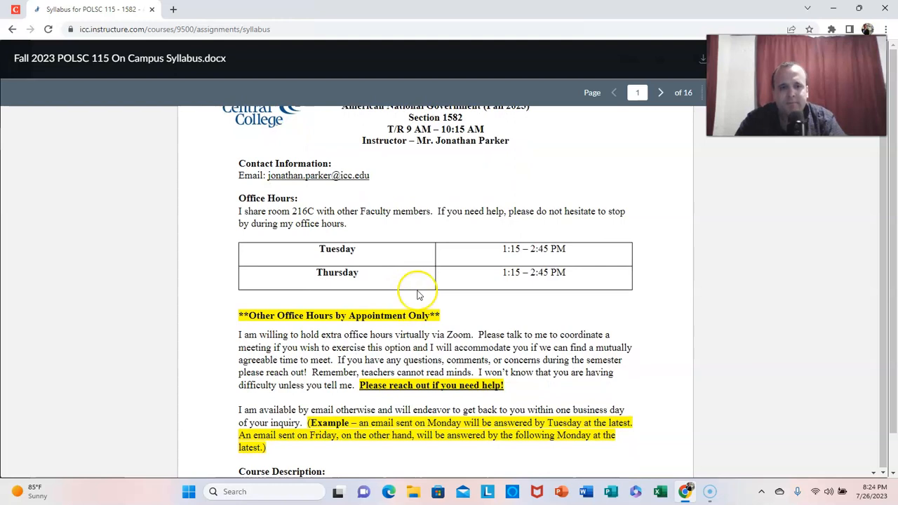
pyautogui.moveTo(315, 210)
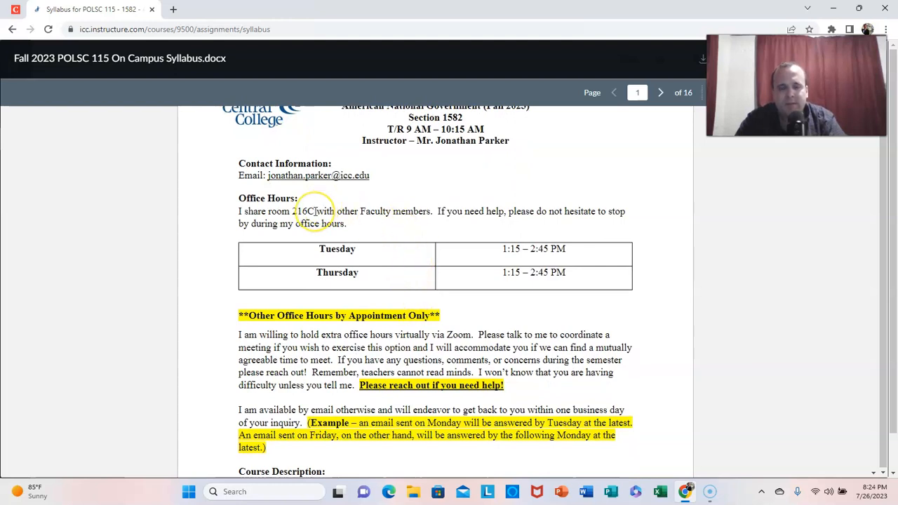
pyautogui.moveTo(477, 251)
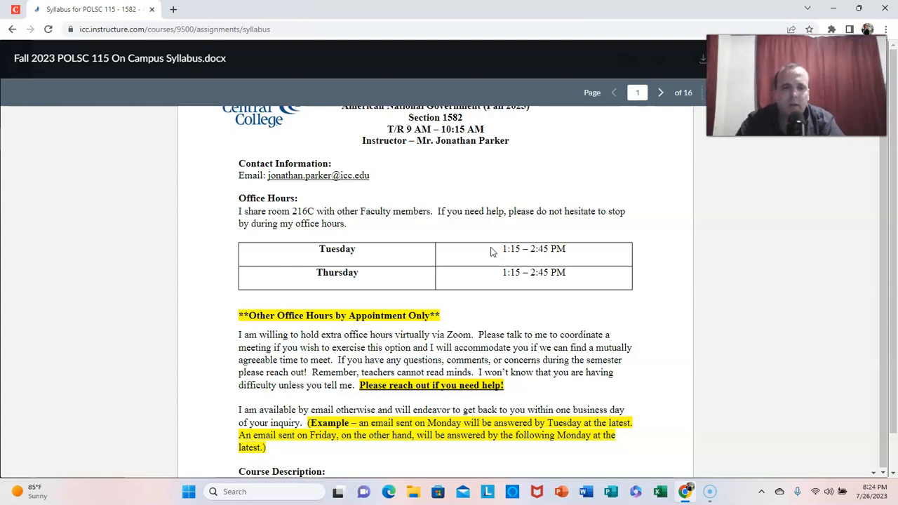
pyautogui.scroll(-3)
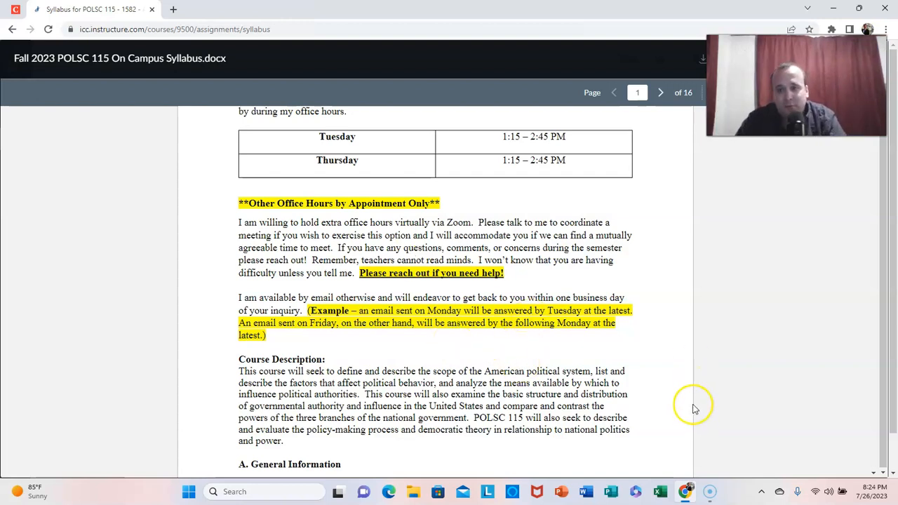
pyautogui.moveTo(337, 266)
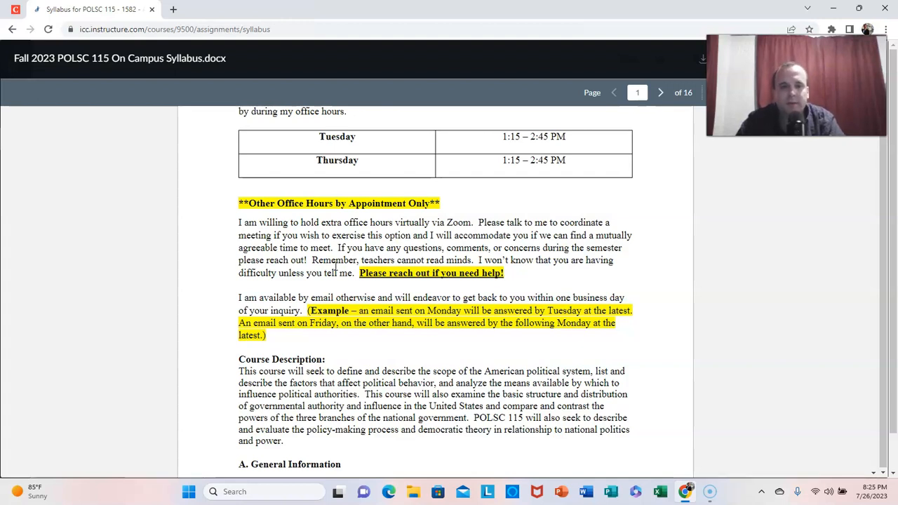
pyautogui.moveTo(377, 244)
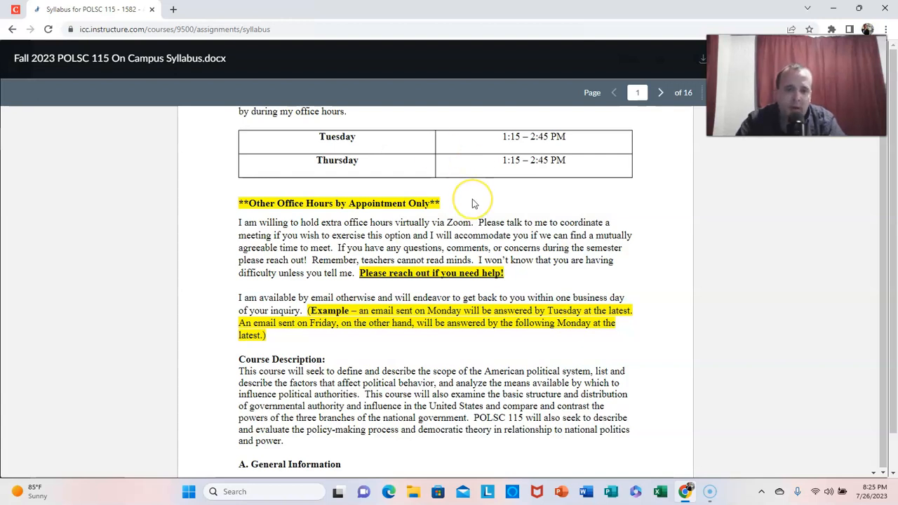
pyautogui.moveTo(472, 264)
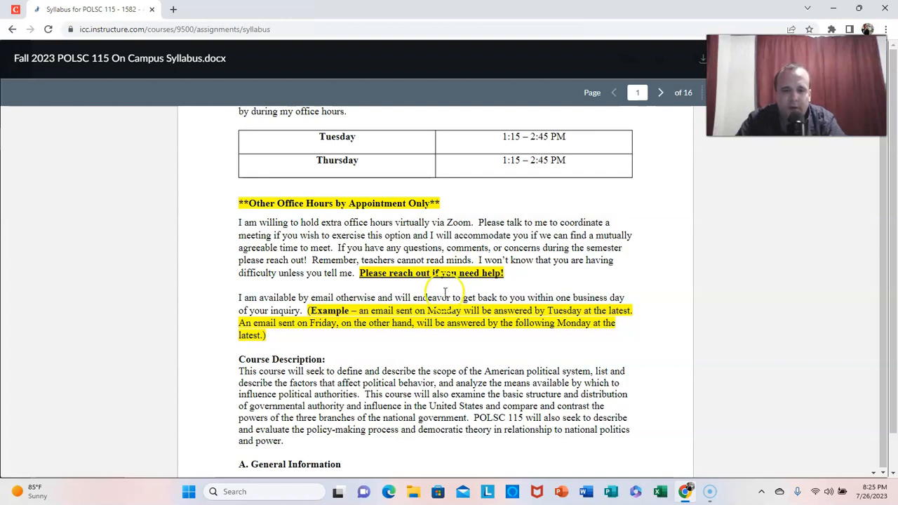
pyautogui.moveTo(522, 293)
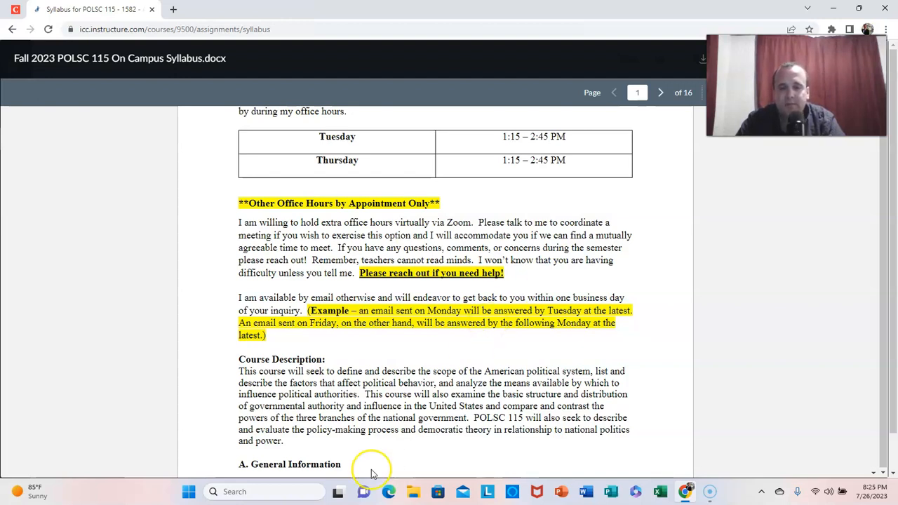
pyautogui.moveTo(449, 367)
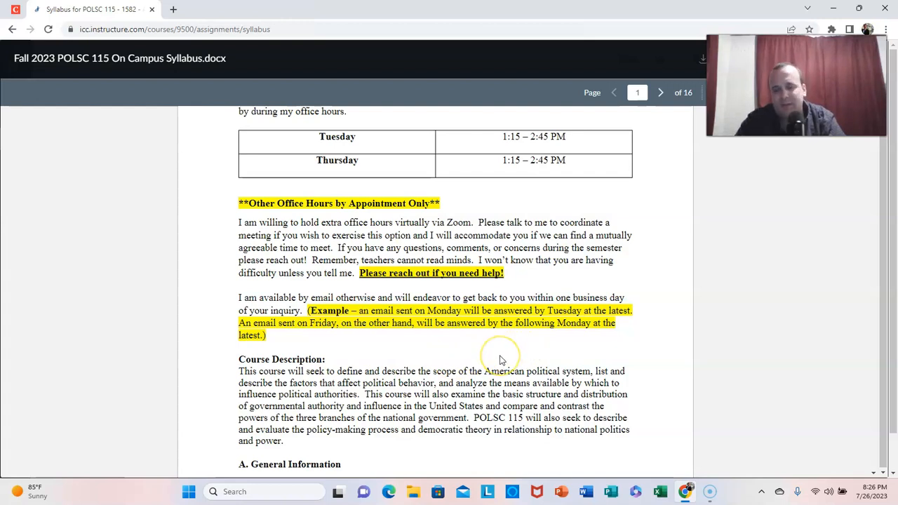
# - Scroll the syllabus past General Information to page 2's course outcomes and Materials of Instruction
pyautogui.scroll(-3)
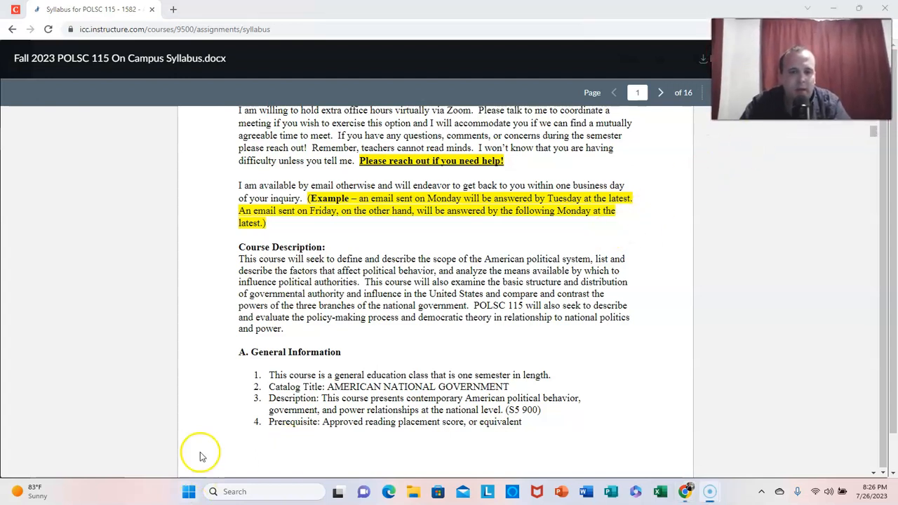
pyautogui.scroll(-3)
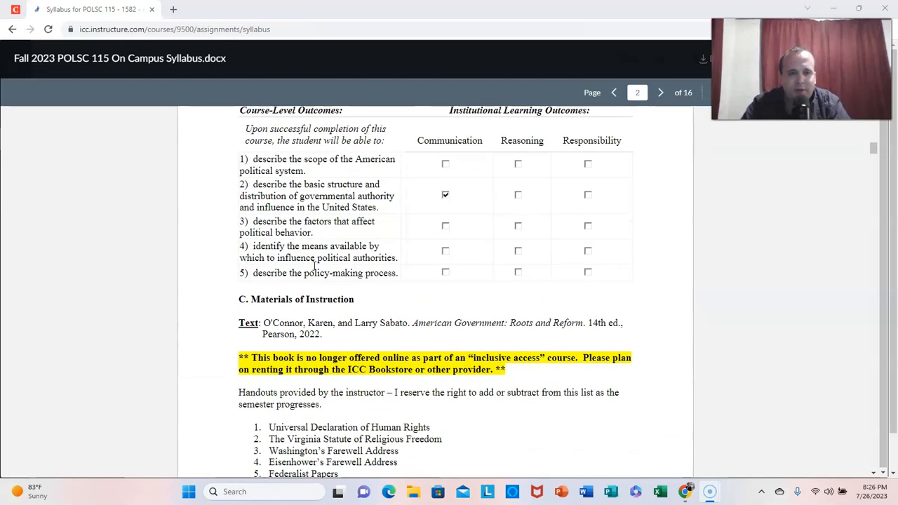
# - Highlight the required textbook citation in Materials of Instruction, then clear the highlight
pyautogui.scroll(-3)
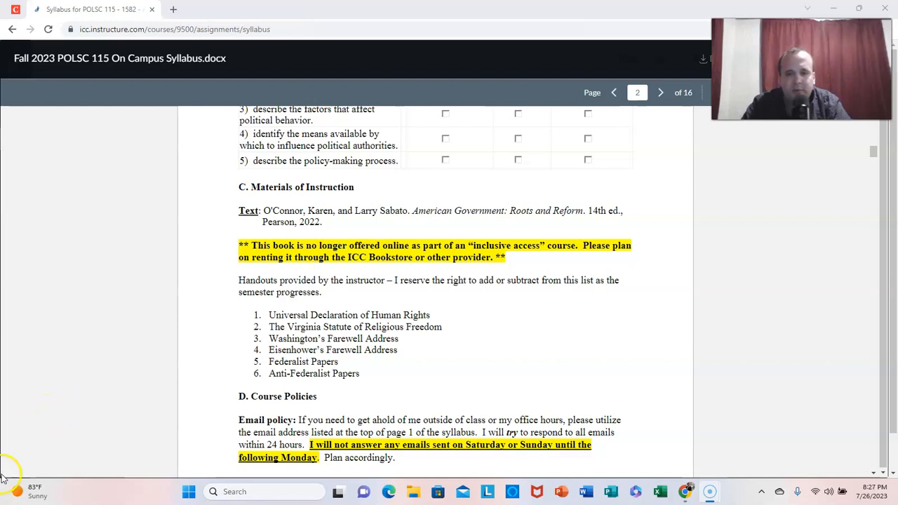
pyautogui.moveTo(95, 406)
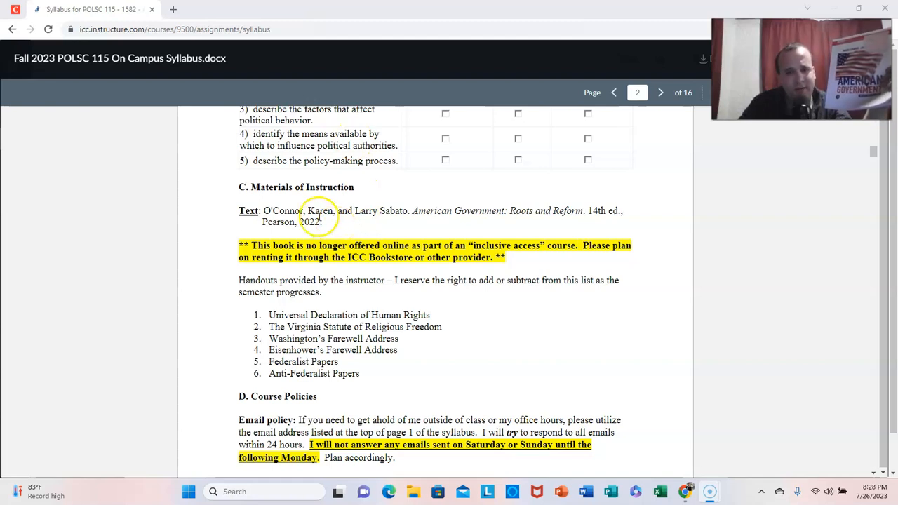
pyautogui.doubleClick(281, 211)
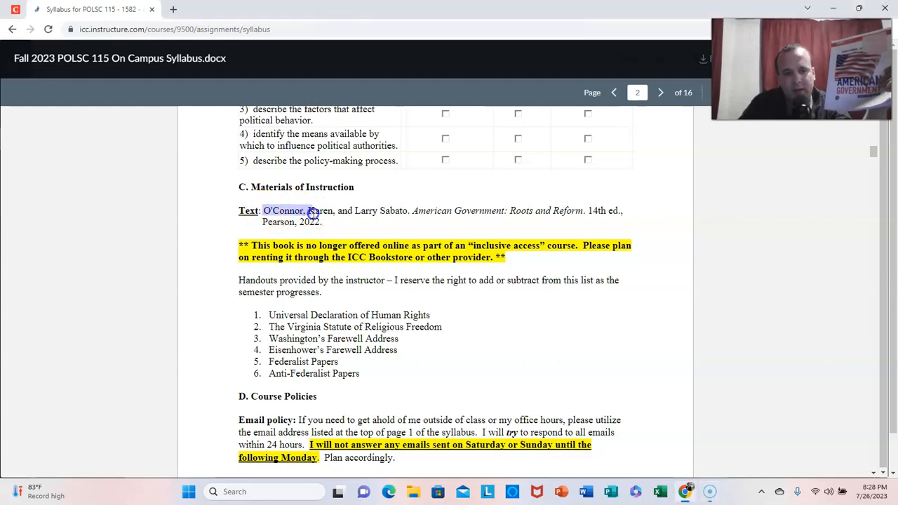
pyautogui.moveTo(309, 210); pyautogui.dragTo(325, 222)
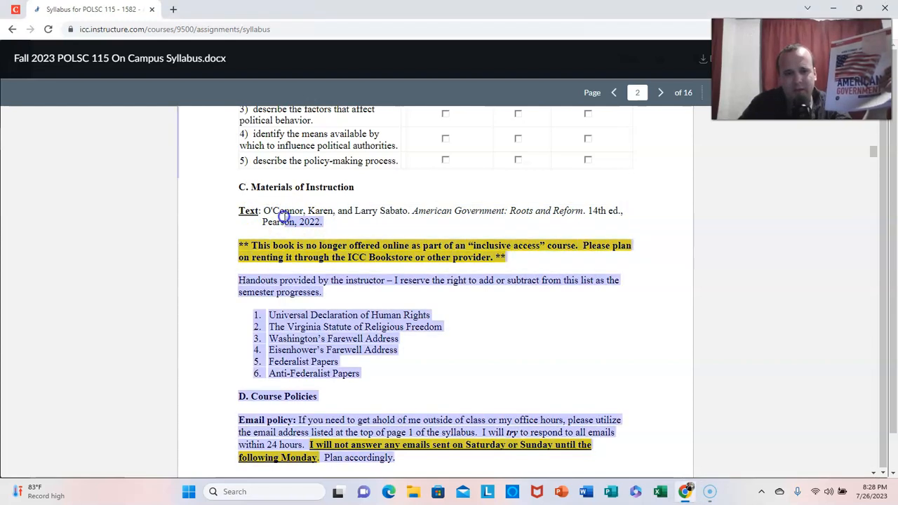
pyautogui.click(283, 217)
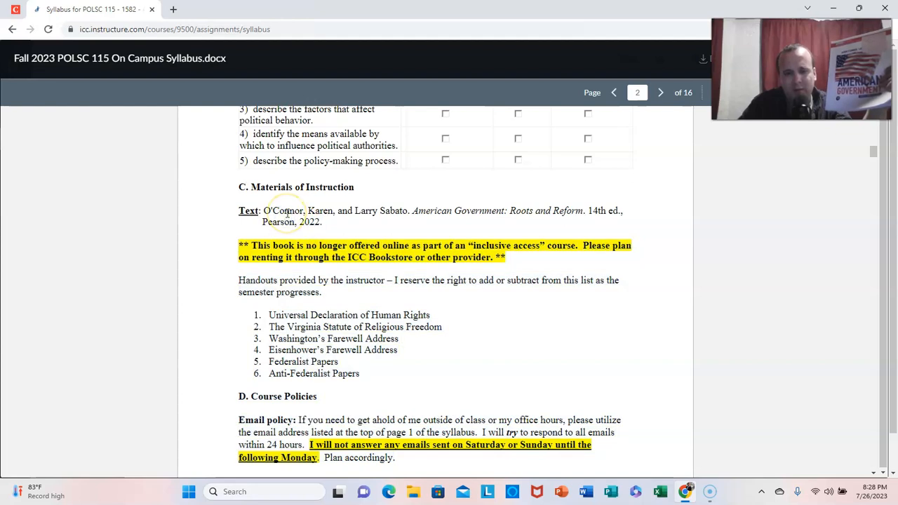
pyautogui.moveTo(468, 208)
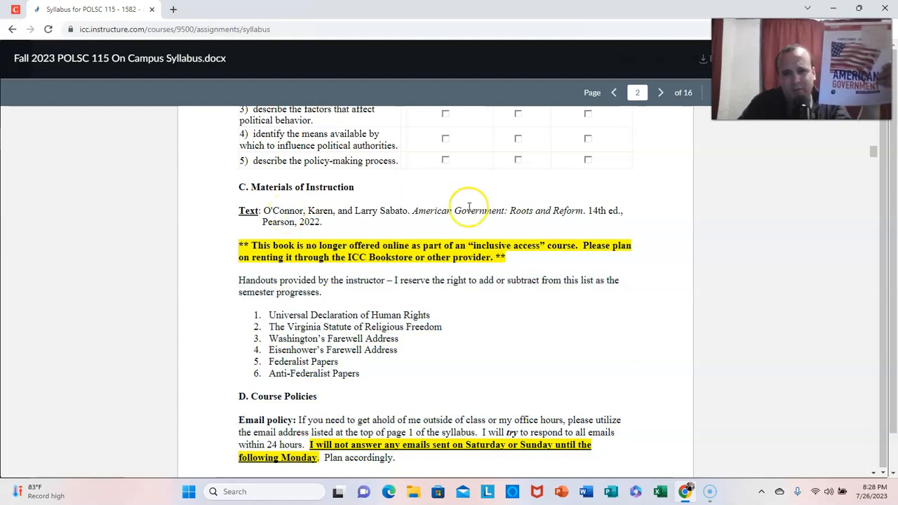
pyautogui.moveTo(491, 223)
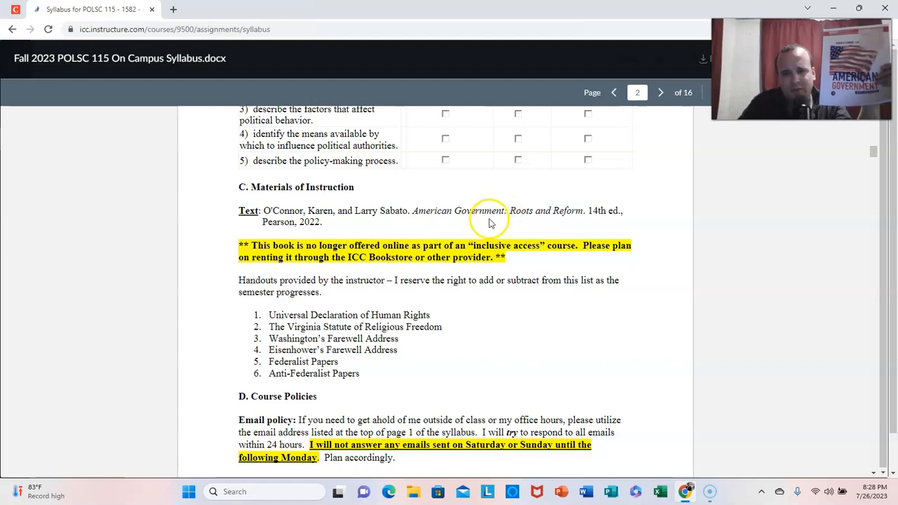
pyautogui.moveTo(485, 222)
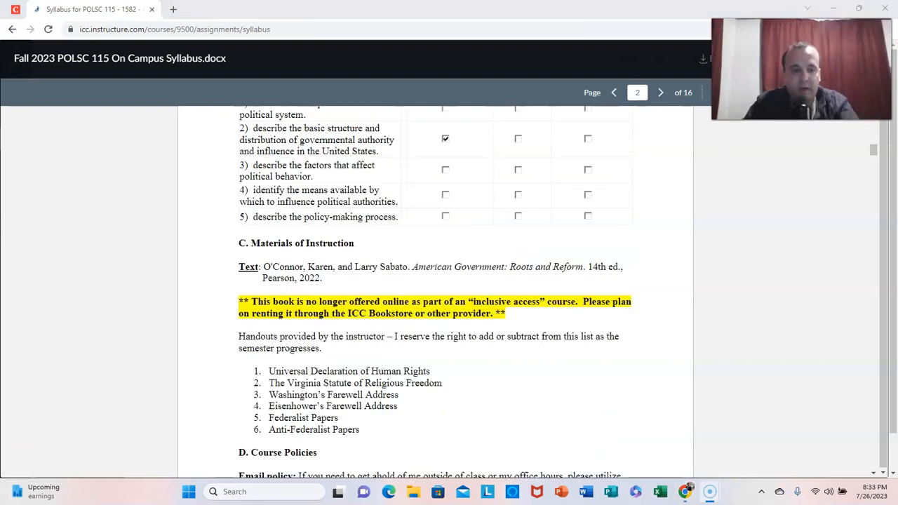
pyautogui.moveTo(48, 410)
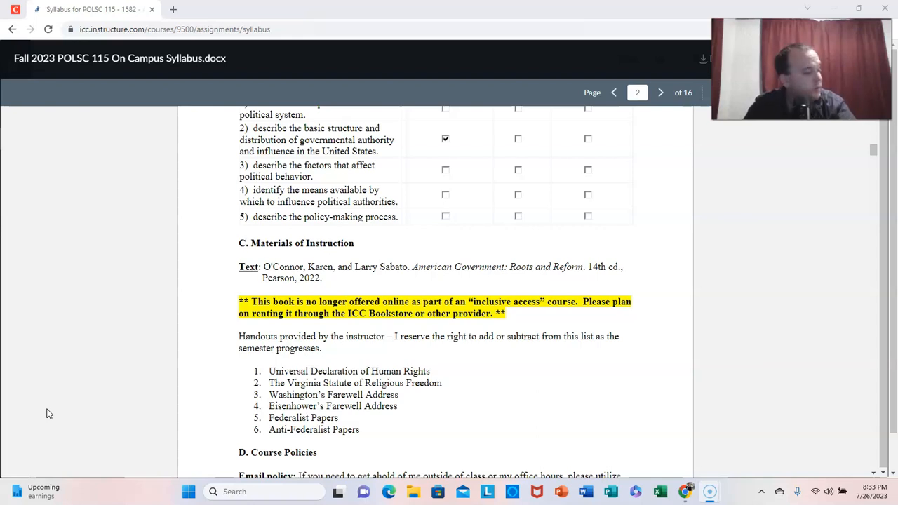
pyautogui.moveTo(90, 401)
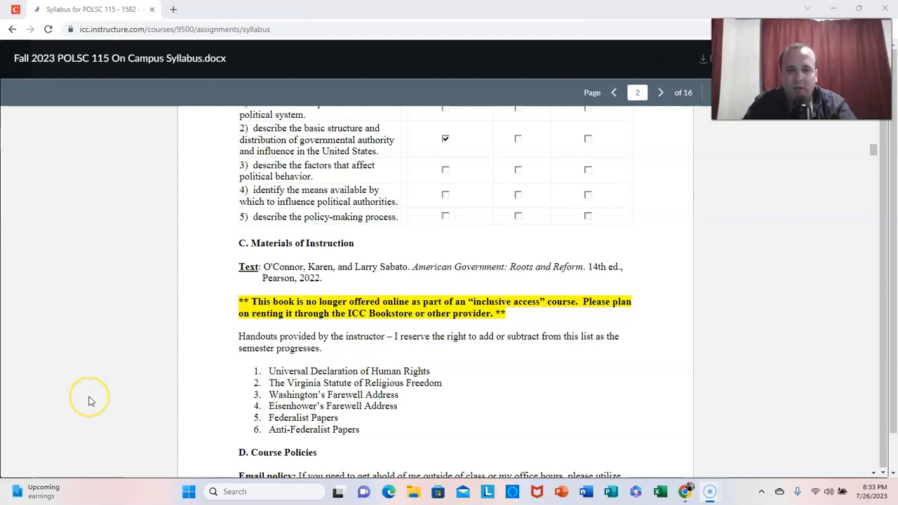
pyautogui.moveTo(153, 309)
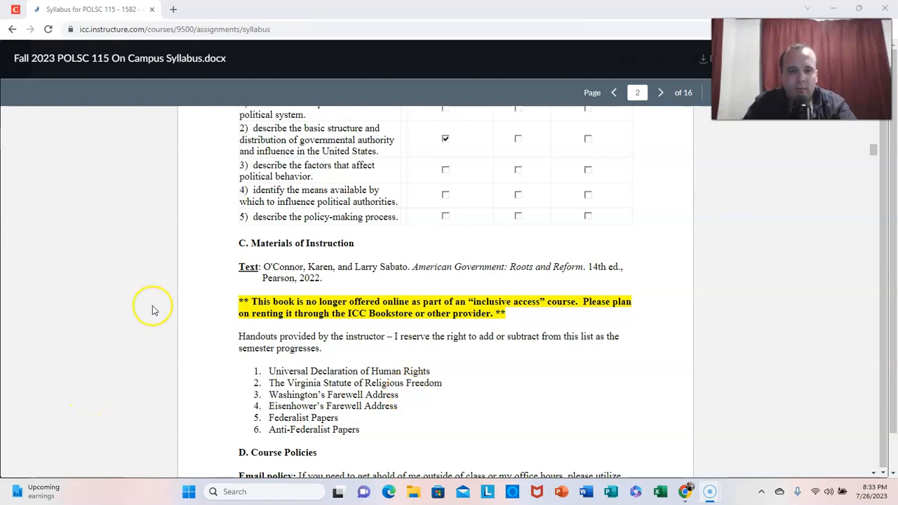
# - Highlight the numbered list of six instructor handouts, then clear the selection
pyautogui.scroll(-3)
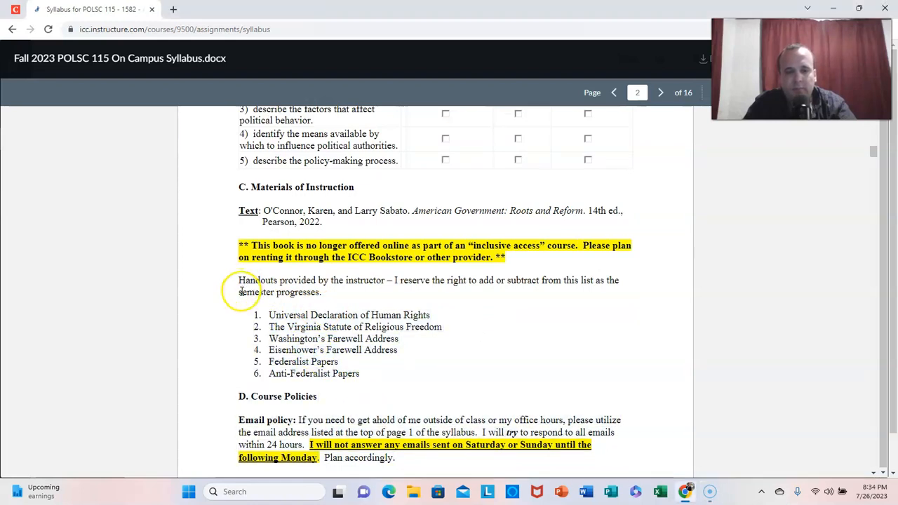
pyautogui.moveTo(270, 314); pyautogui.dragTo(360, 373)
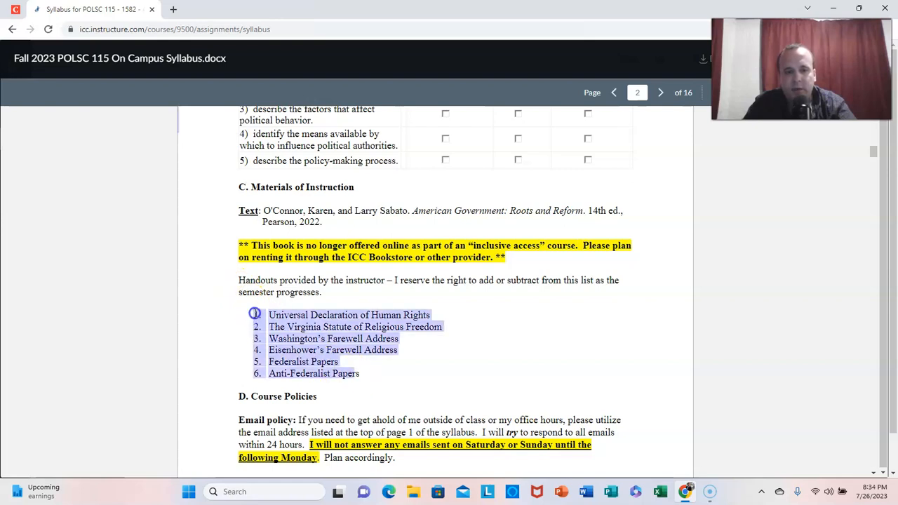
pyautogui.click(396, 365)
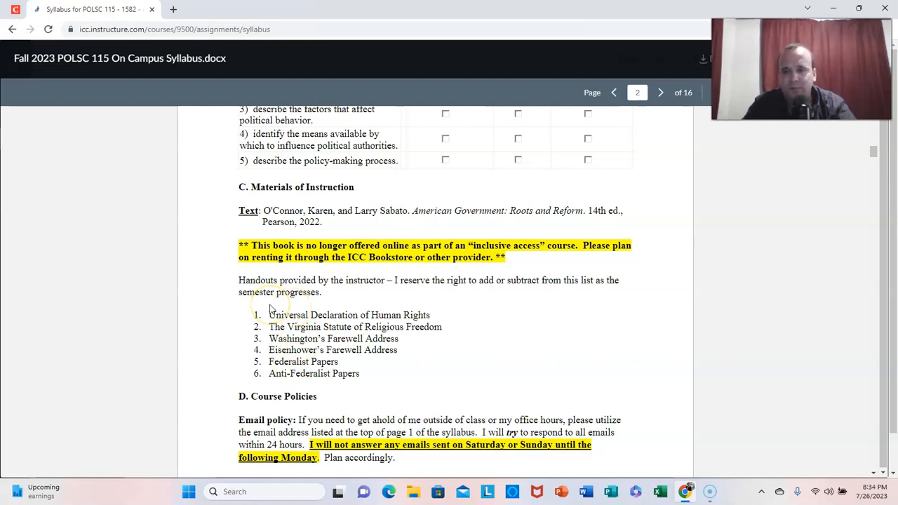
pyautogui.moveTo(339, 382)
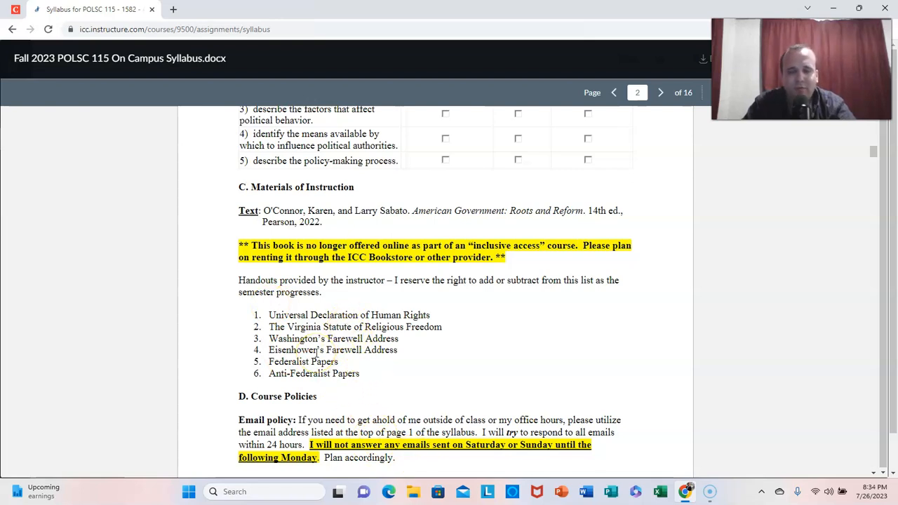
# - Scroll past the Course Policies email policy to the page 2/3 break
pyautogui.scroll(-3)
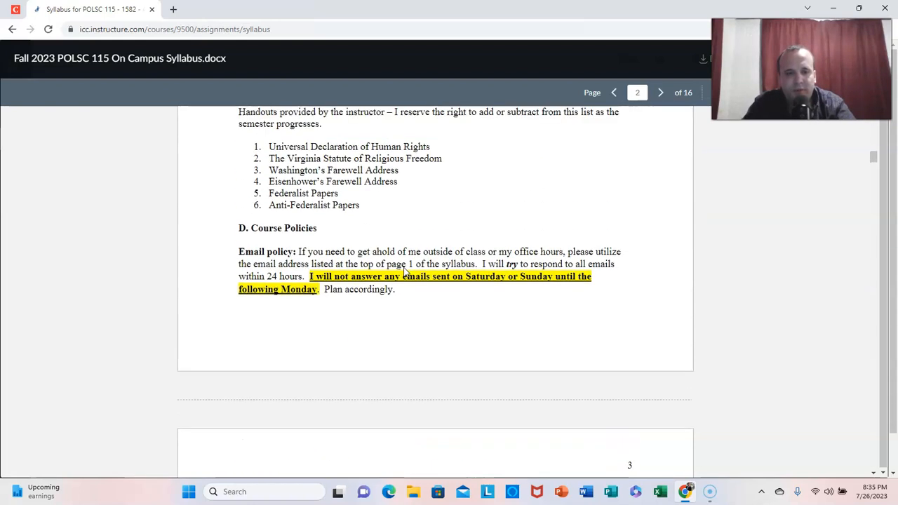
pyautogui.moveTo(471, 424)
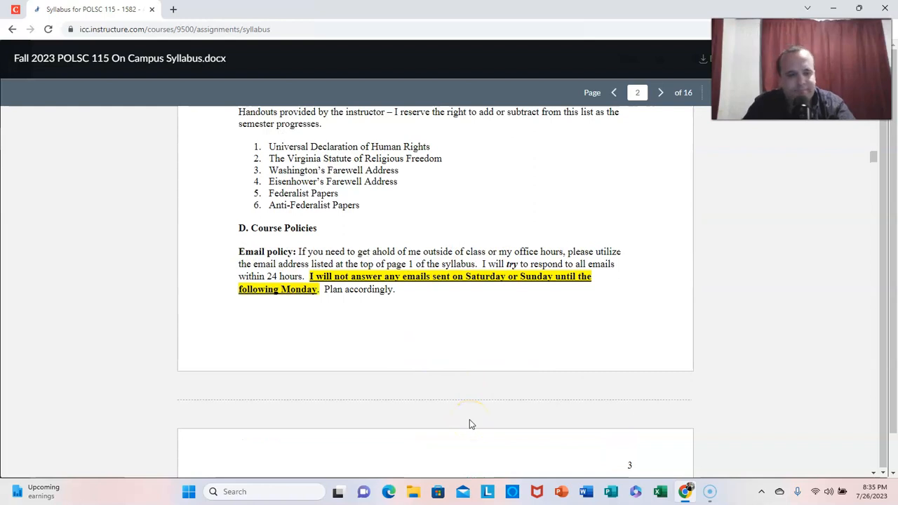
pyautogui.moveTo(449, 401)
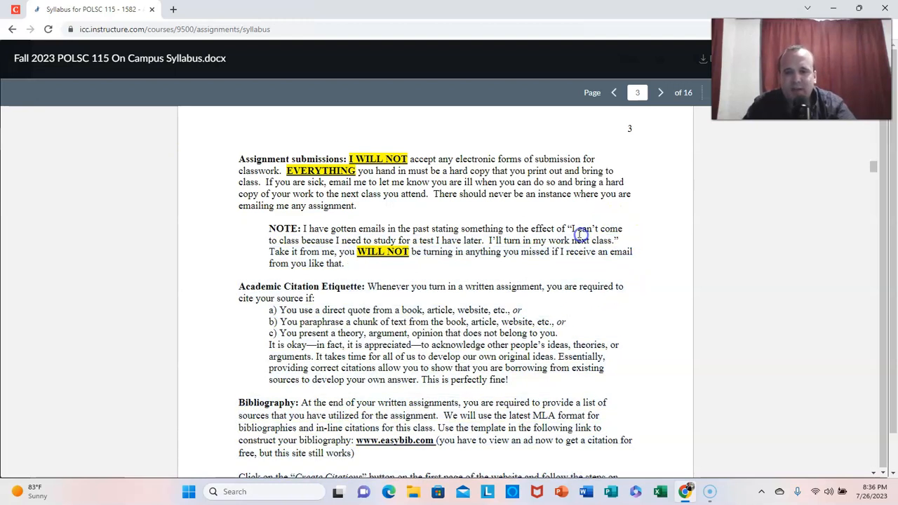
# - Select a short span of text on page 3's assignment submission policies
pyautogui.moveTo(575, 227); pyautogui.dragTo(612, 240)
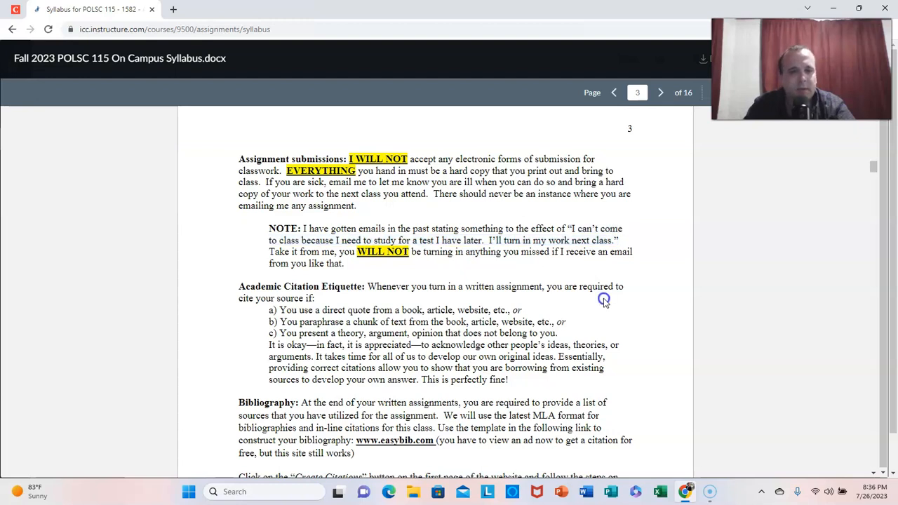
# - Scroll through page 3's Academic Citation Etiquette, Bibliography guidance and the Wikipedia warning
pyautogui.scroll(-3)
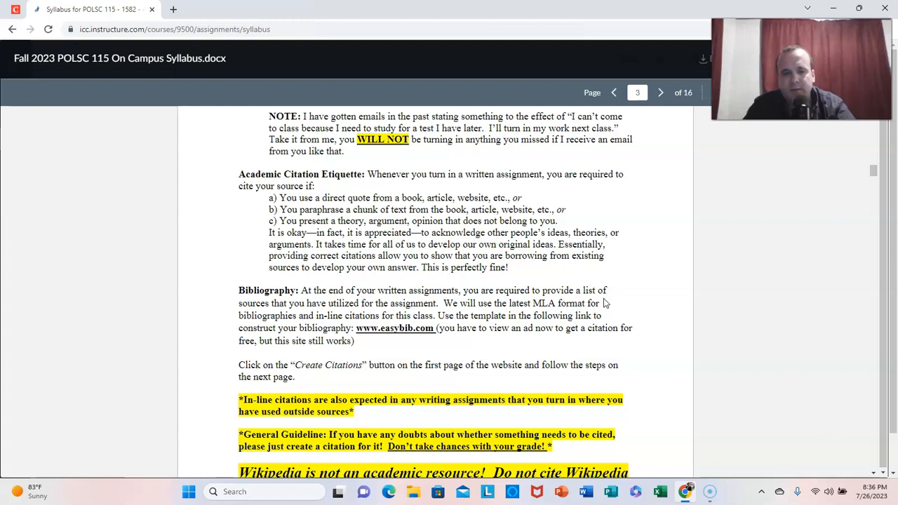
pyautogui.scroll(-3)
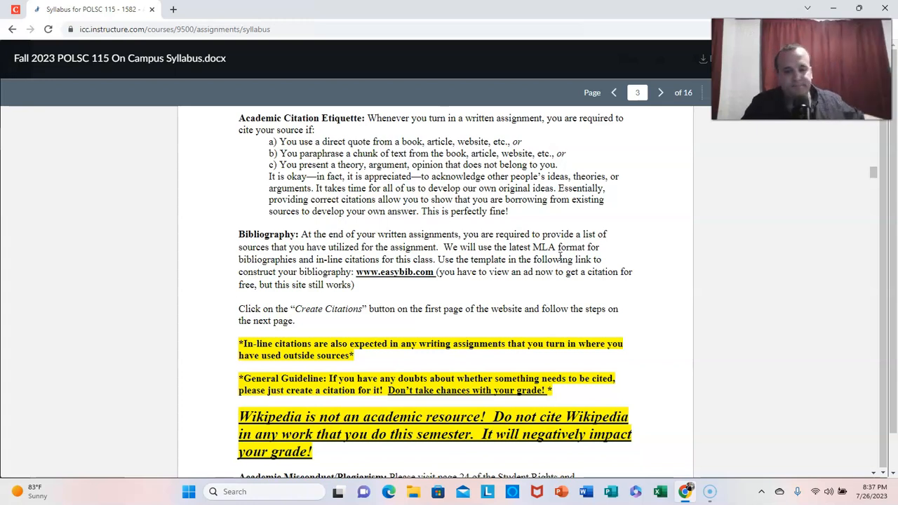
pyautogui.moveTo(480, 258)
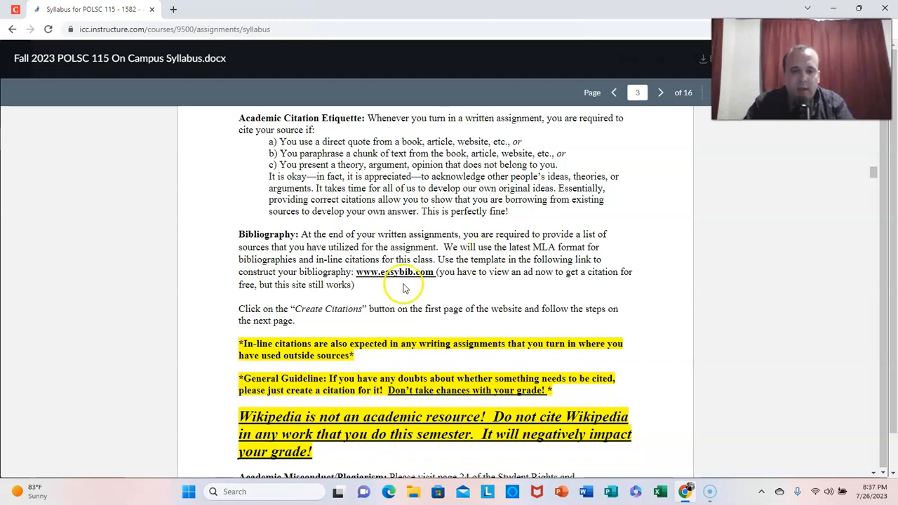
pyautogui.click(394, 272)
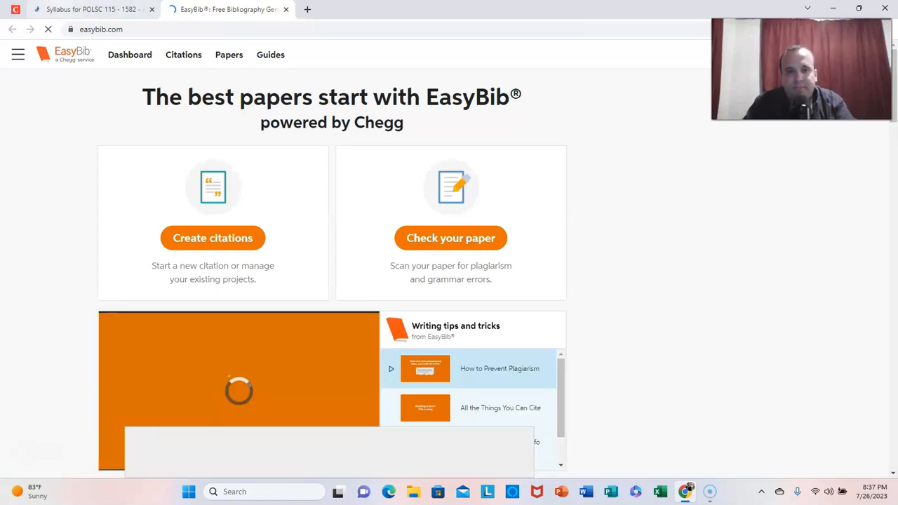
pyautogui.click(91, 9)
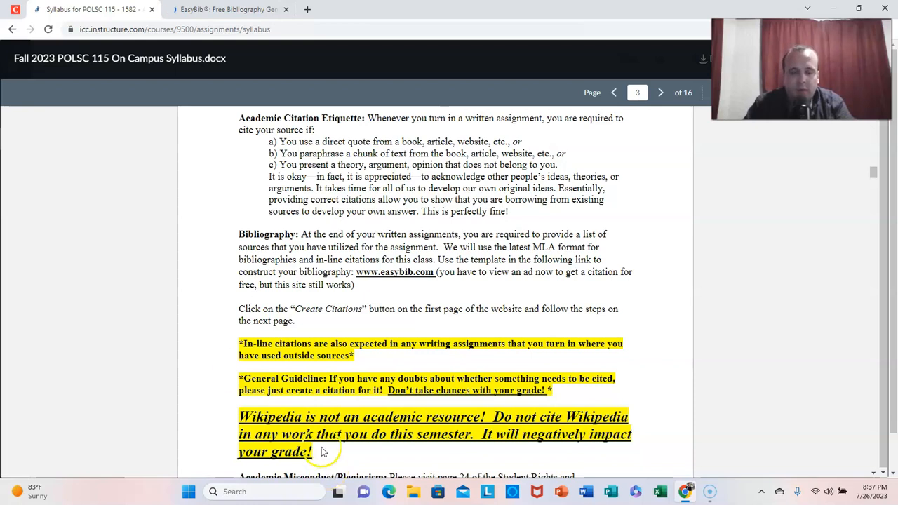
pyautogui.moveTo(685, 456)
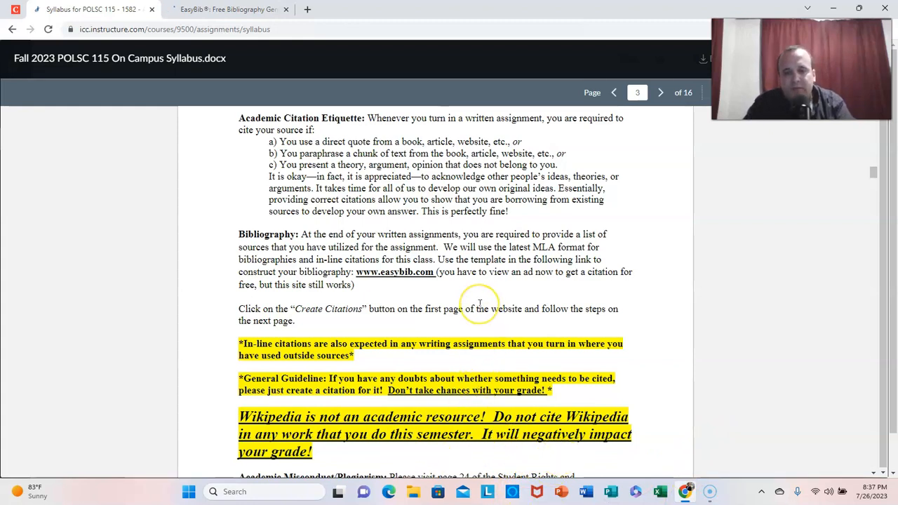
# - Scroll to the bottom of page 3, reaching the Academic Misconduct/Plagiarism section
pyautogui.scroll(-3)
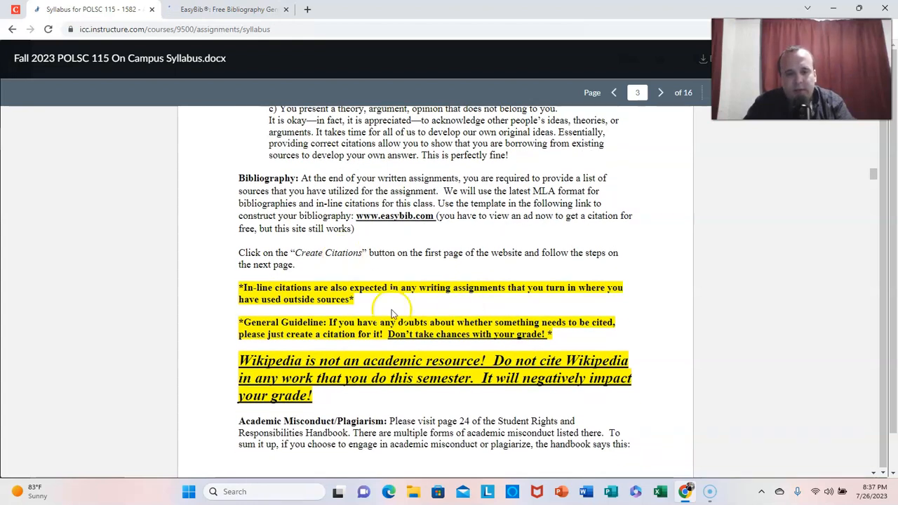
pyautogui.moveTo(209, 118)
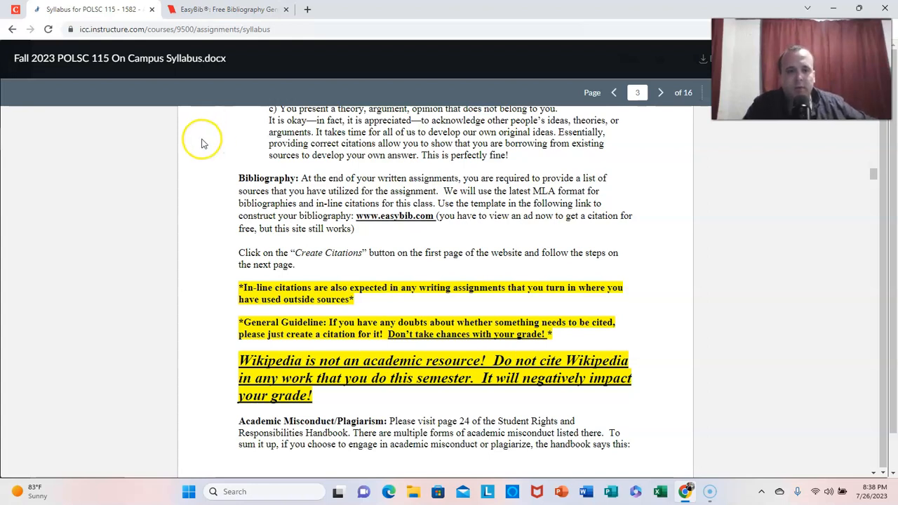
pyautogui.moveTo(148, 115)
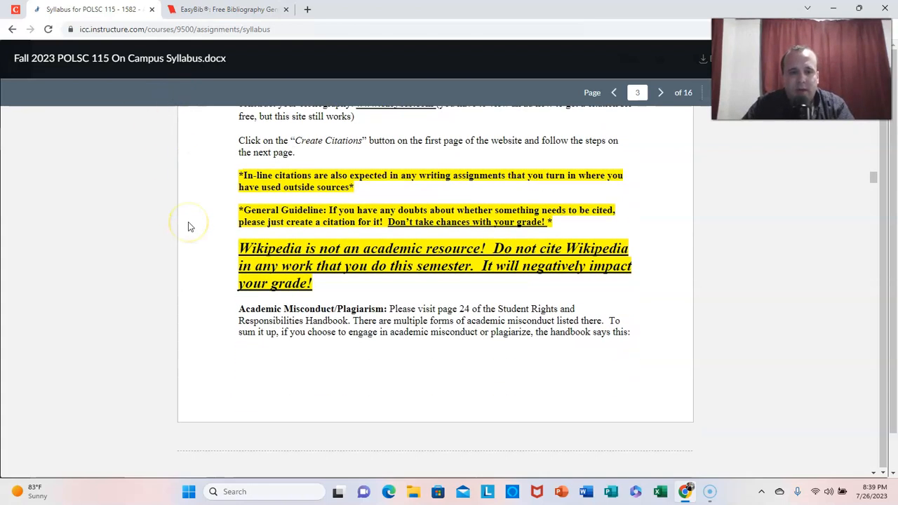
pyautogui.moveTo(241, 260)
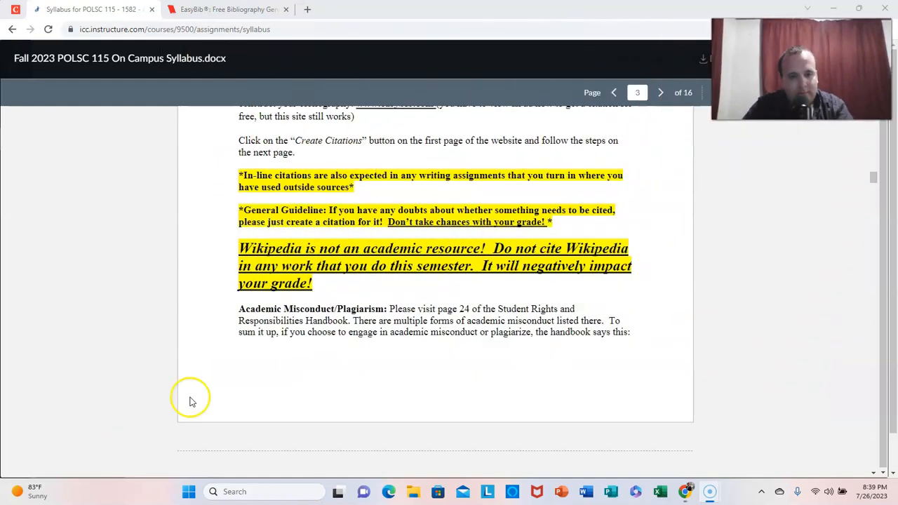
# - Scroll to page 4's plagiarism penalties and highlight the quoted consequences passage
pyautogui.scroll(-3)
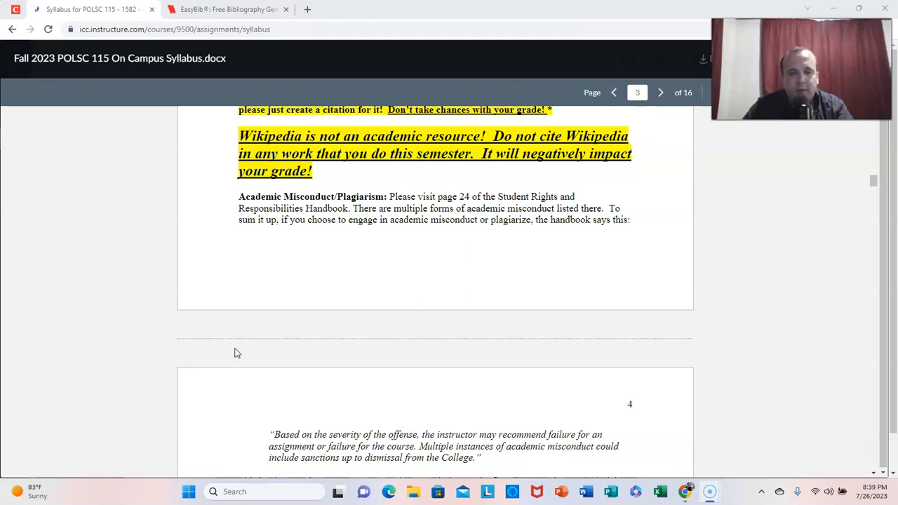
pyautogui.scroll(-3)
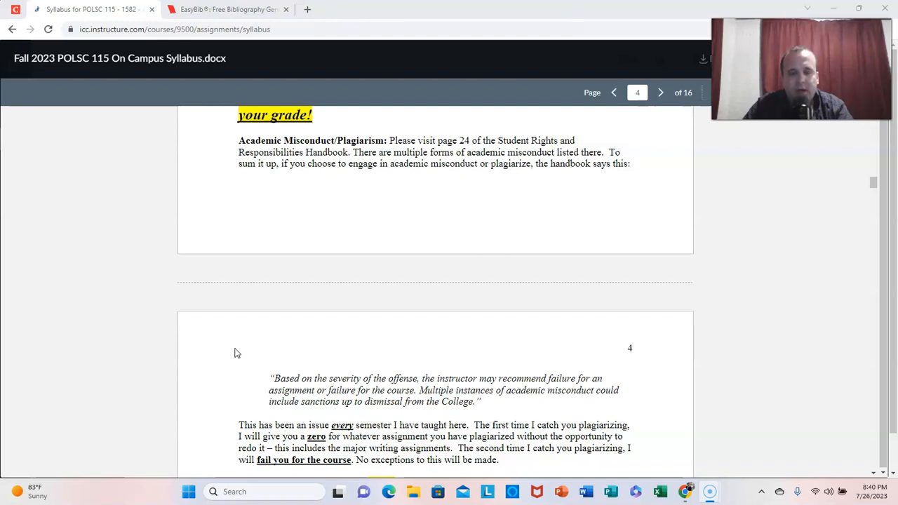
pyautogui.scroll(-3)
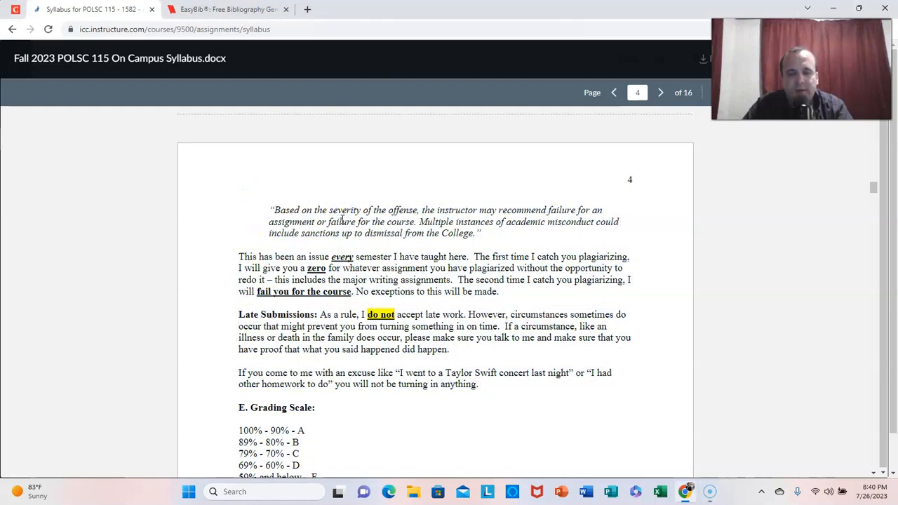
pyautogui.moveTo(486, 230)
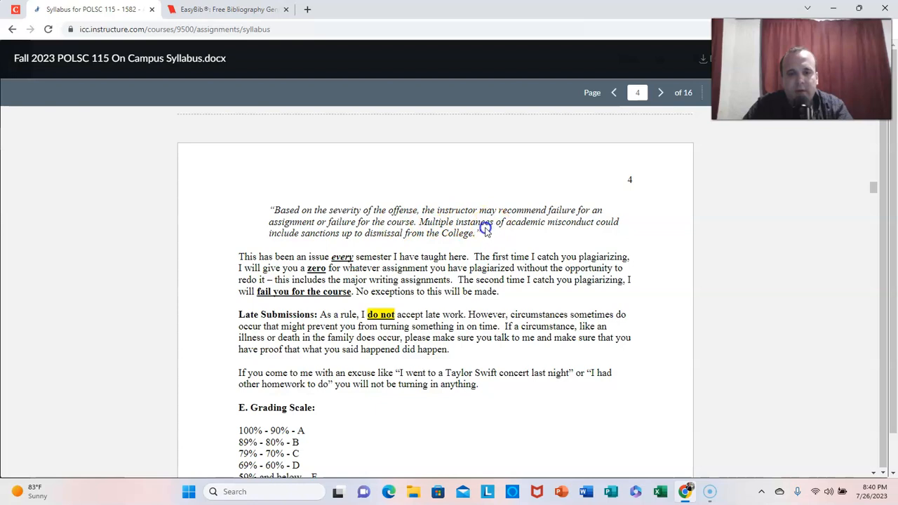
pyautogui.doubleClick(300, 211)
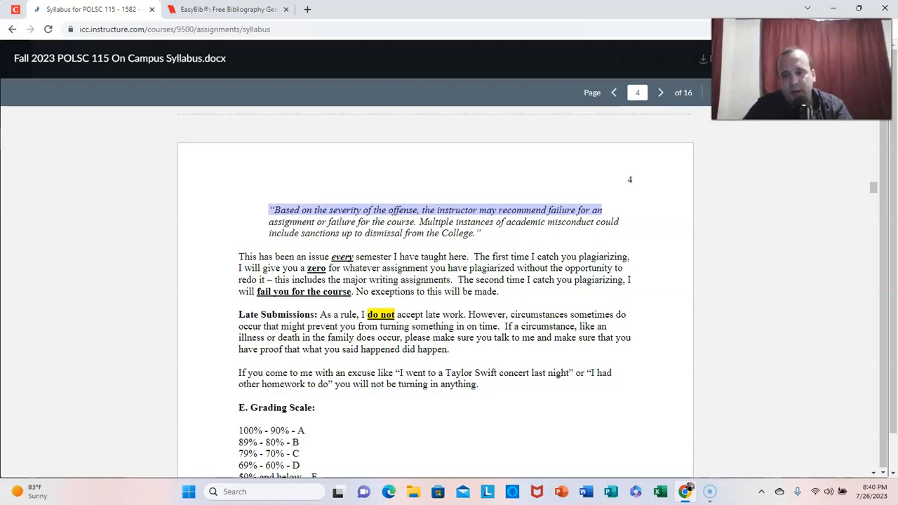
pyautogui.moveTo(188, 211)
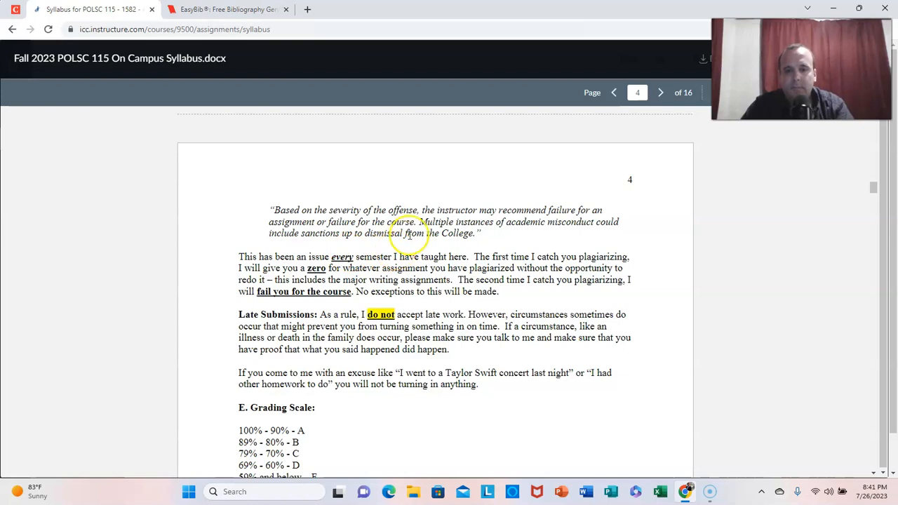
# - Scroll to page 4's full Grading Scale and Methods of Presentation
pyautogui.scroll(-3)
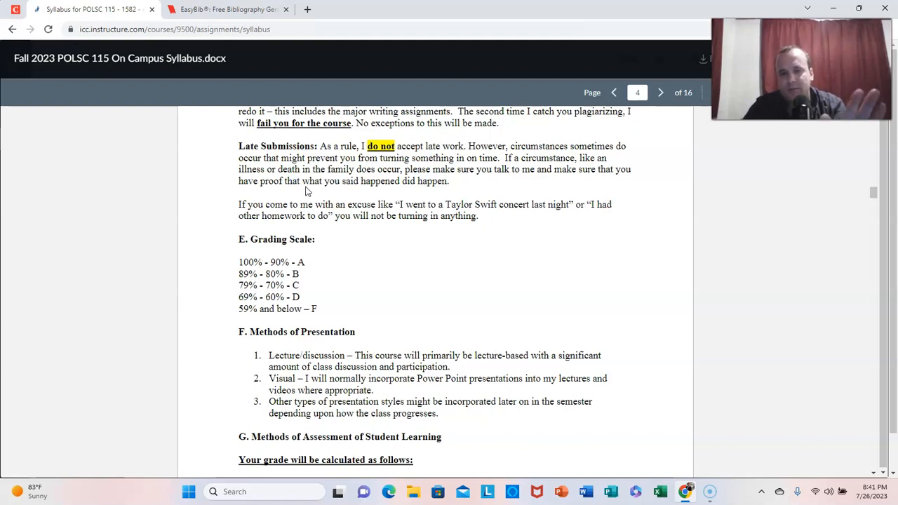
# - Scroll through the 80% grade breakdown, tests to mini-speech, until page 5 begins
pyautogui.scroll(-3)
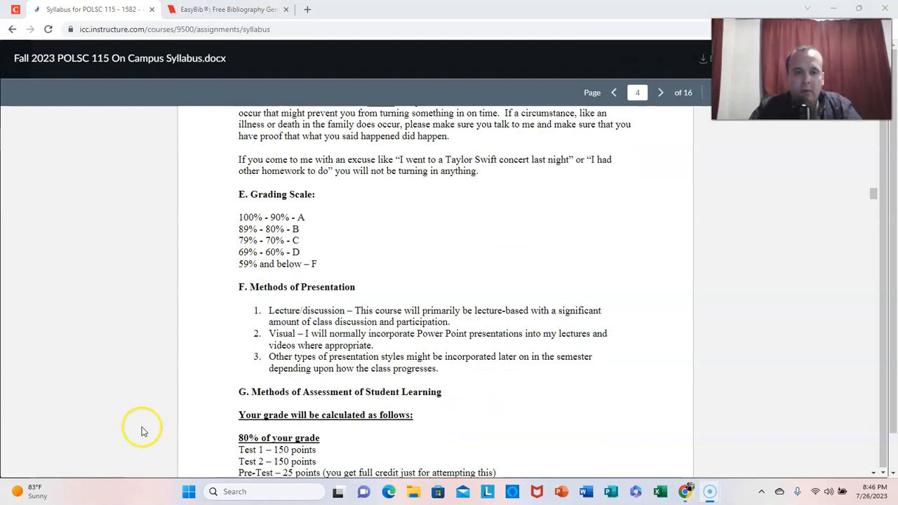
pyautogui.moveTo(168, 390)
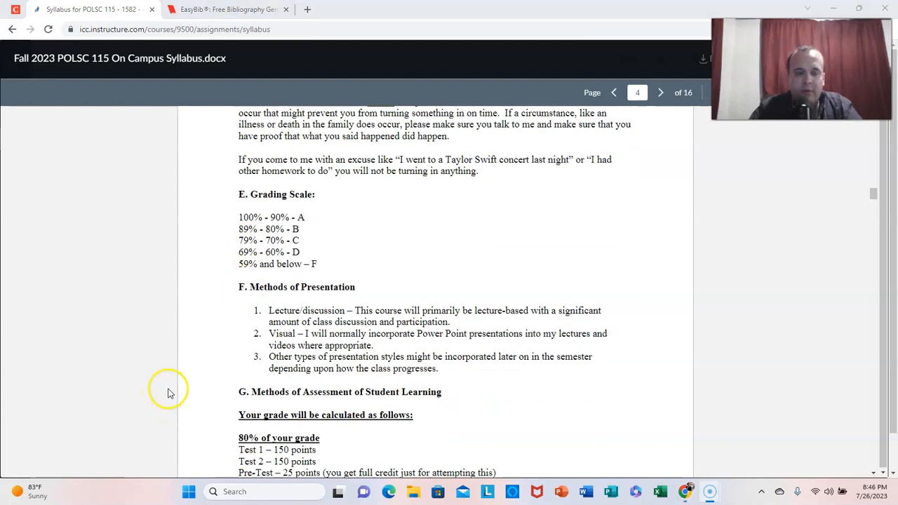
pyautogui.scroll(-3)
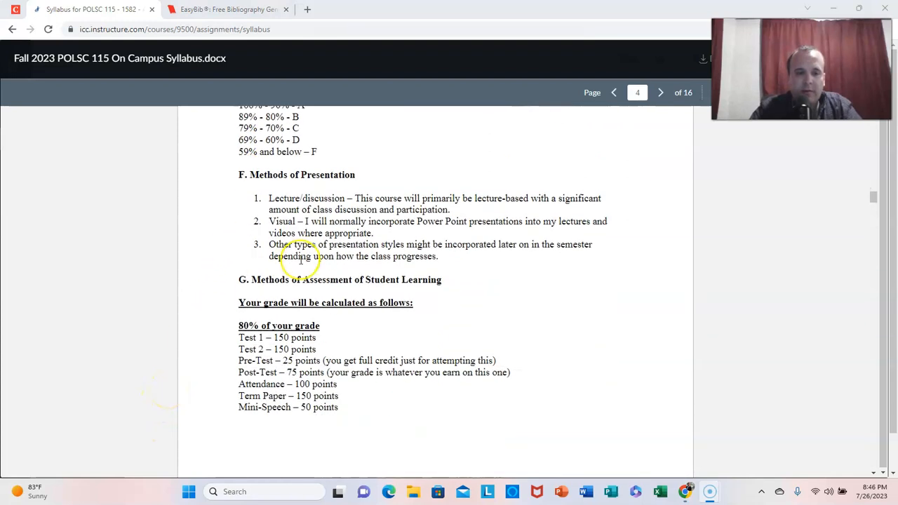
pyautogui.scroll(-3)
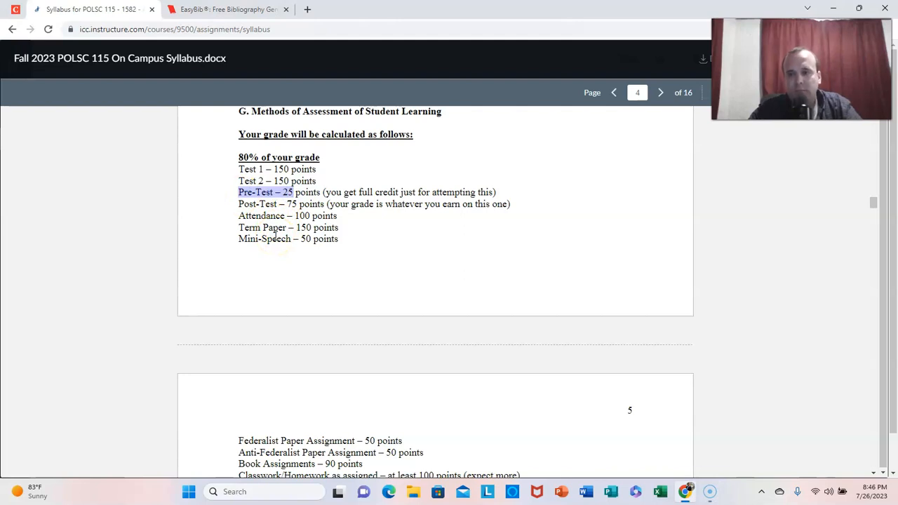
pyautogui.moveTo(278, 241)
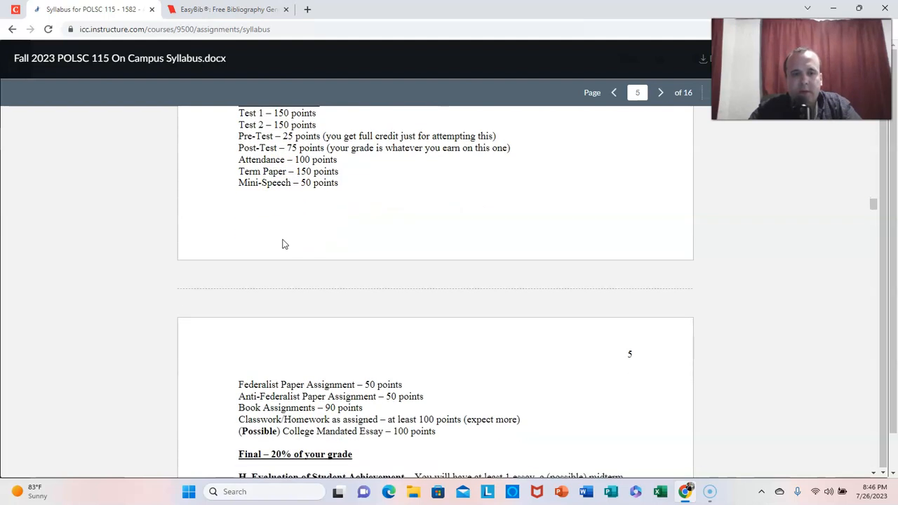
# - Scroll past the 20% final grade line to the News Resources and Miscellaneous notices
pyautogui.scroll(-3)
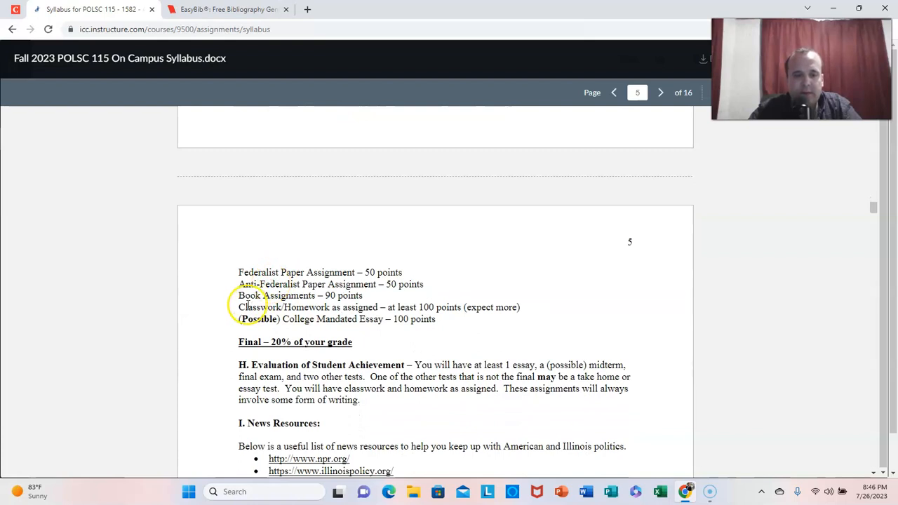
pyautogui.moveTo(393, 303)
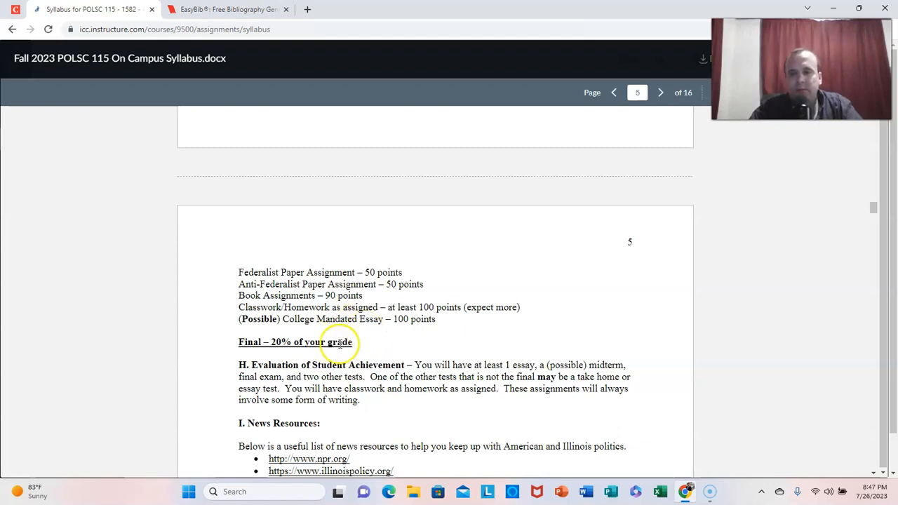
pyautogui.scroll(-3)
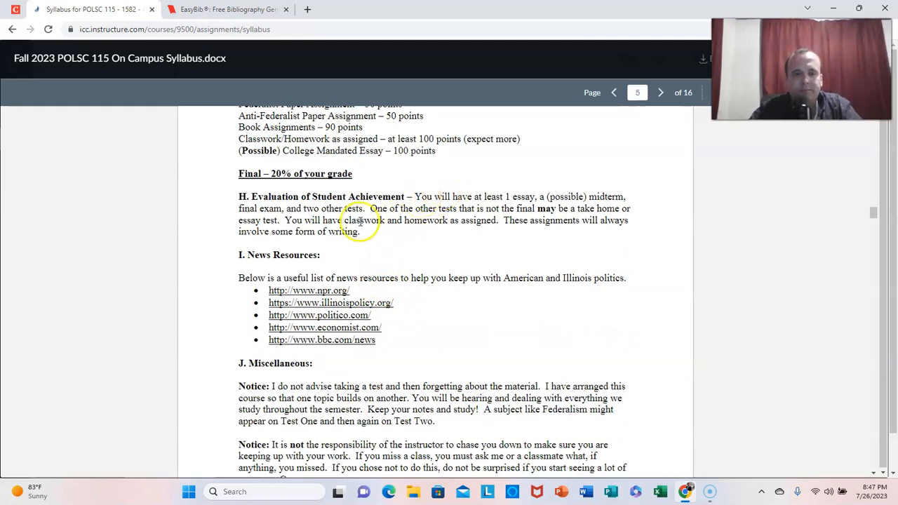
pyautogui.scroll(-3)
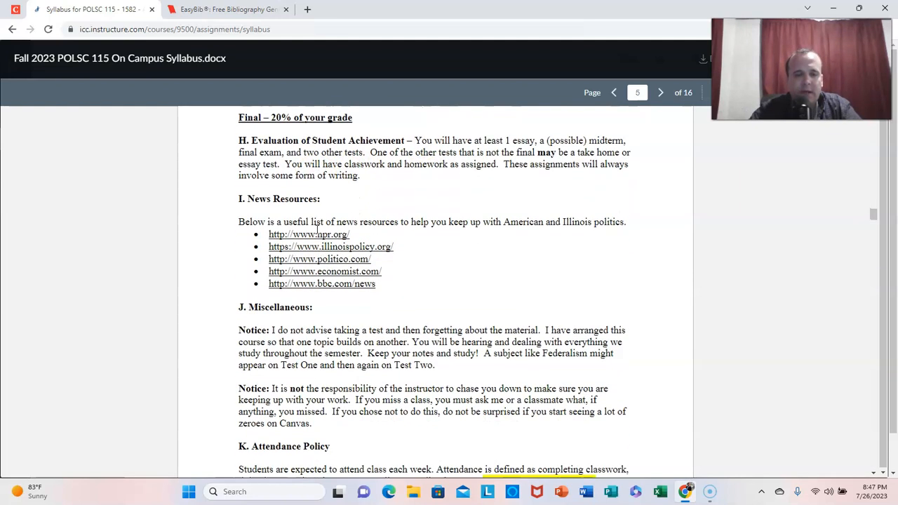
pyautogui.scroll(-3)
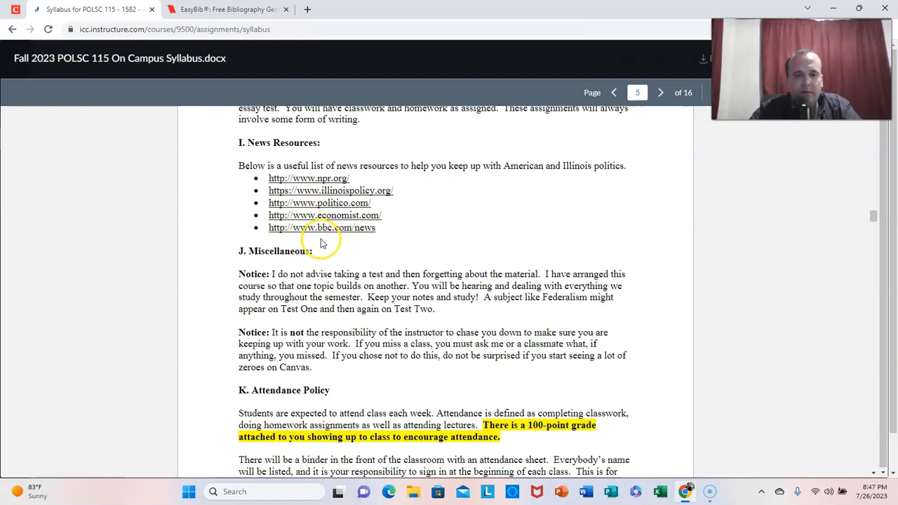
pyautogui.moveTo(320, 202)
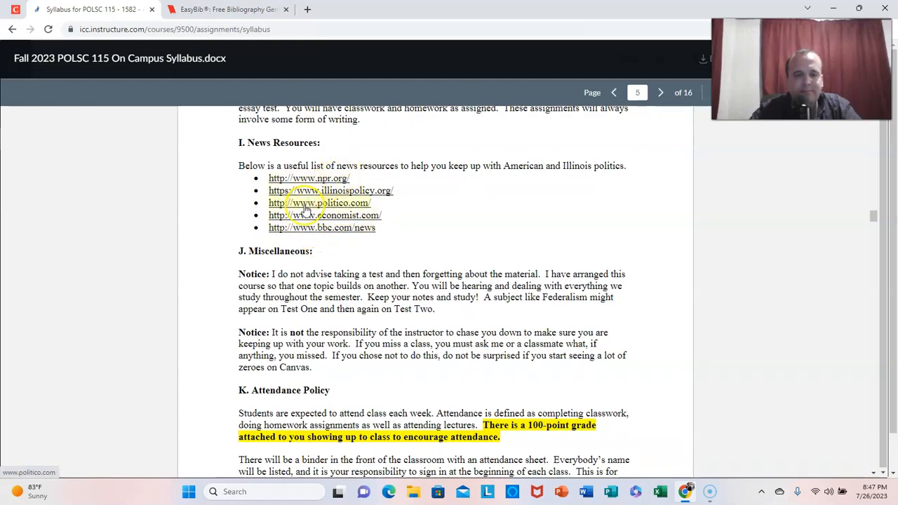
pyautogui.moveTo(303, 247)
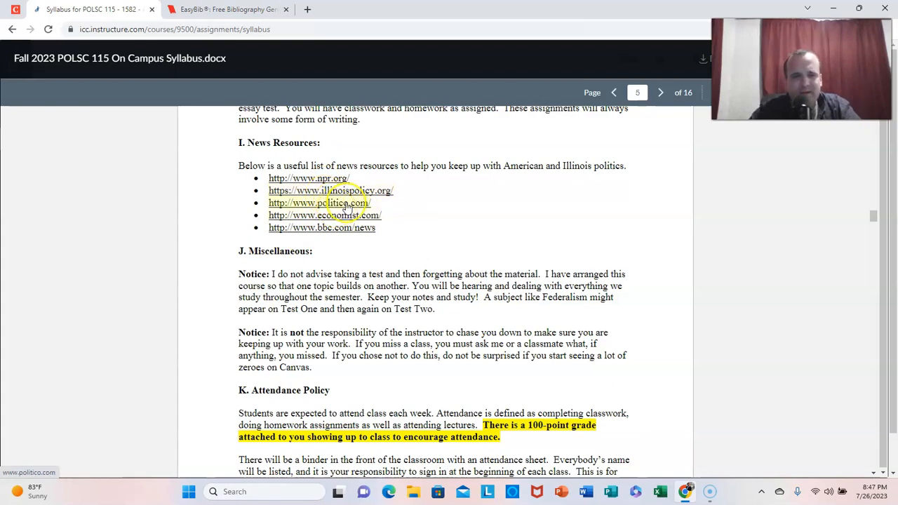
pyautogui.moveTo(359, 165)
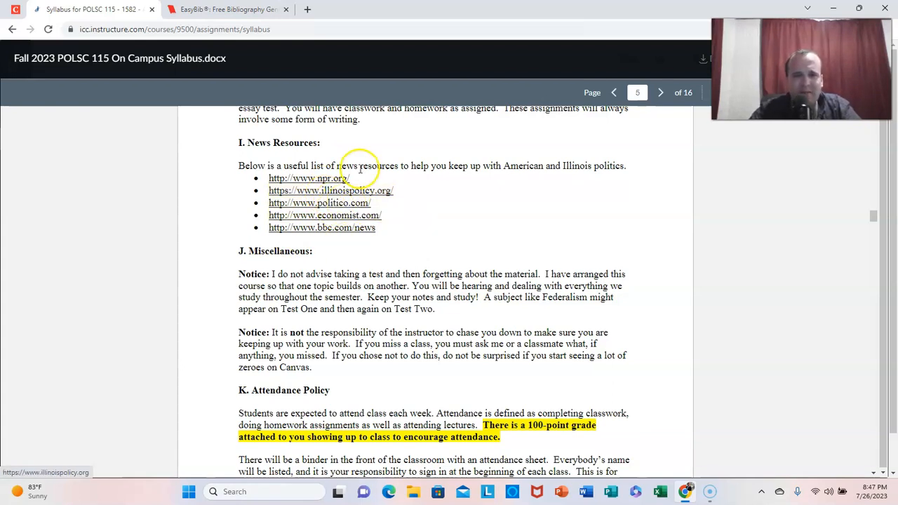
pyautogui.moveTo(421, 258)
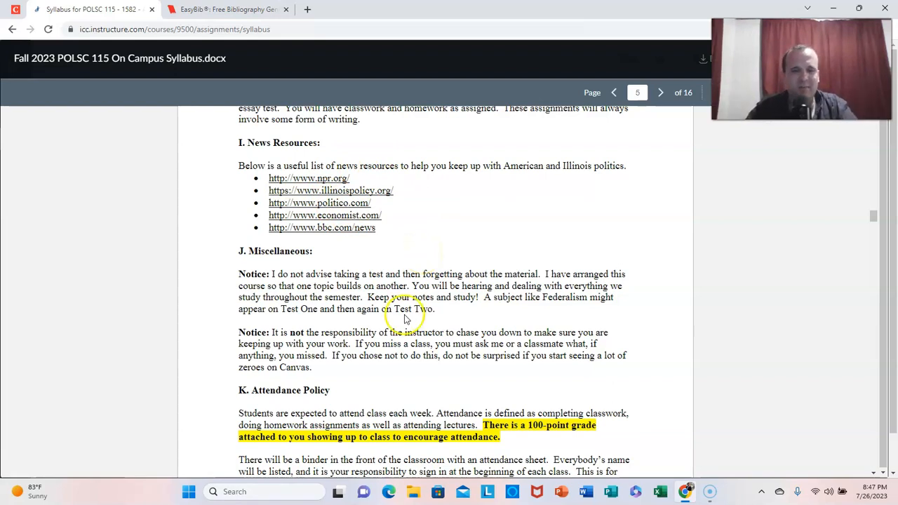
# - Scroll past the Attendance Policy sign-in sheet rule toward the top of page 6
pyautogui.scroll(-3)
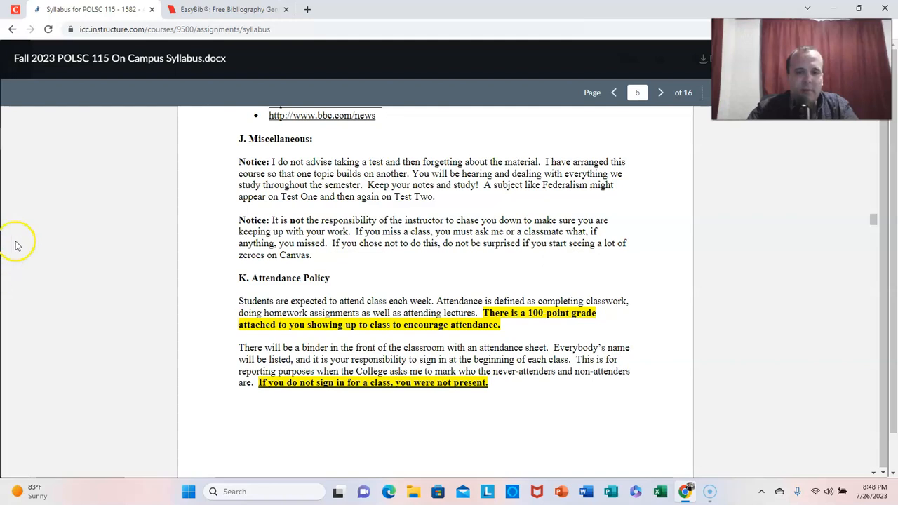
pyautogui.moveTo(70, 208)
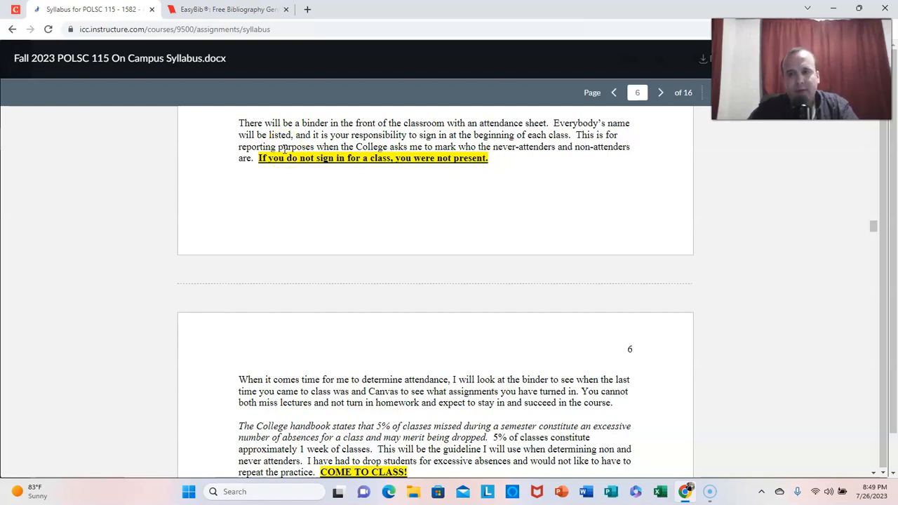
# - Scroll to page 6's Projected Course Schedule, topics one to five and Test One on September 28, 2023
pyautogui.scroll(3)
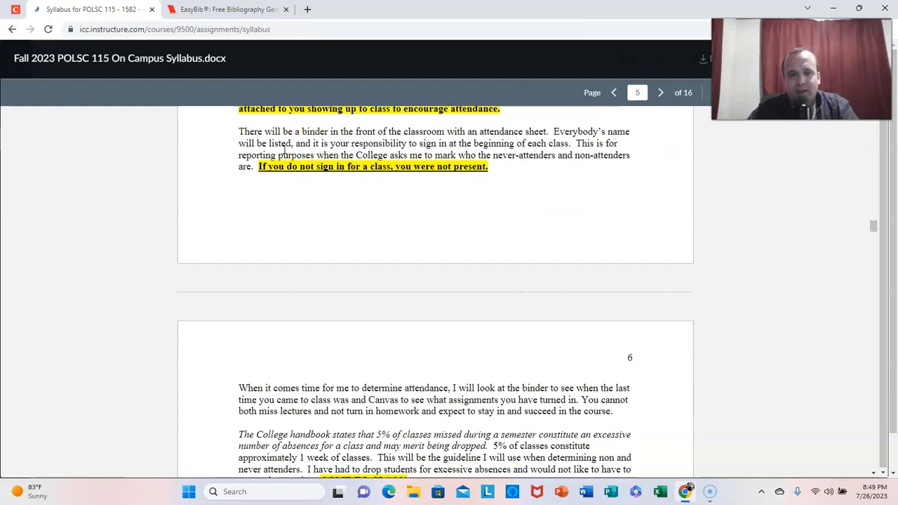
pyautogui.scroll(-3)
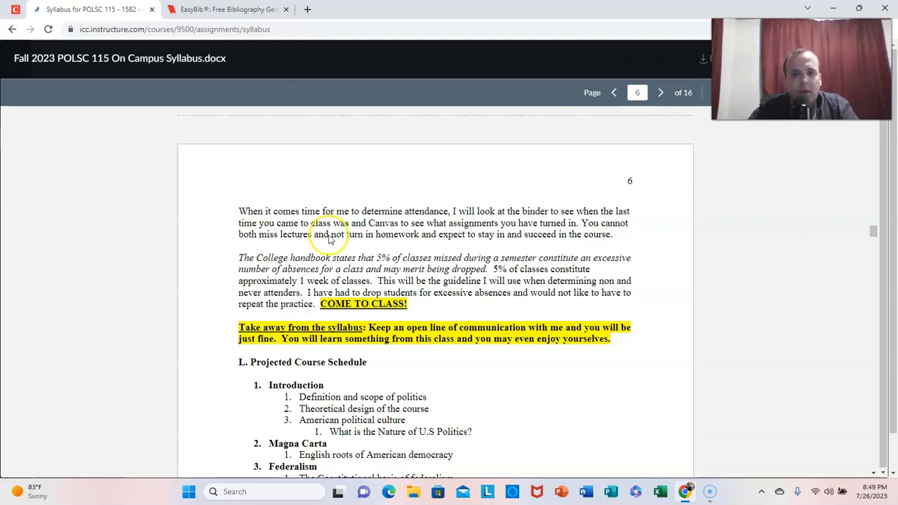
pyautogui.moveTo(490, 227)
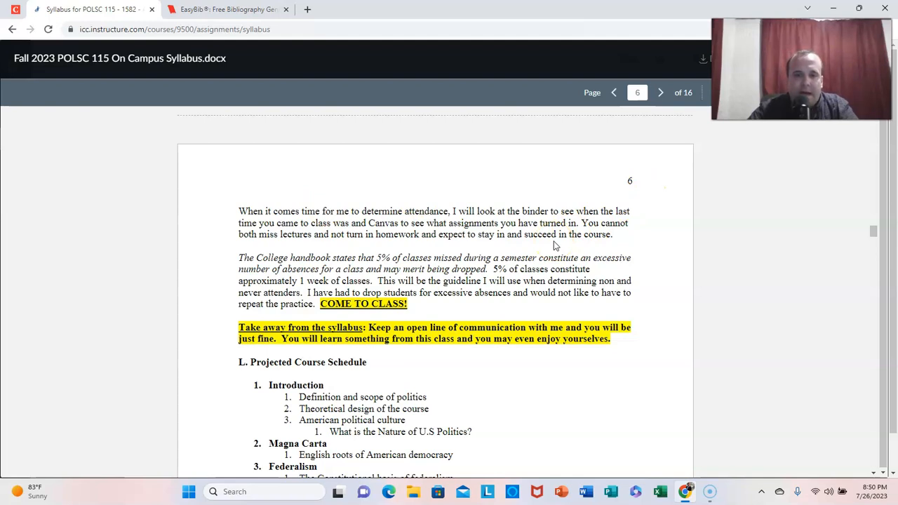
pyautogui.scroll(-3)
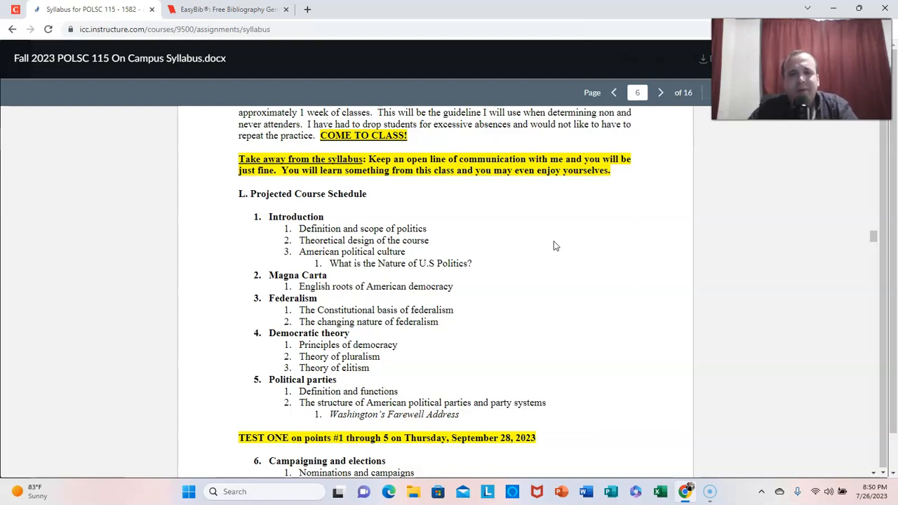
pyautogui.moveTo(568, 191)
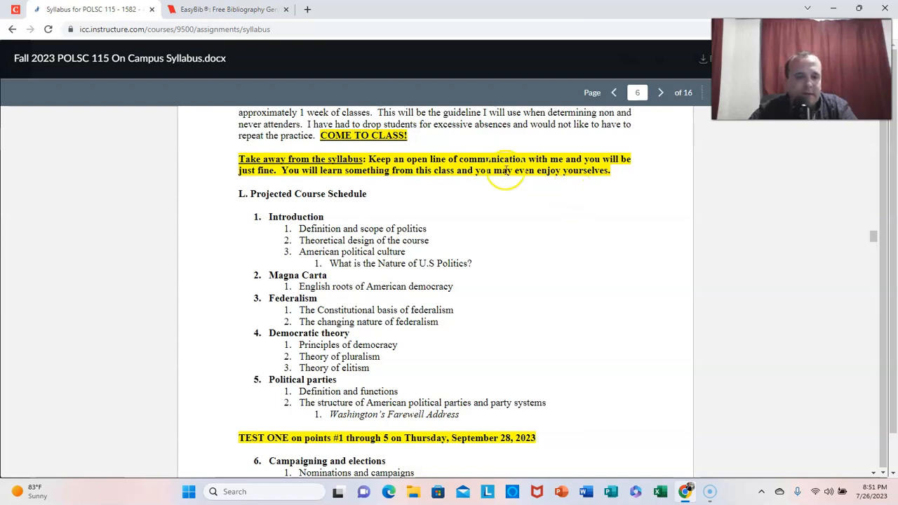
pyautogui.scroll(-3)
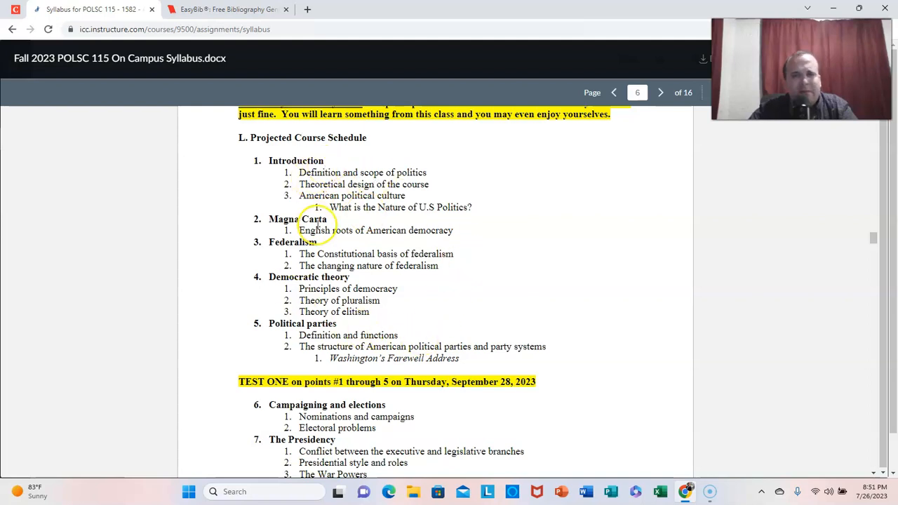
pyautogui.moveTo(474, 265)
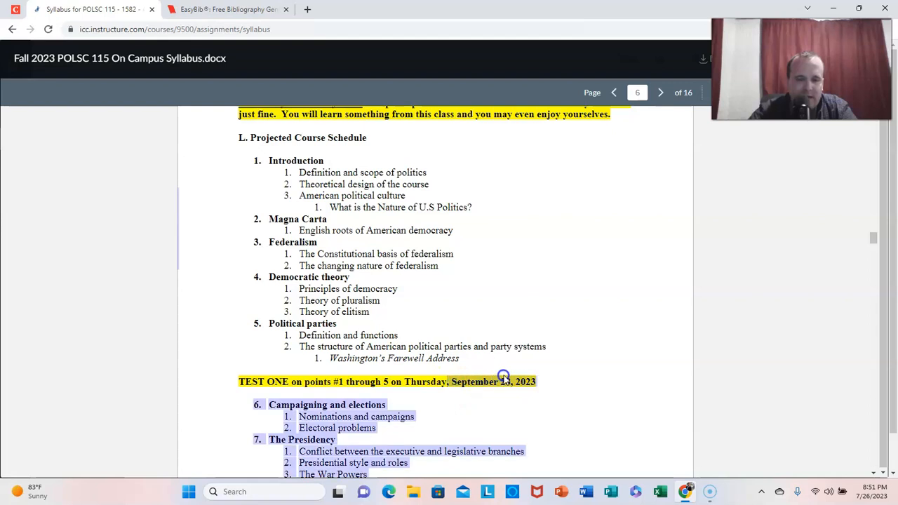
# - Scroll through page 7's schedule to Test Two on November 9, 2023 and the TBA final exam
pyautogui.scroll(-3)
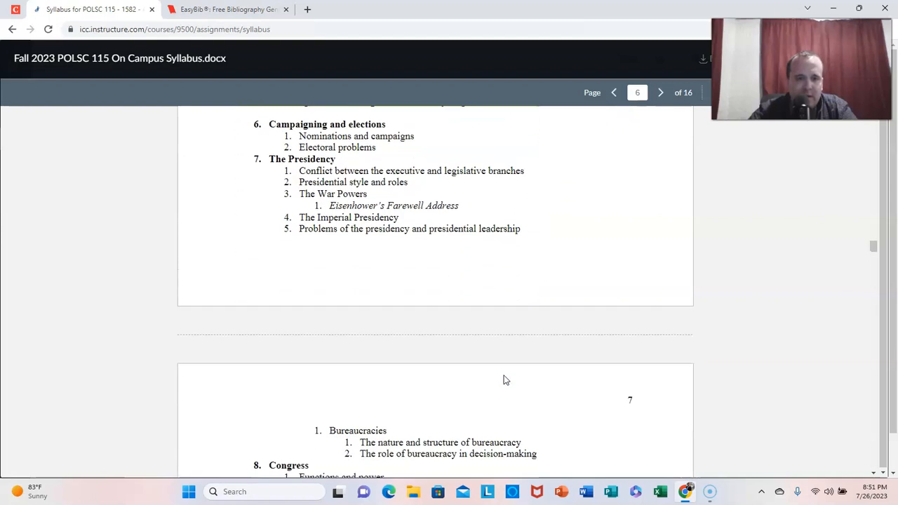
pyautogui.scroll(-3)
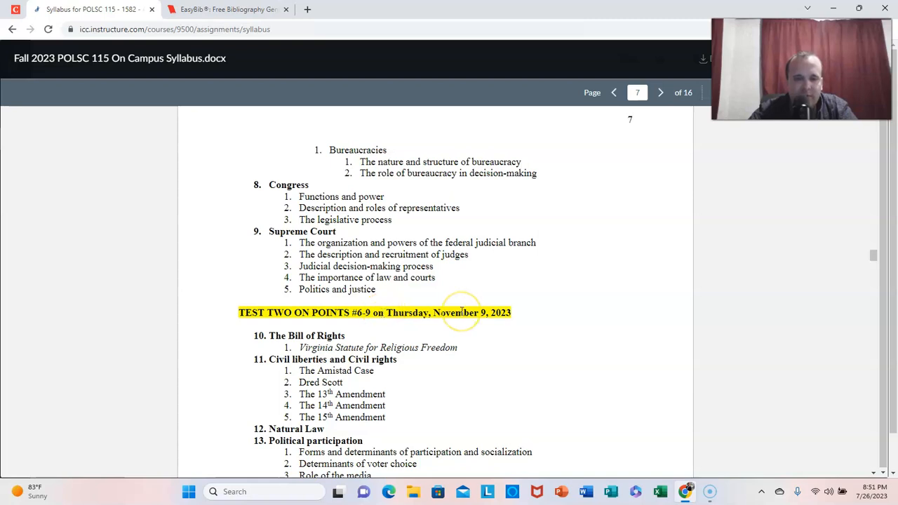
pyautogui.scroll(-3)
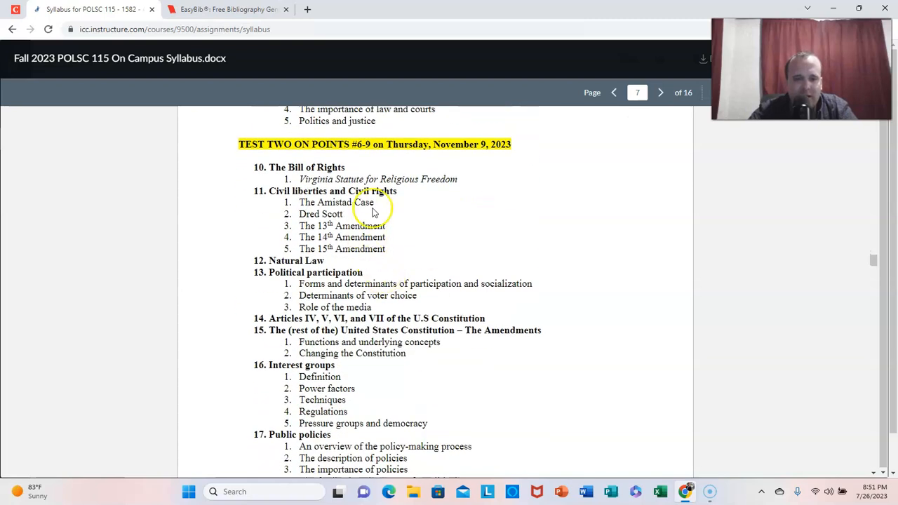
pyautogui.scroll(-3)
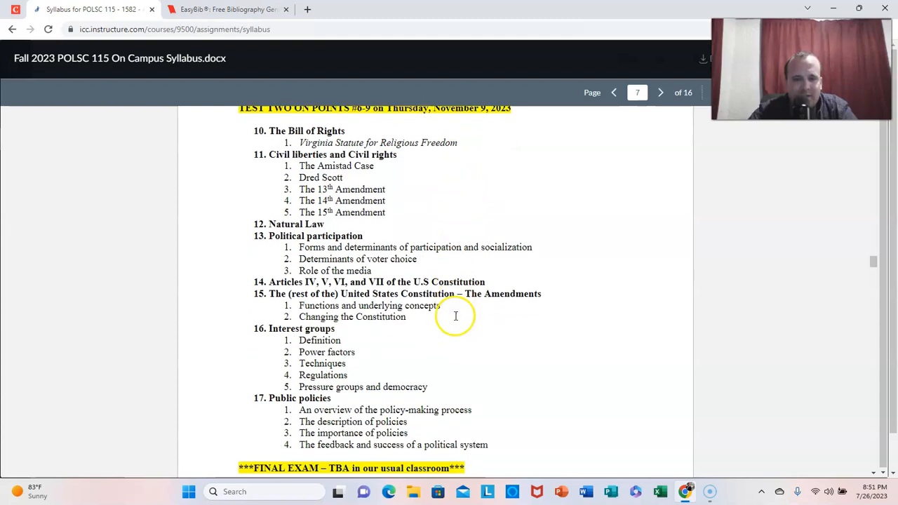
pyautogui.scroll(-3)
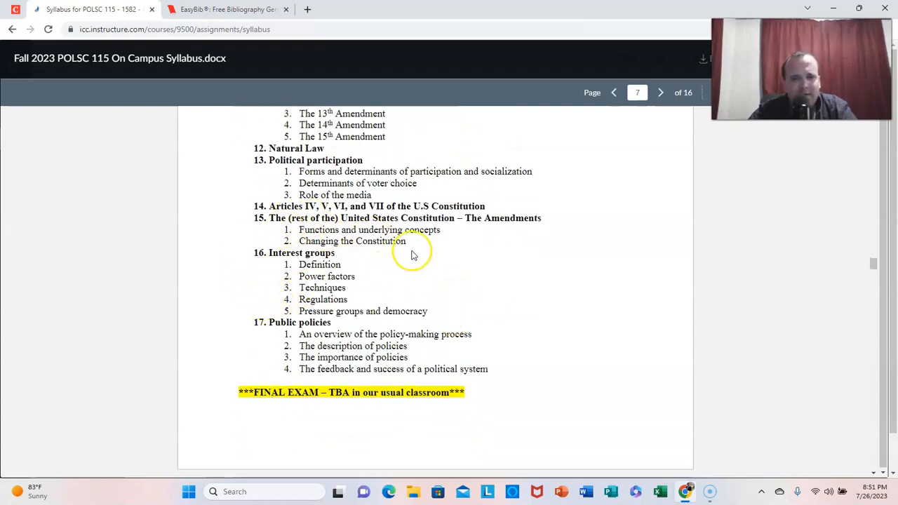
pyautogui.moveTo(456, 213)
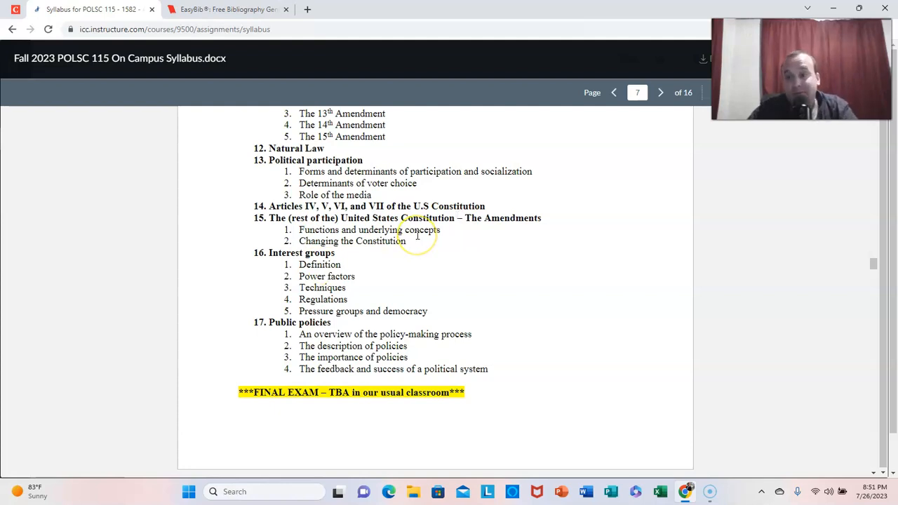
pyautogui.moveTo(427, 133)
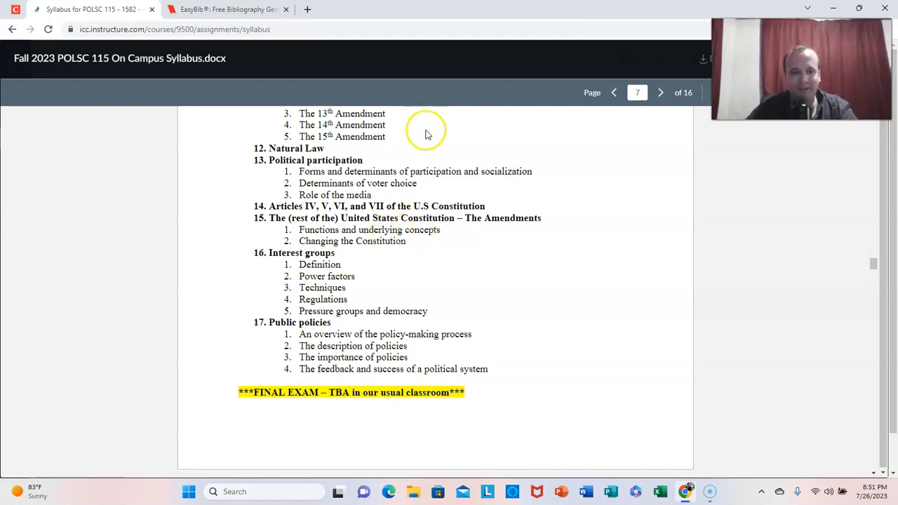
pyautogui.moveTo(430, 275)
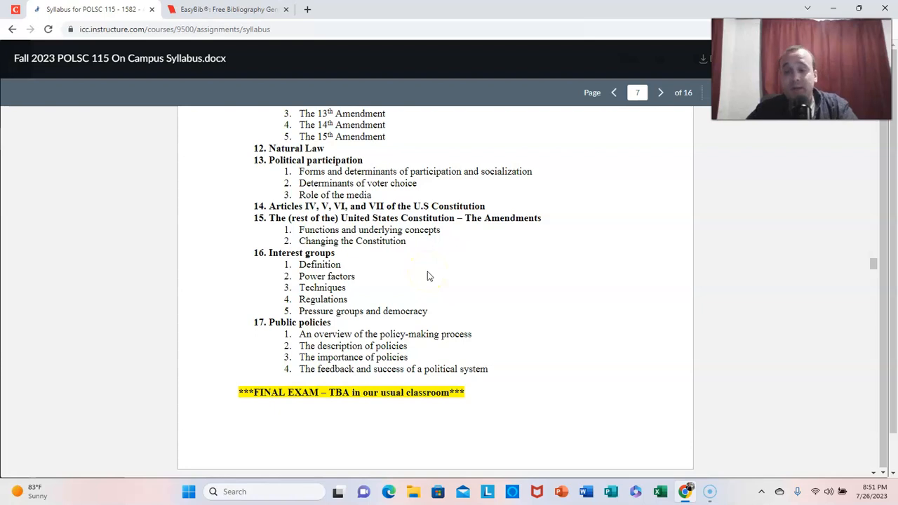
pyautogui.scroll(-3)
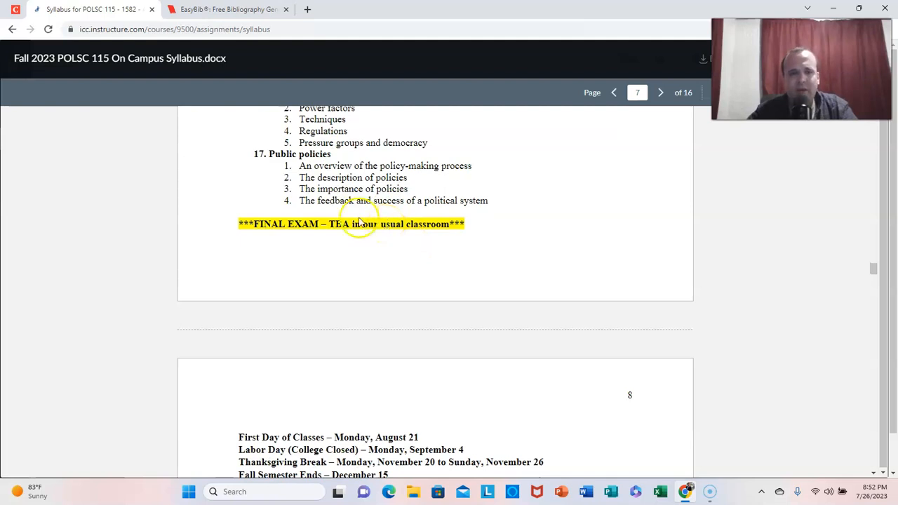
# - Scroll page 8's semester dates and Guest Lecture note, highlight Disclaimer, and continue to page 9's mini-speech instructions
pyautogui.scroll(-3)
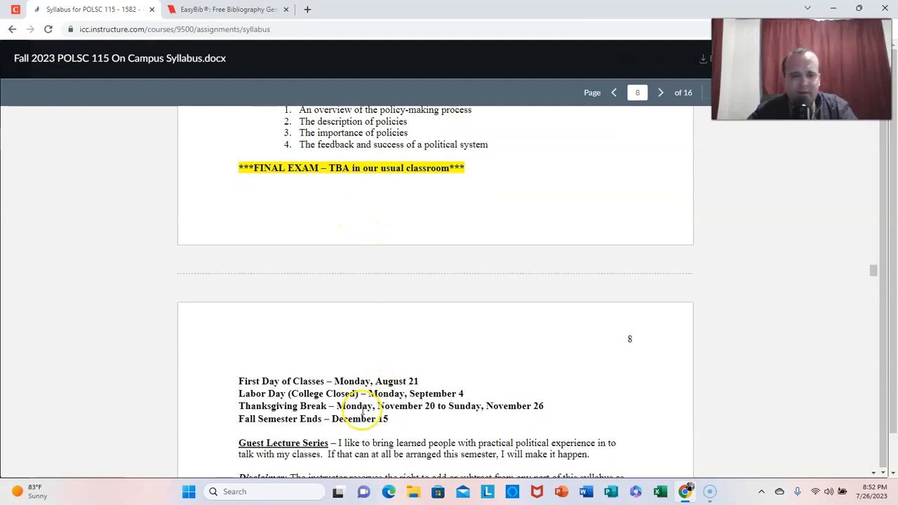
pyautogui.doubleClick(351, 419)
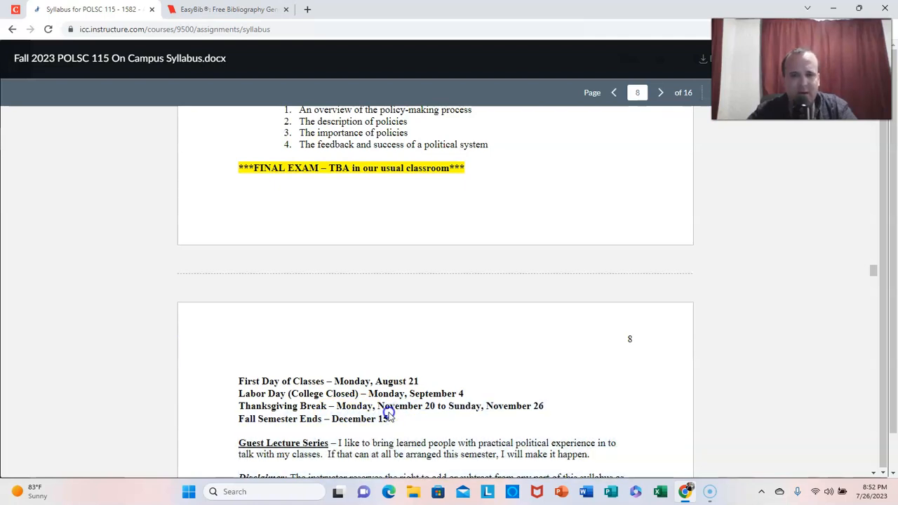
pyautogui.moveTo(379, 269)
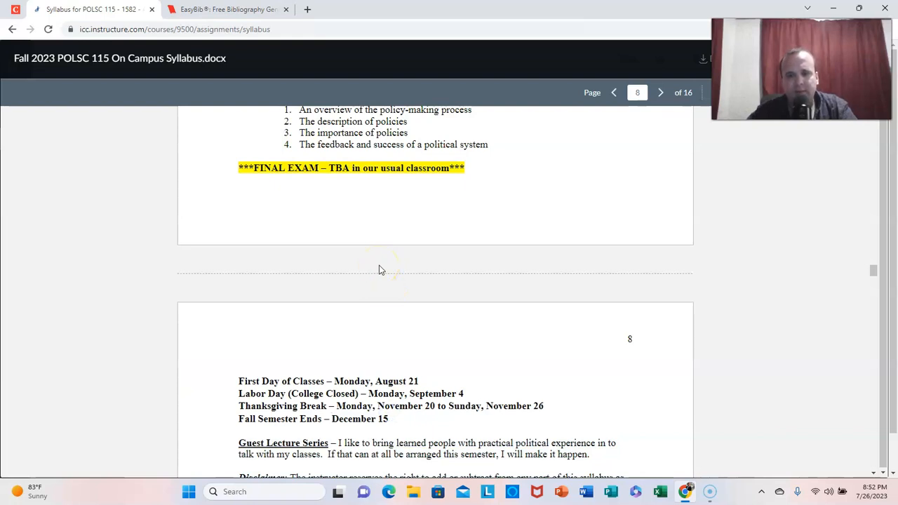
pyautogui.scroll(-3)
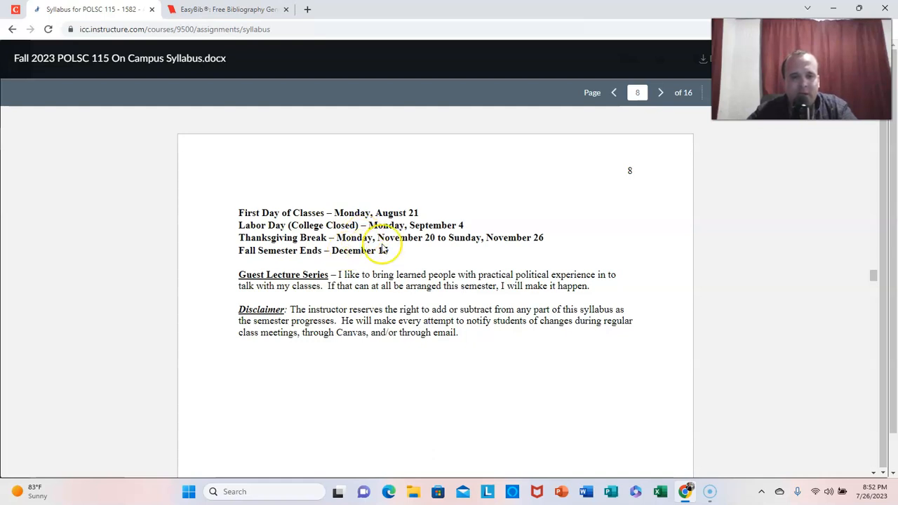
pyautogui.moveTo(371, 272)
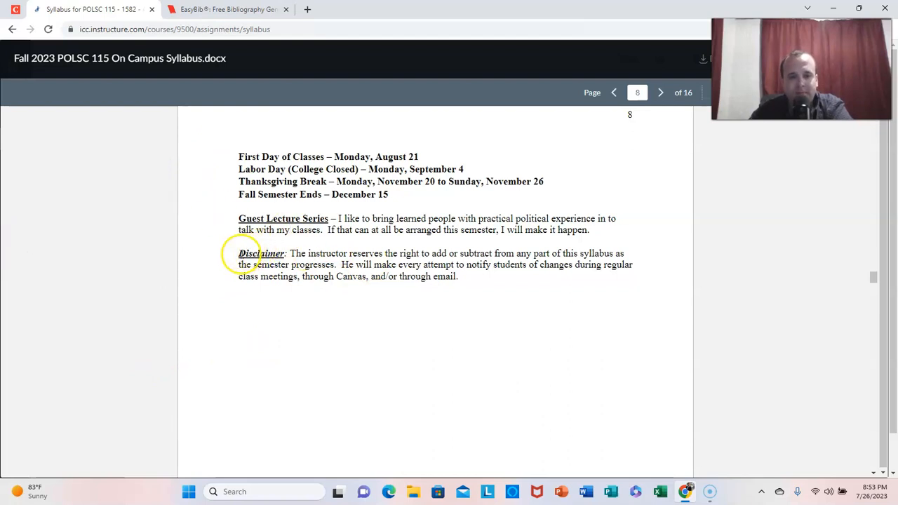
pyautogui.doubleClick(250, 253)
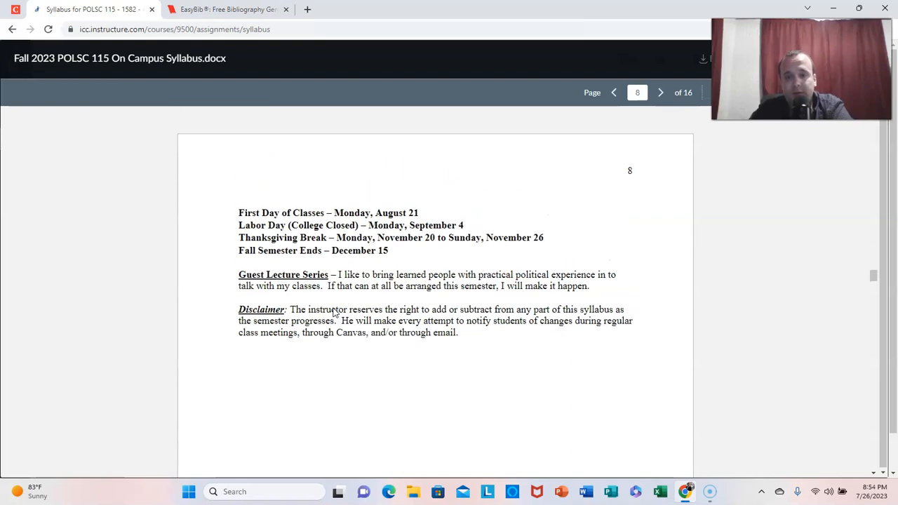
pyautogui.scroll(-3)
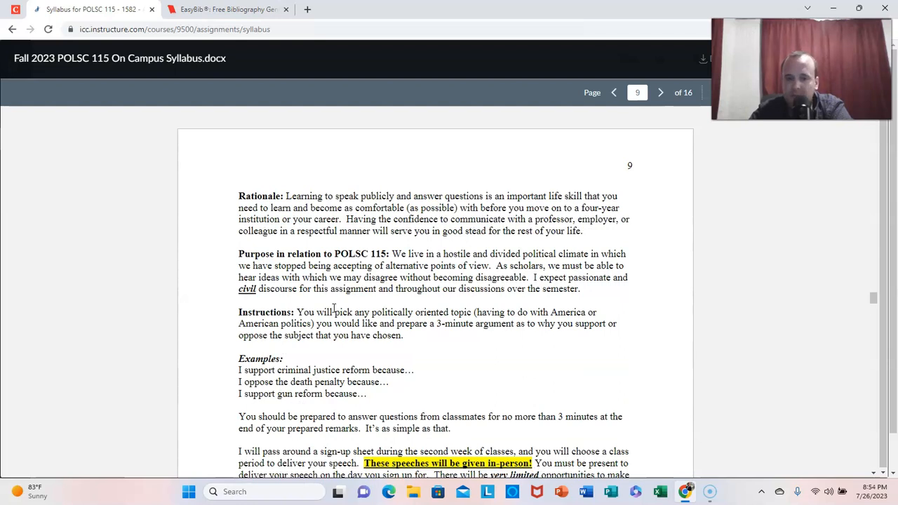
# - Scroll to page 10's Federalist Papers section and highlight its reasons text
pyautogui.scroll(-3)
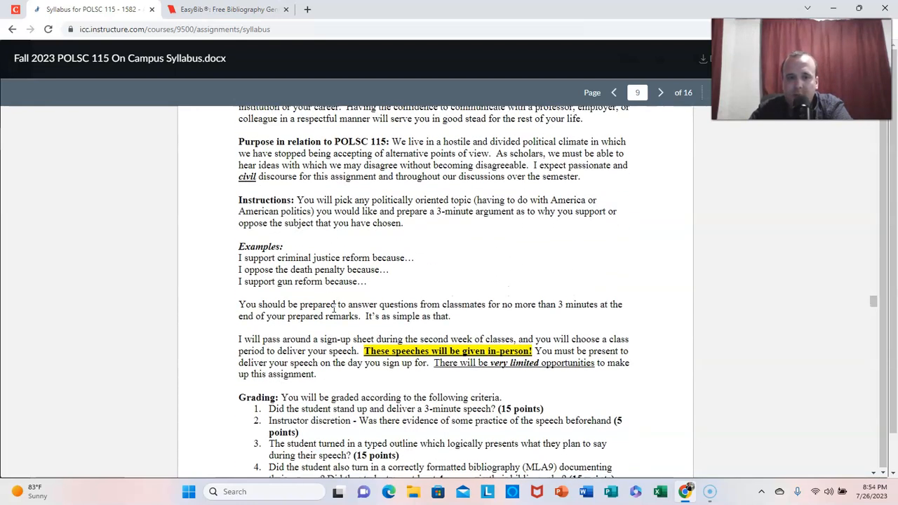
pyautogui.scroll(-3)
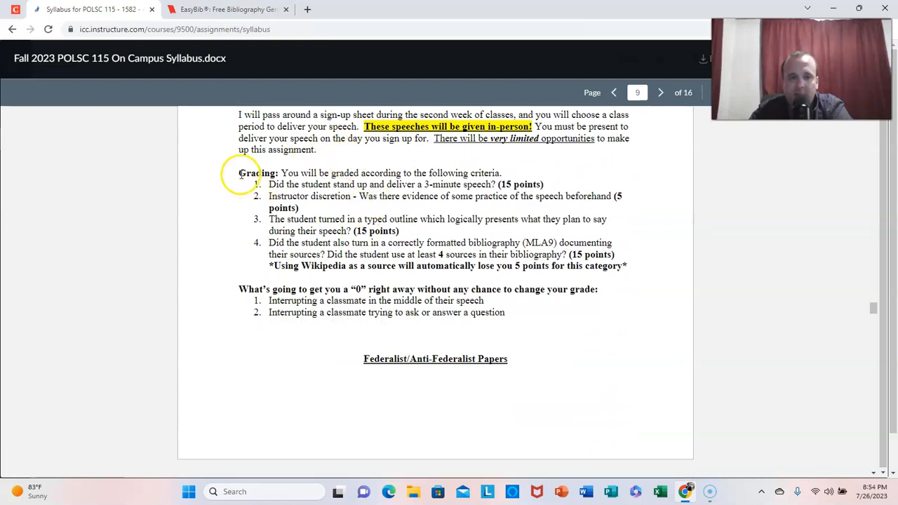
pyautogui.moveTo(238, 173); pyautogui.dragTo(625, 266)
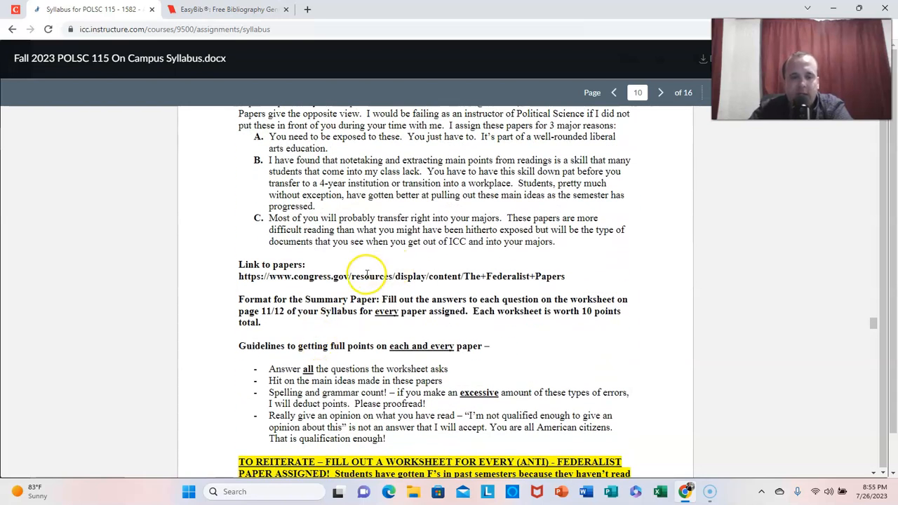
# - Open the congress.gov Federalist Papers link in a new tab and switch to it
pyautogui.rightClick(362, 276)
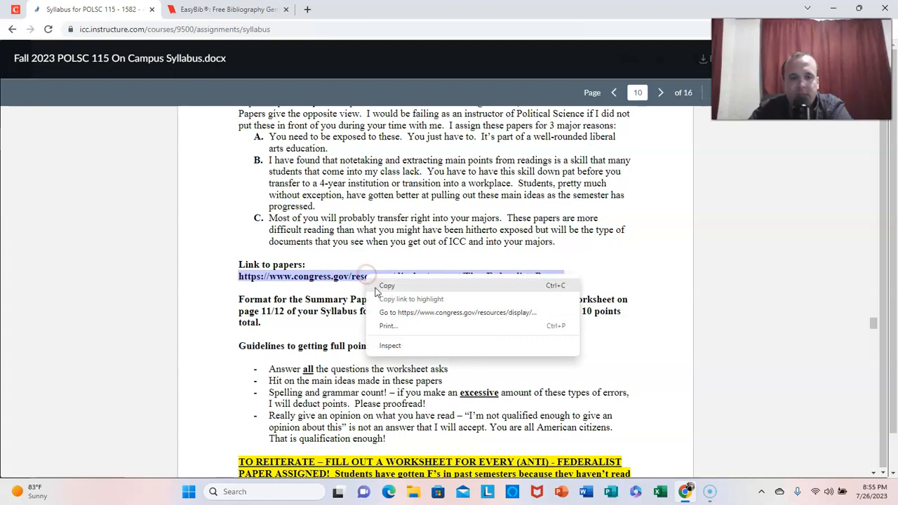
pyautogui.click(458, 312)
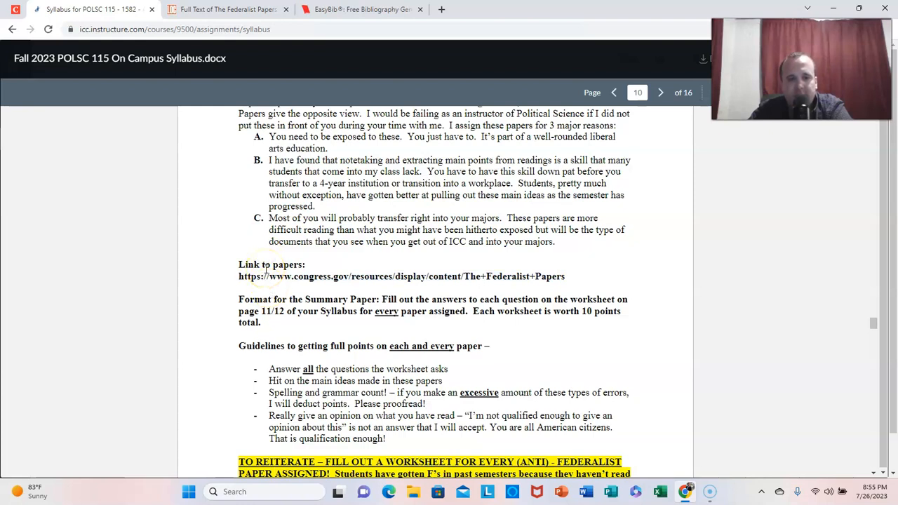
pyautogui.click(227, 9)
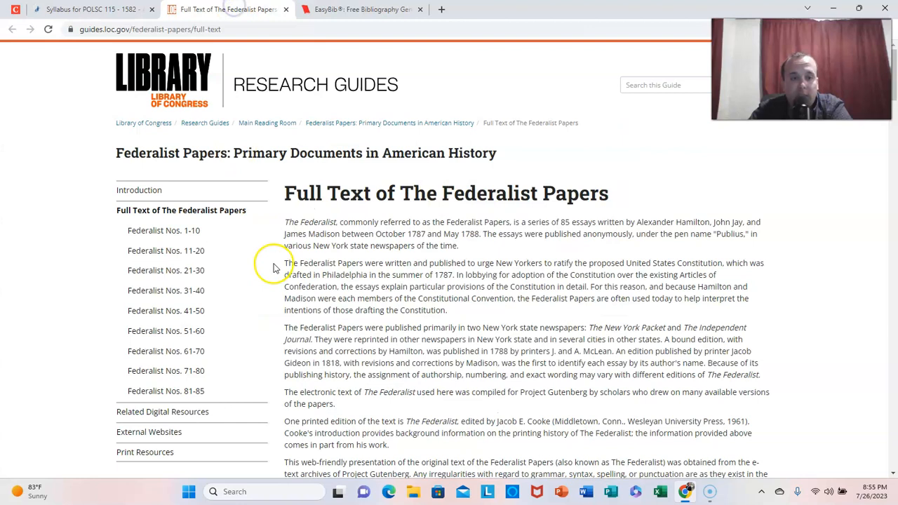
# - Open Federalist Nos. 41-50 and jump to Federalist No. 47 by James Madison
pyautogui.click(166, 257)
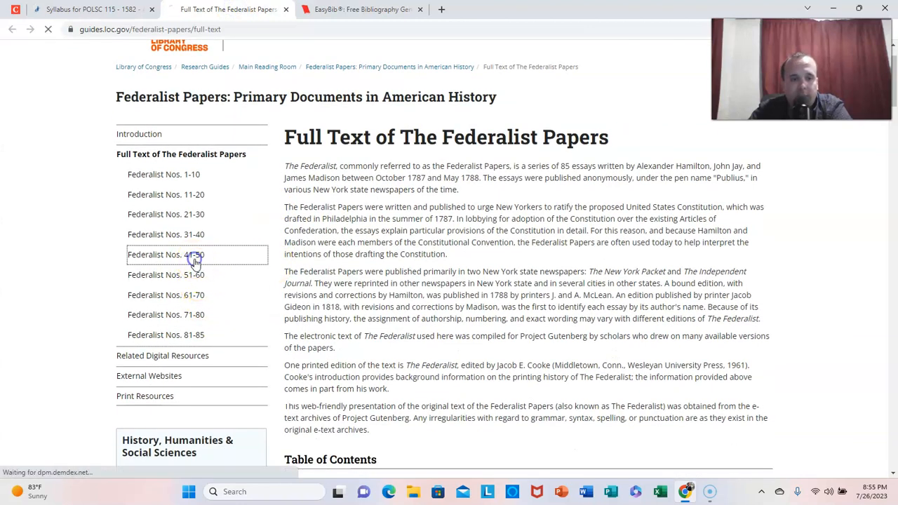
pyautogui.click(166, 254)
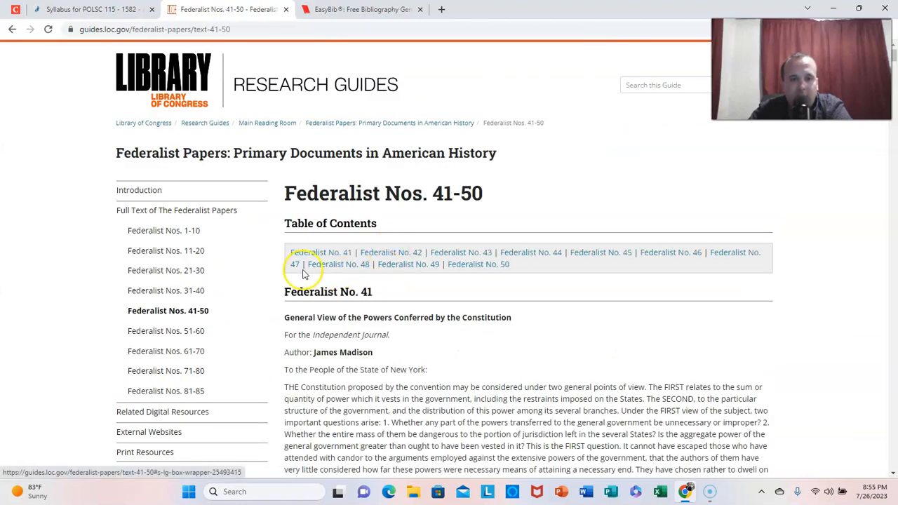
pyautogui.click(295, 264)
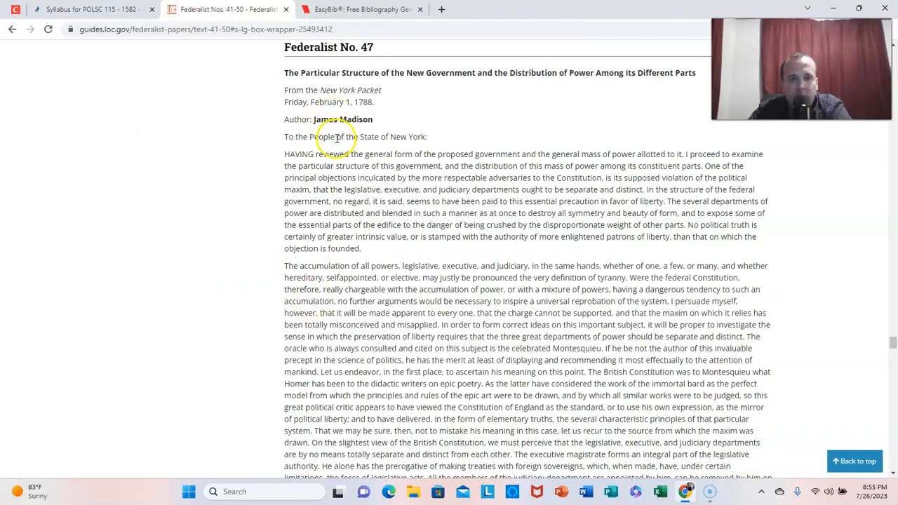
# - Read down Federalist No. 47 to its closing PUBLIUS signature
pyautogui.scroll(-3)
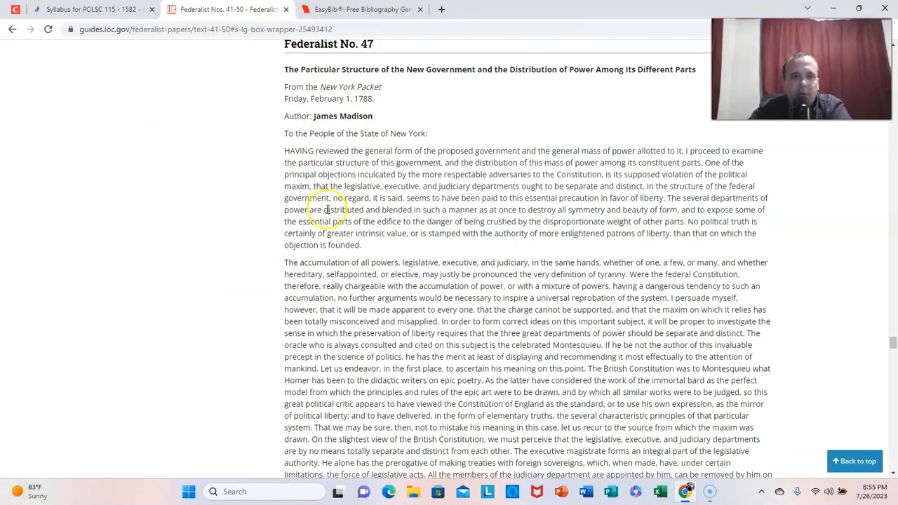
pyautogui.scroll(-3)
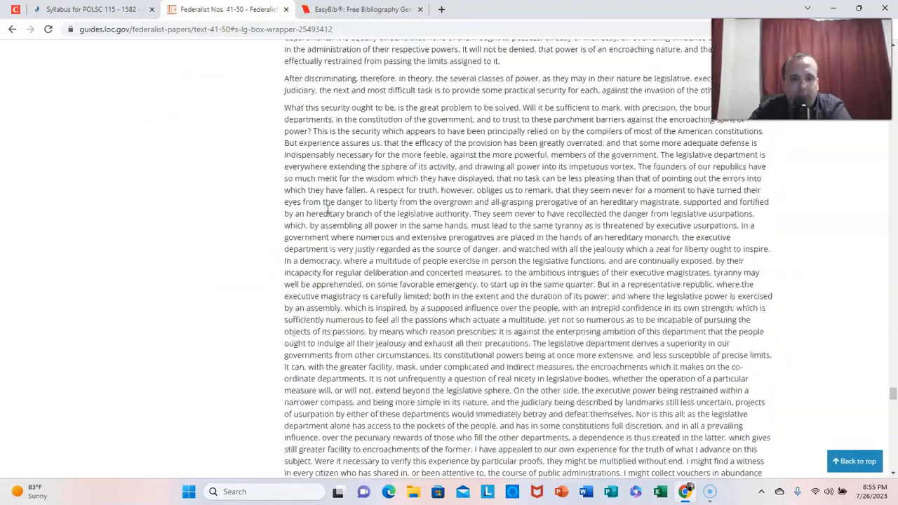
pyautogui.scroll(-3)
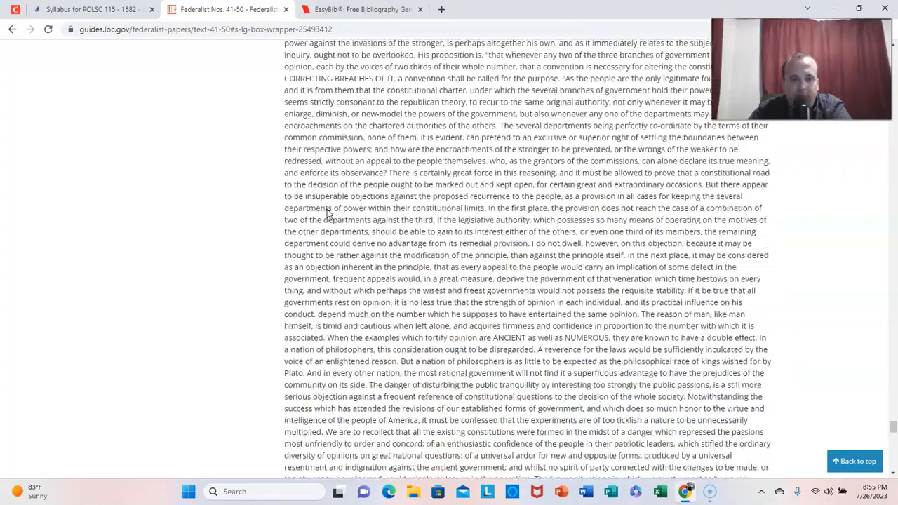
pyautogui.scroll(-3)
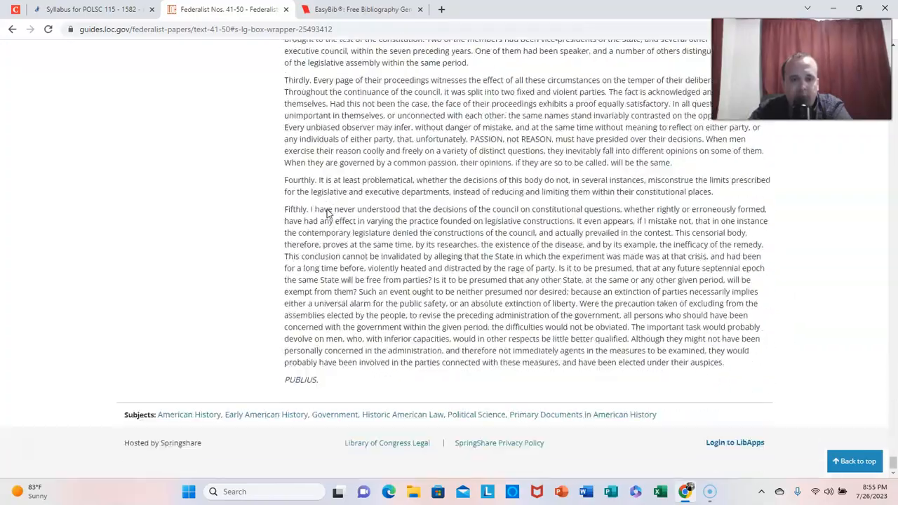
# - Return to the syllabus tab and scroll through worksheet pages 10–12 to page 13's Book Assignments
pyautogui.click(91, 8)
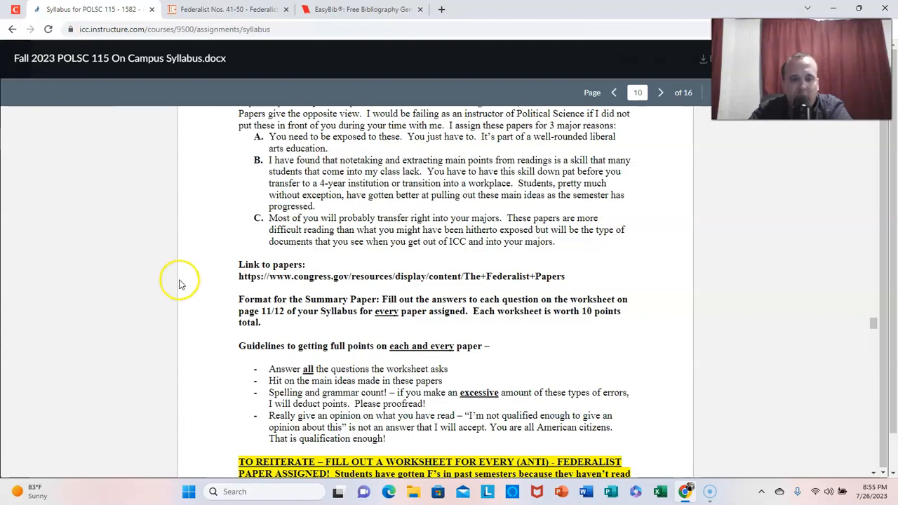
pyautogui.moveTo(264, 307)
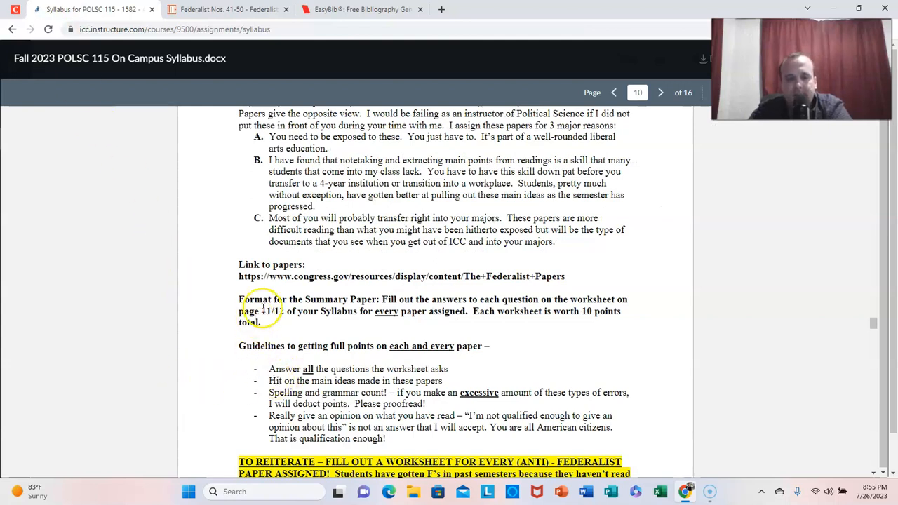
pyautogui.scroll(-3)
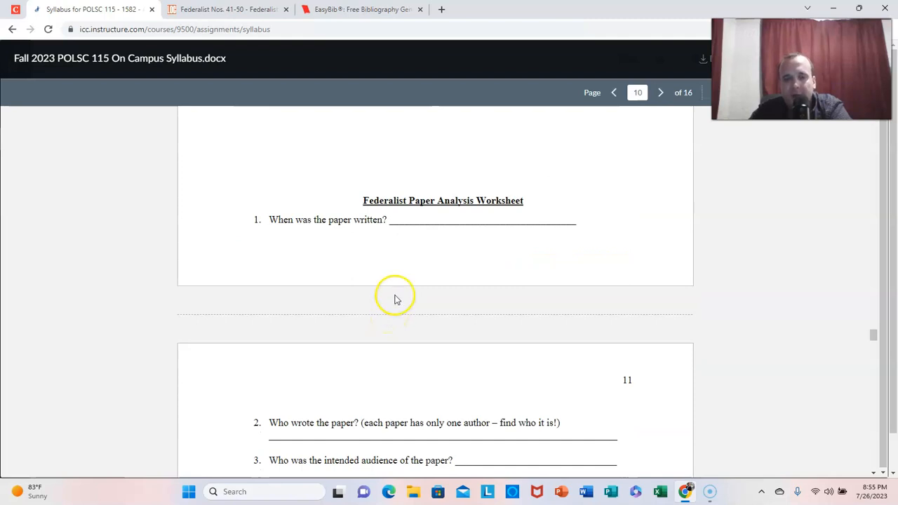
pyautogui.scroll(-3)
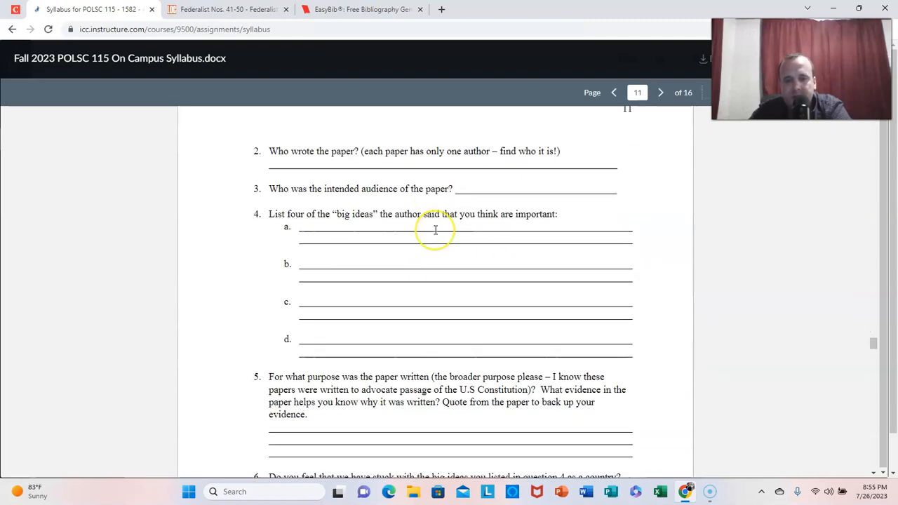
pyautogui.scroll(-3)
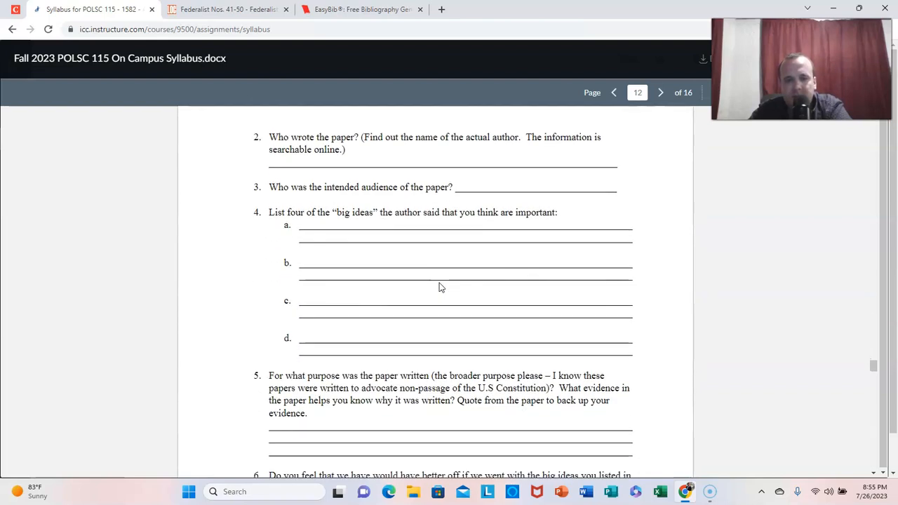
pyautogui.scroll(-3)
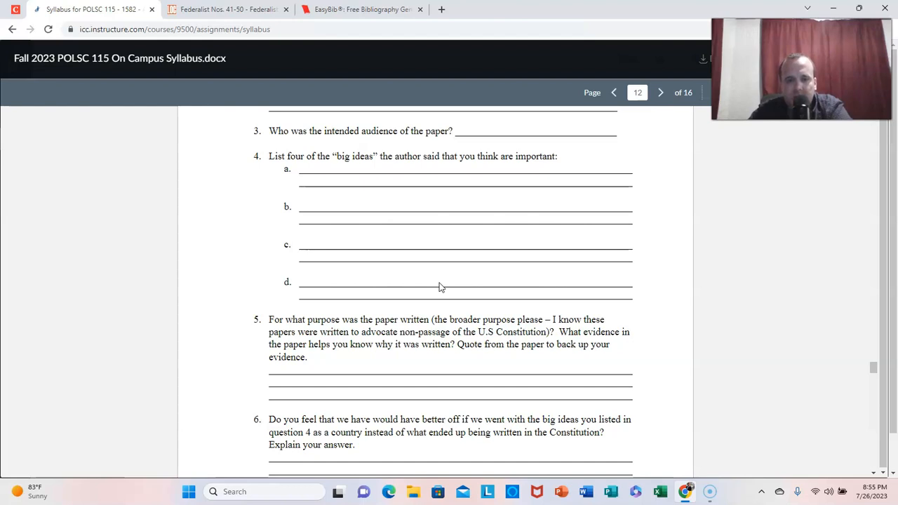
pyautogui.scroll(-3)
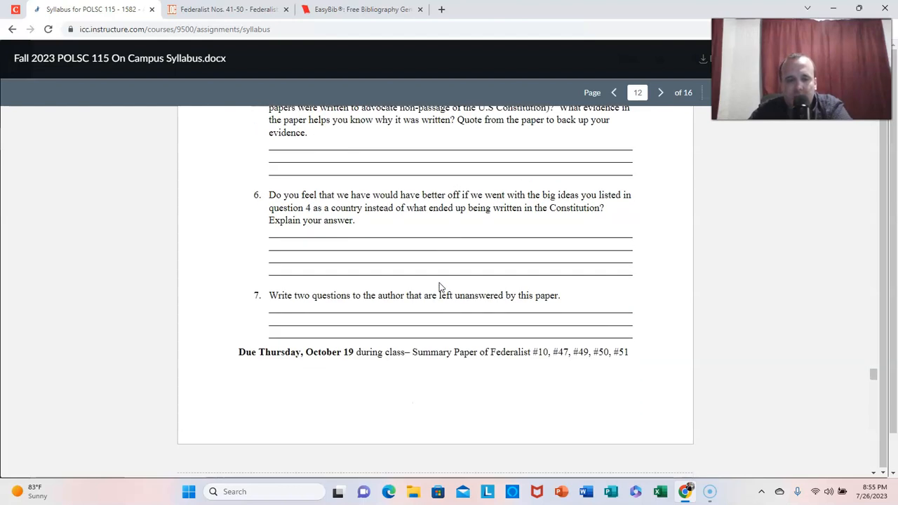
pyautogui.scroll(-3)
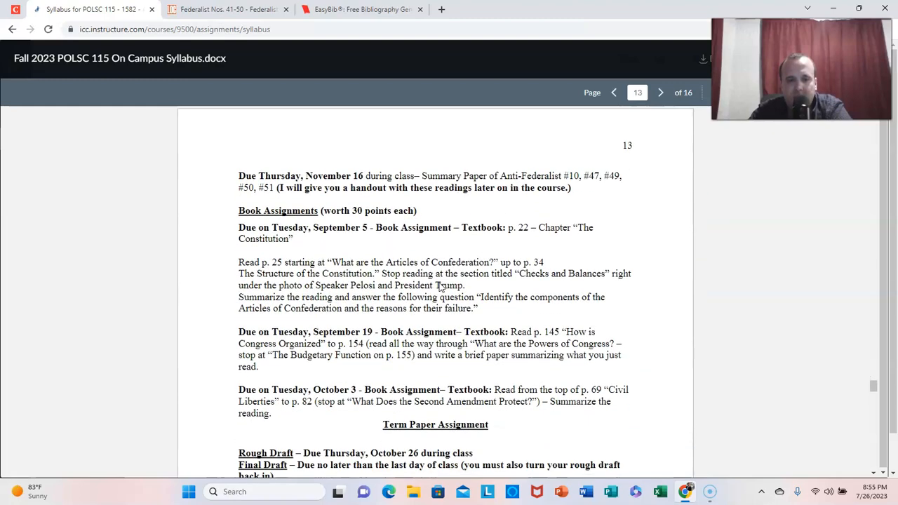
# - Switch between the Federalist tab and the syllabus tab, landing back on the Planned Assignments mini-speech section
pyautogui.click(614, 93)
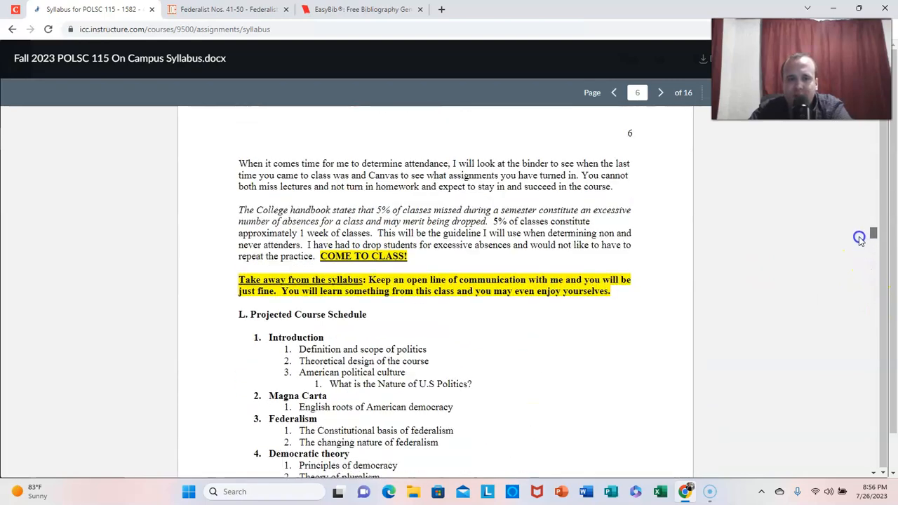
pyautogui.click(614, 92)
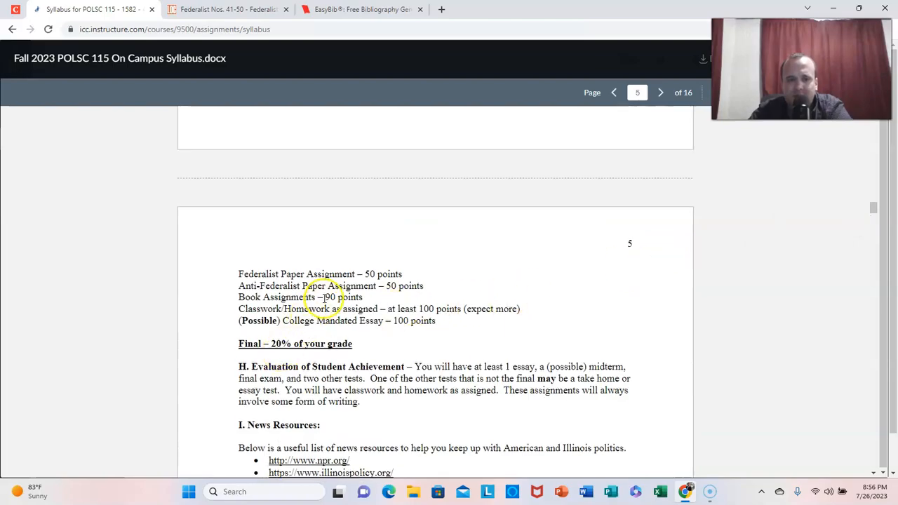
pyautogui.click(224, 8)
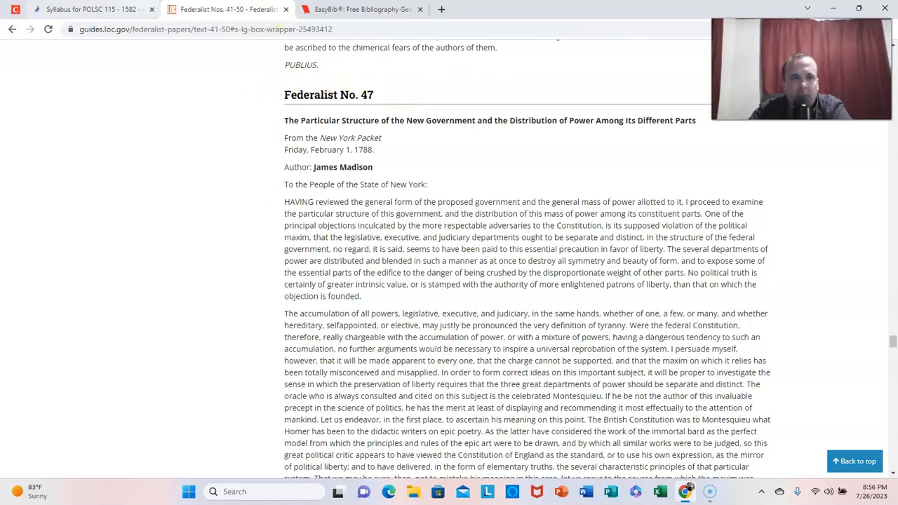
pyautogui.click(84, 8)
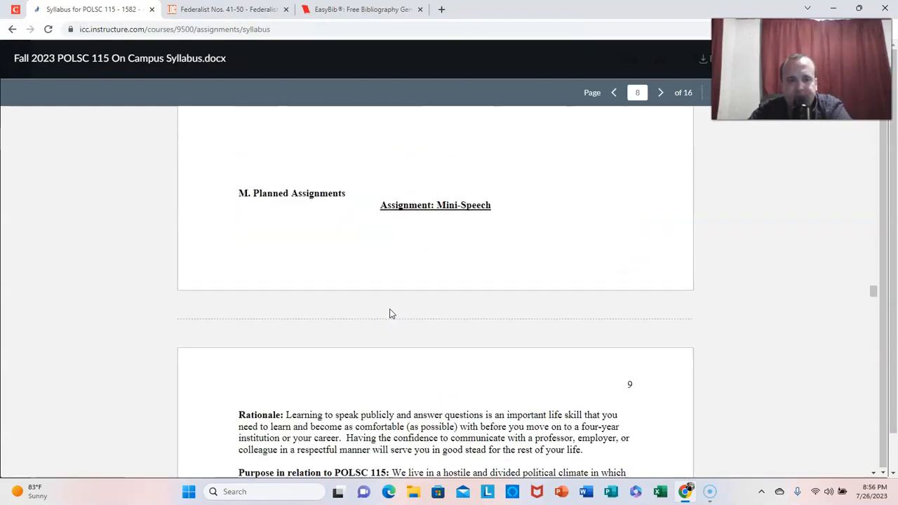
# - Scroll to page 13's Term Paper Assignment and highlight, then clear, the October 26 rough draft due line
pyautogui.scroll(-3)
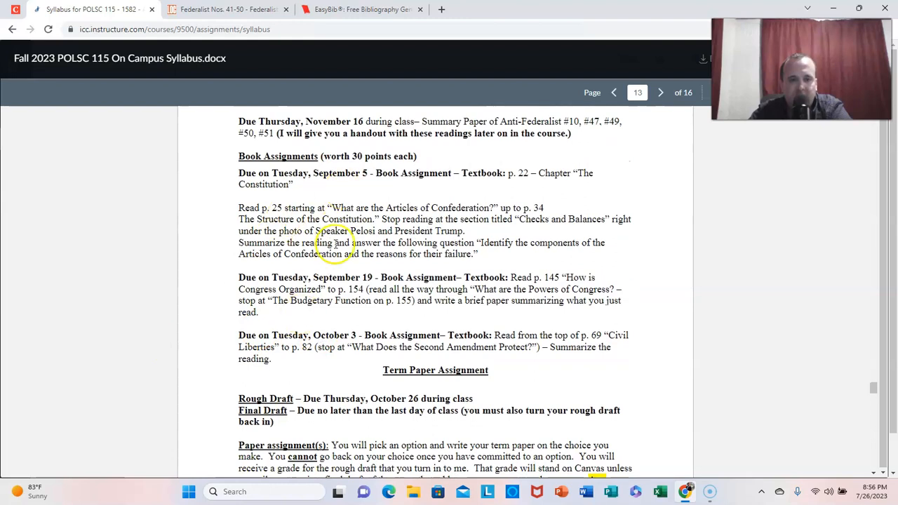
pyautogui.scroll(-3)
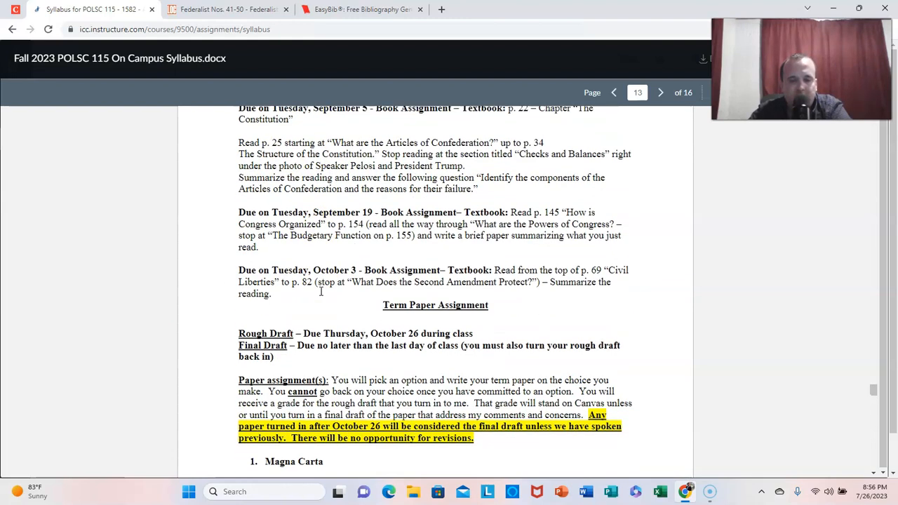
pyautogui.scroll(-3)
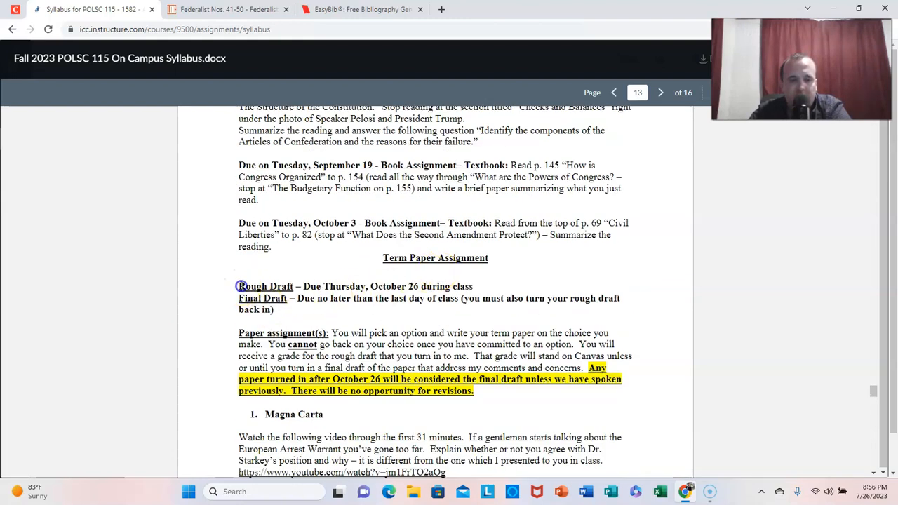
pyautogui.moveTo(238, 287); pyautogui.dragTo(473, 287)
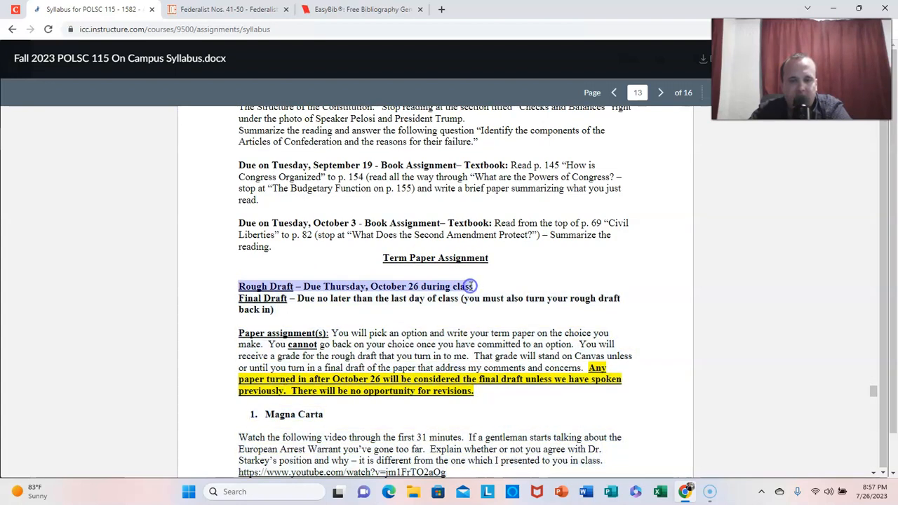
pyautogui.moveTo(356, 351)
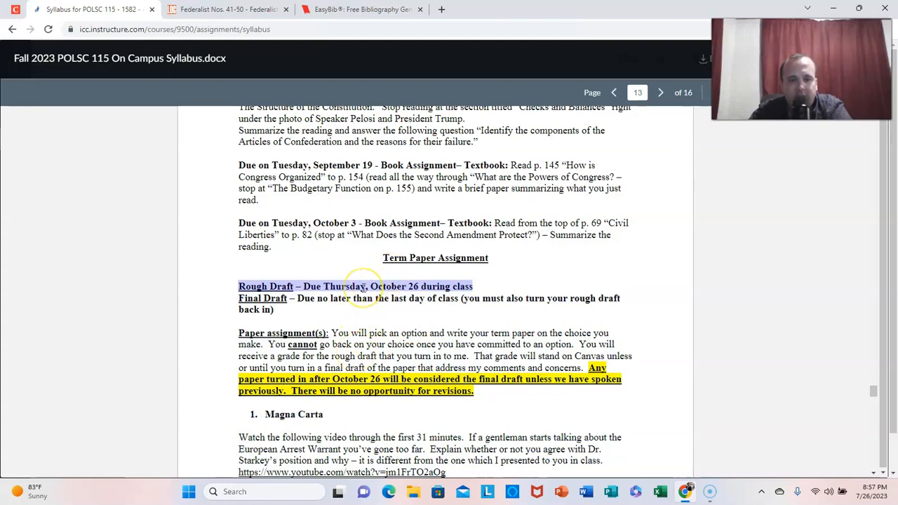
pyautogui.click(348, 311)
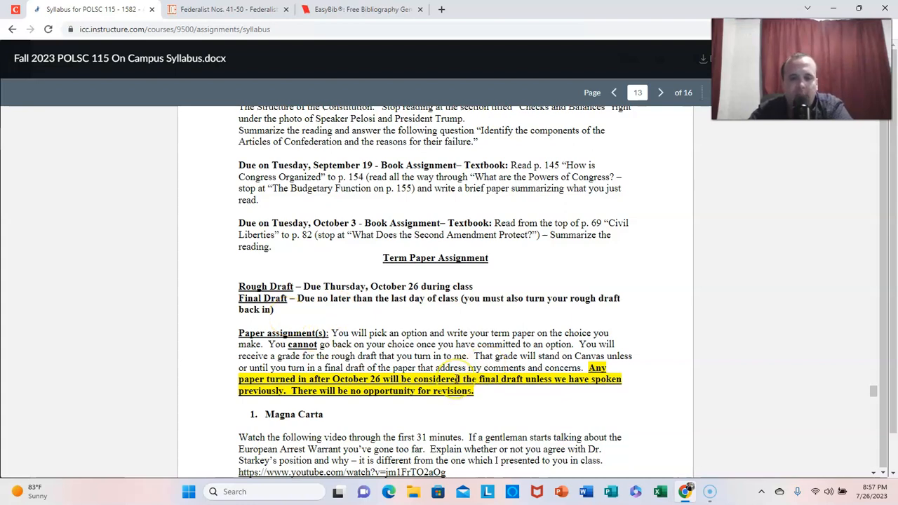
# - Scroll through pages 13–15 to the President or First Lady Biography paper option
pyautogui.scroll(-3)
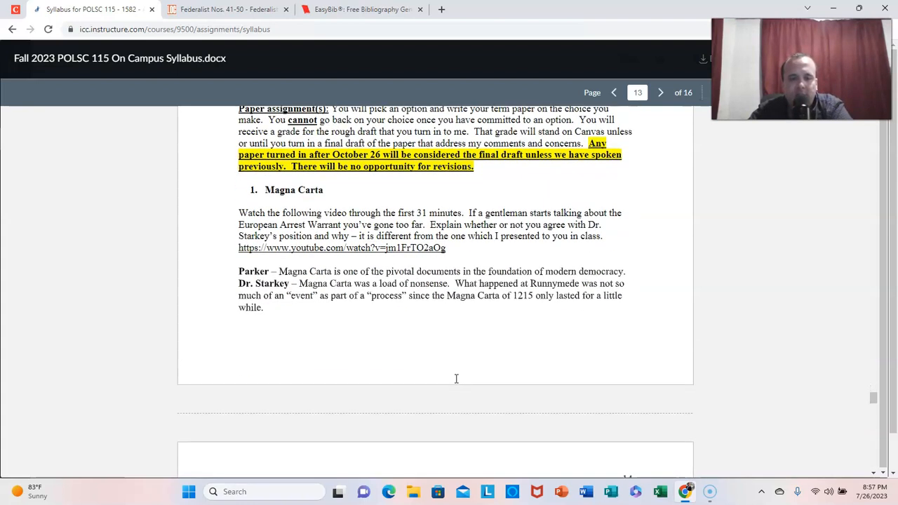
pyautogui.scroll(-3)
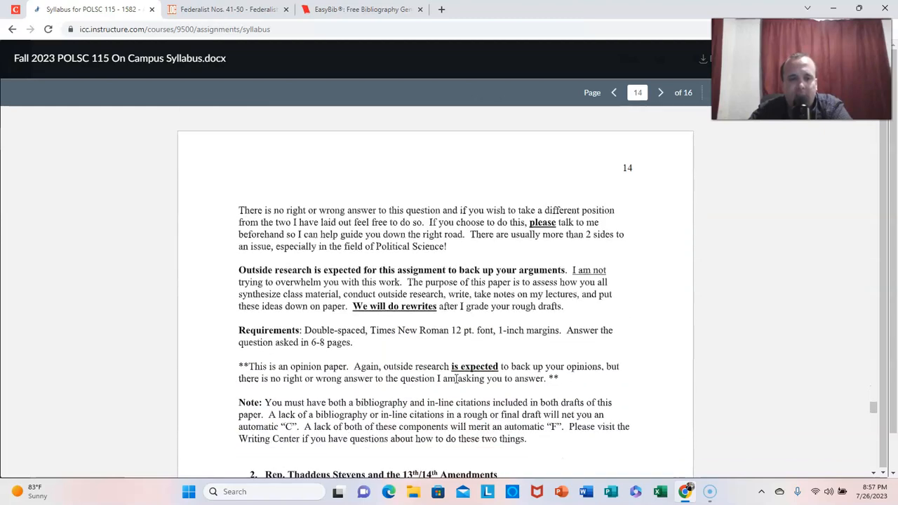
pyautogui.scroll(-3)
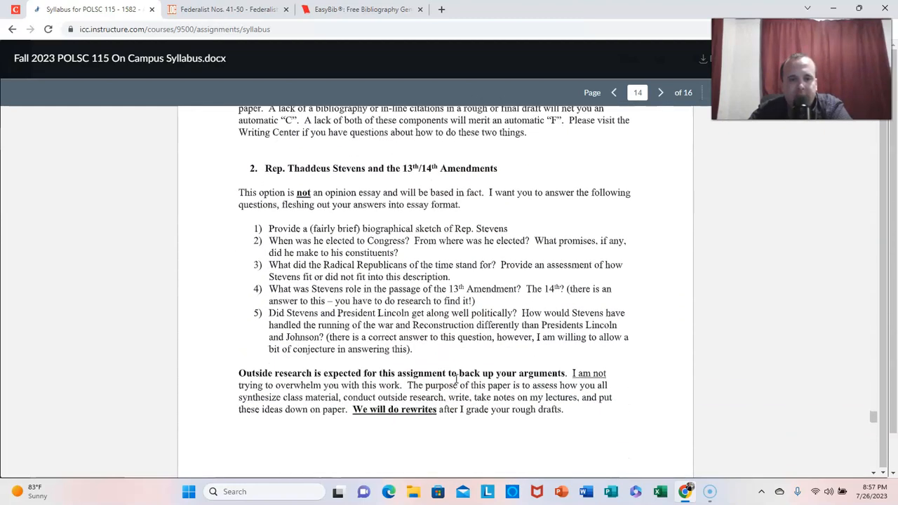
pyautogui.scroll(-3)
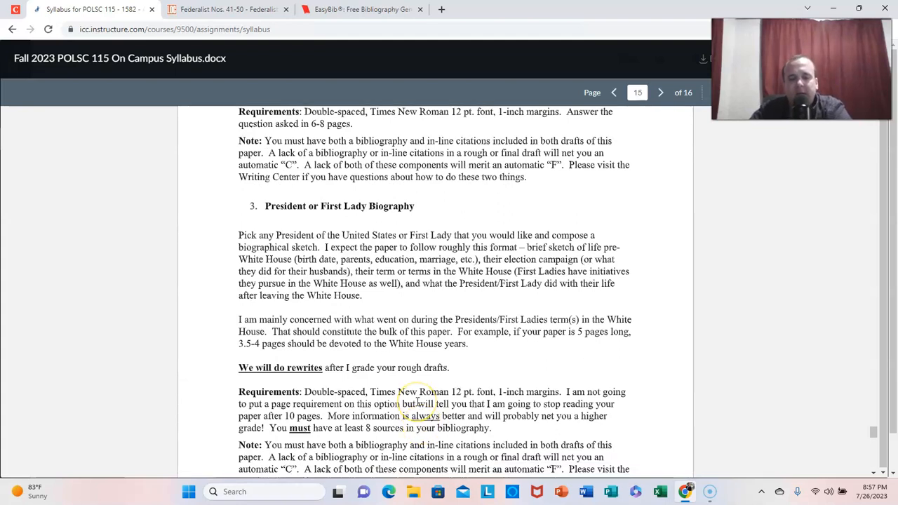
pyautogui.scroll(-3)
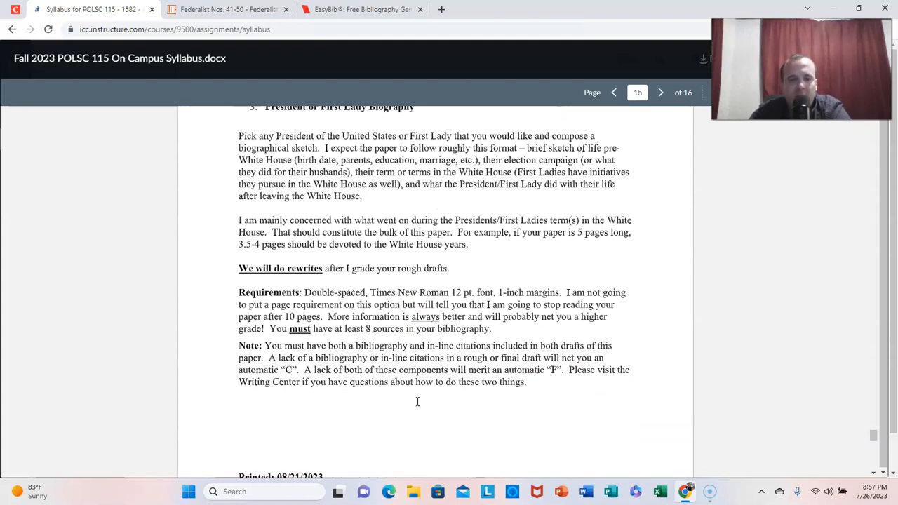
pyautogui.scroll(-3)
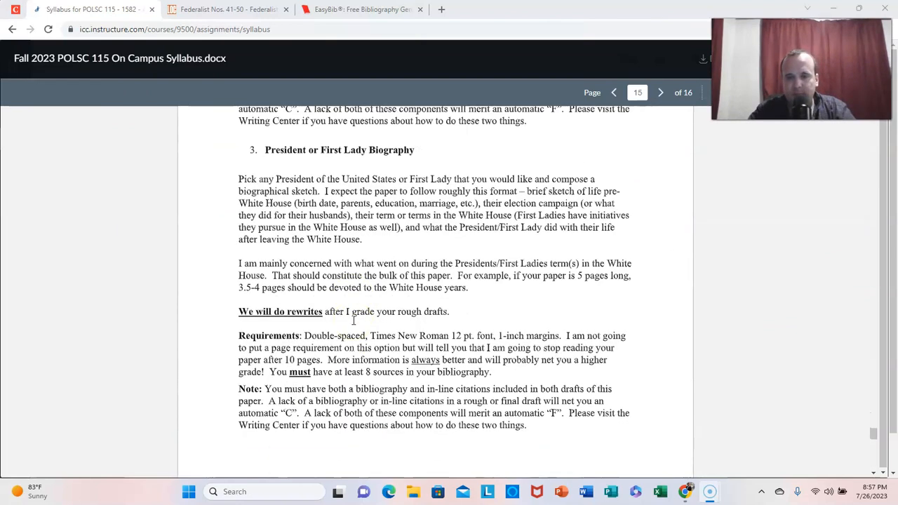
# - Scroll to page 16's Assignment Calendar and Due Dates table through the TBA final exam
pyautogui.click(660, 92)
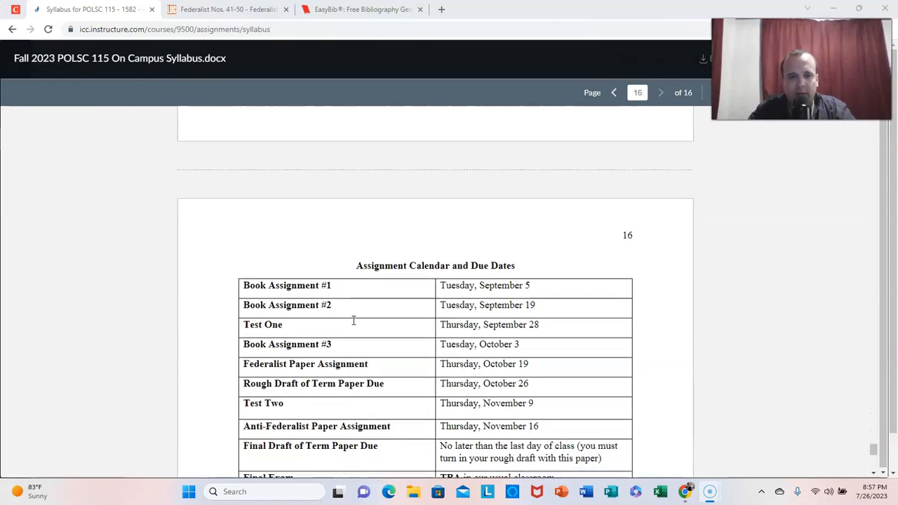
pyautogui.scroll(-3)
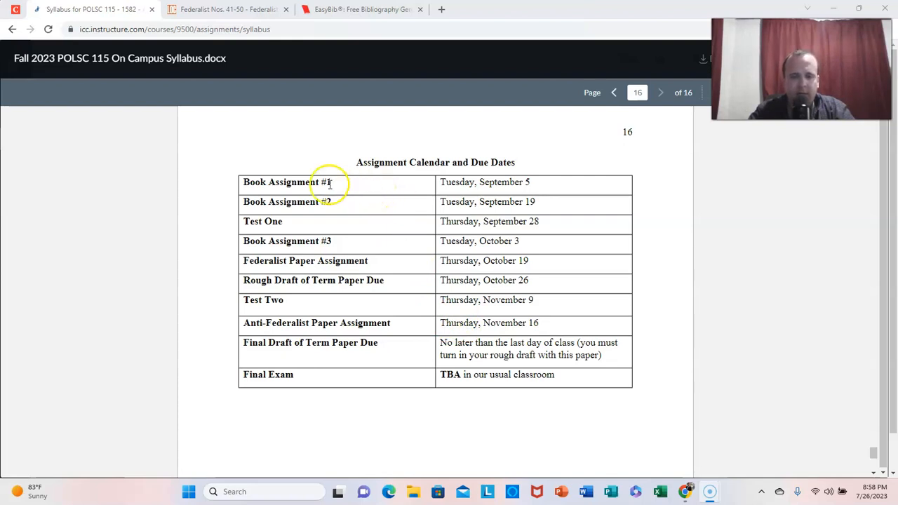
pyautogui.moveTo(357, 163)
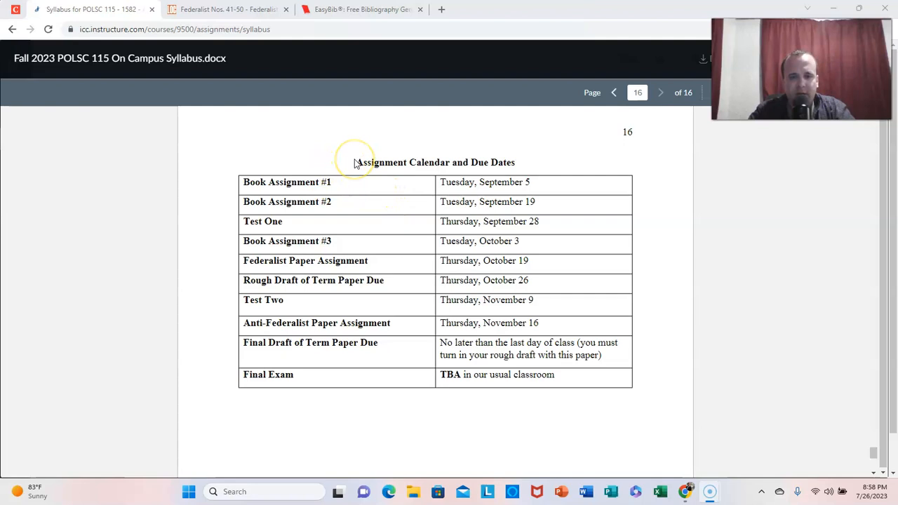
pyautogui.moveTo(376, 260)
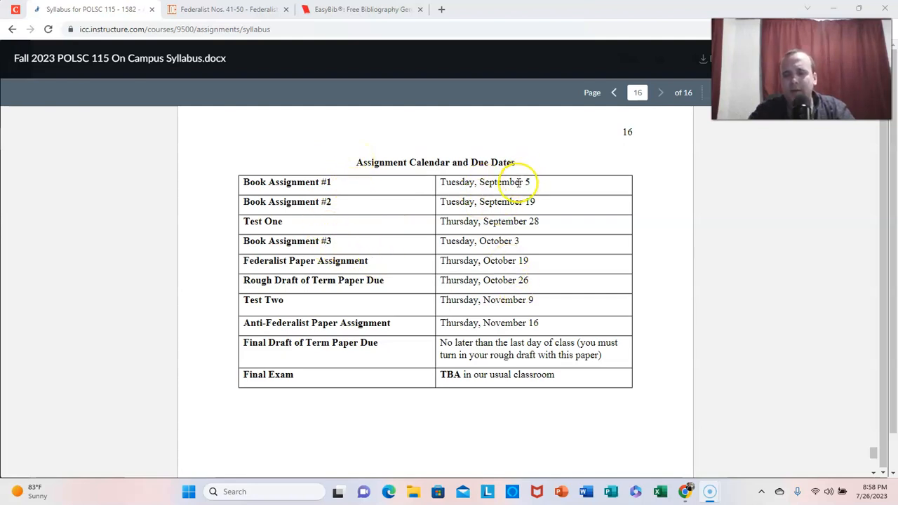
pyautogui.moveTo(447, 266)
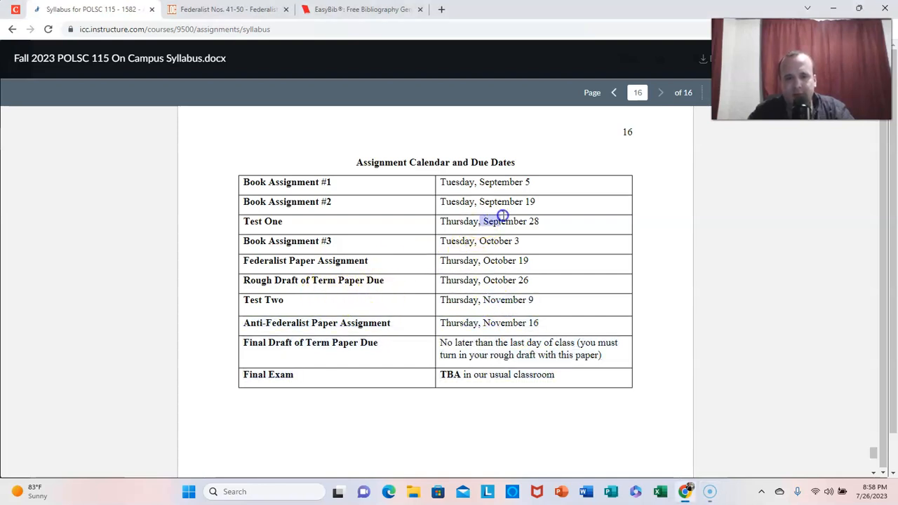
pyautogui.moveTo(478, 291)
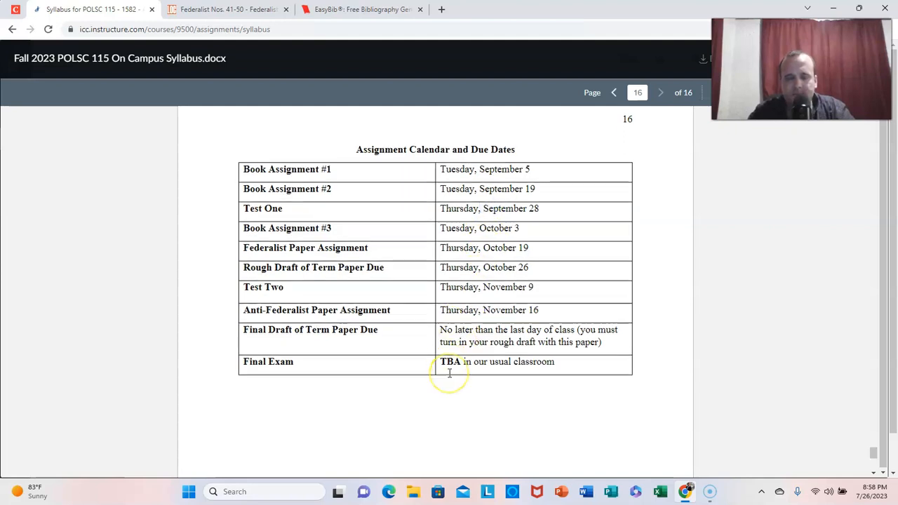
pyautogui.scroll(-3)
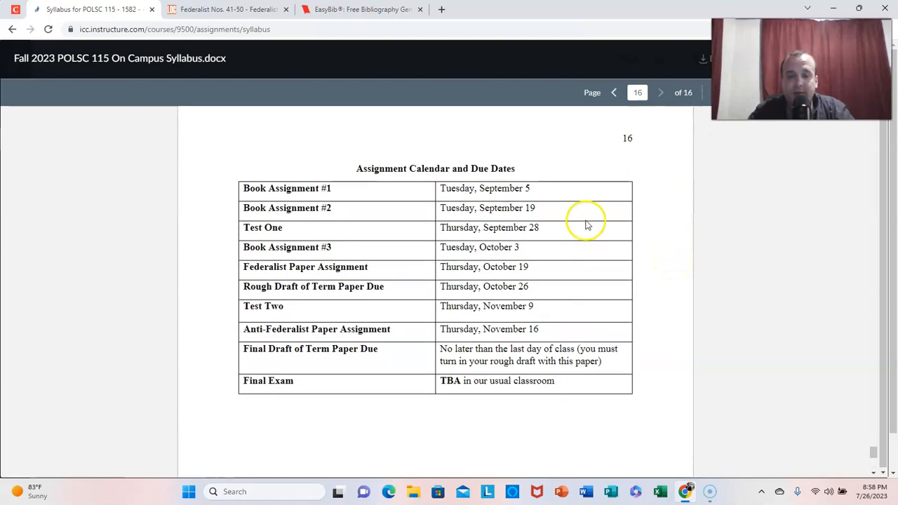
pyautogui.moveTo(598, 284)
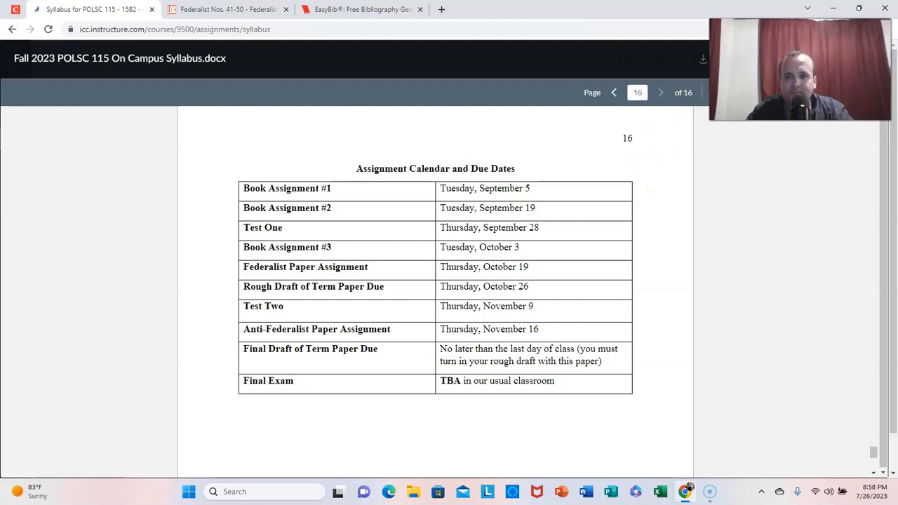
pyautogui.click(800, 70)
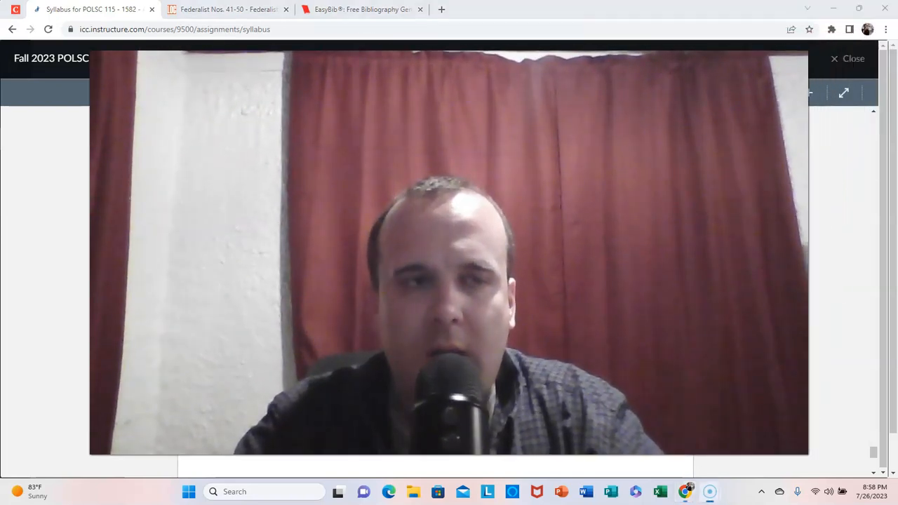